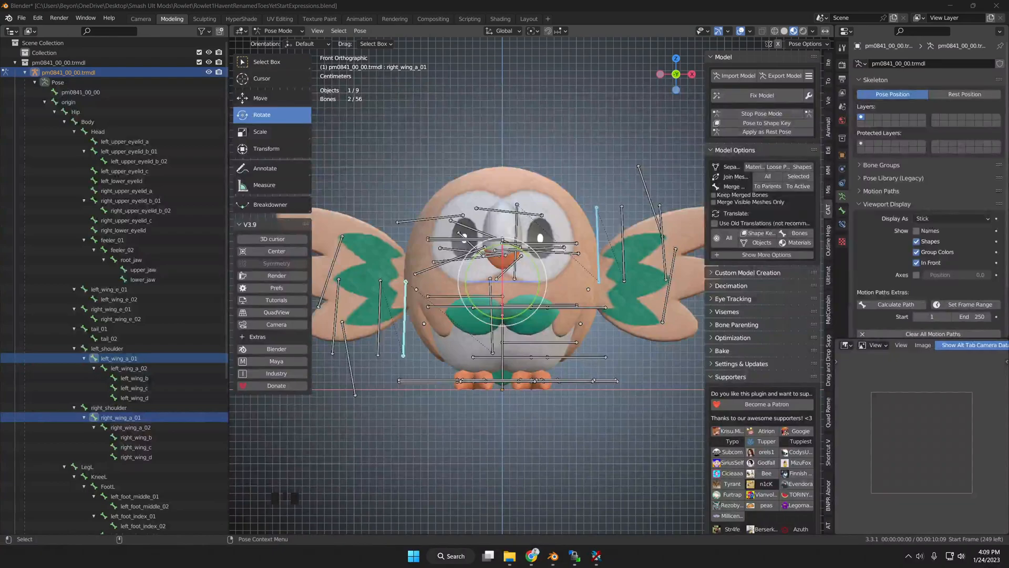
# Rotate left_wing_a_01 and right_wing_a_01 90° on X and set Transform Orientation to Local.
pyautogui.click(256, 31)
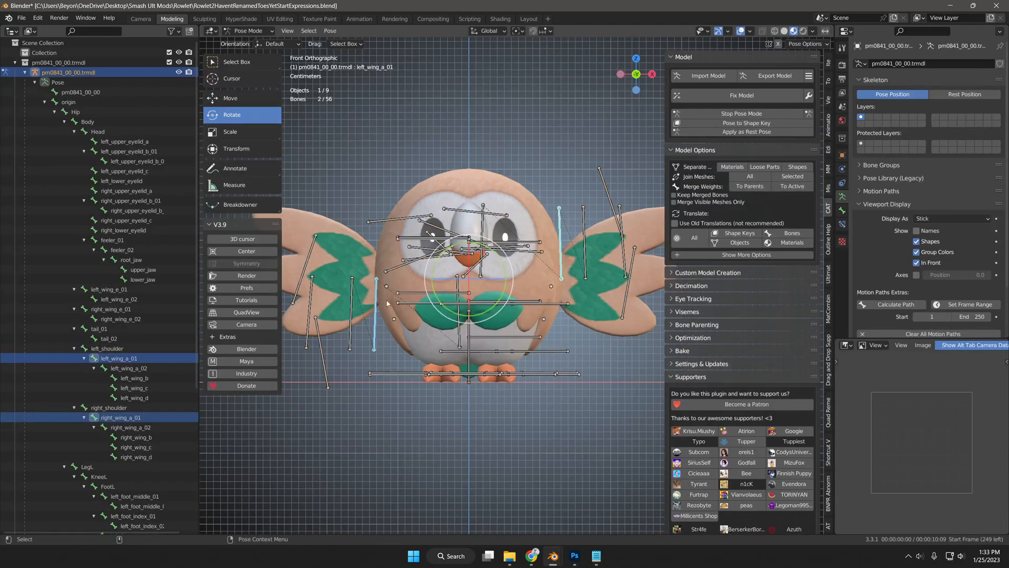
pyautogui.moveTo(470, 257)
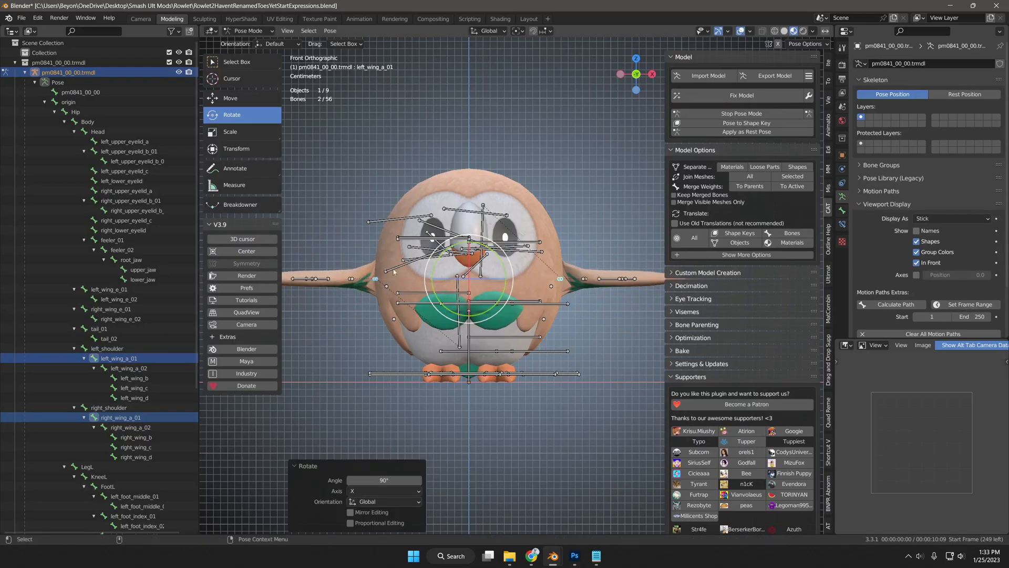
pyautogui.click(277, 44)
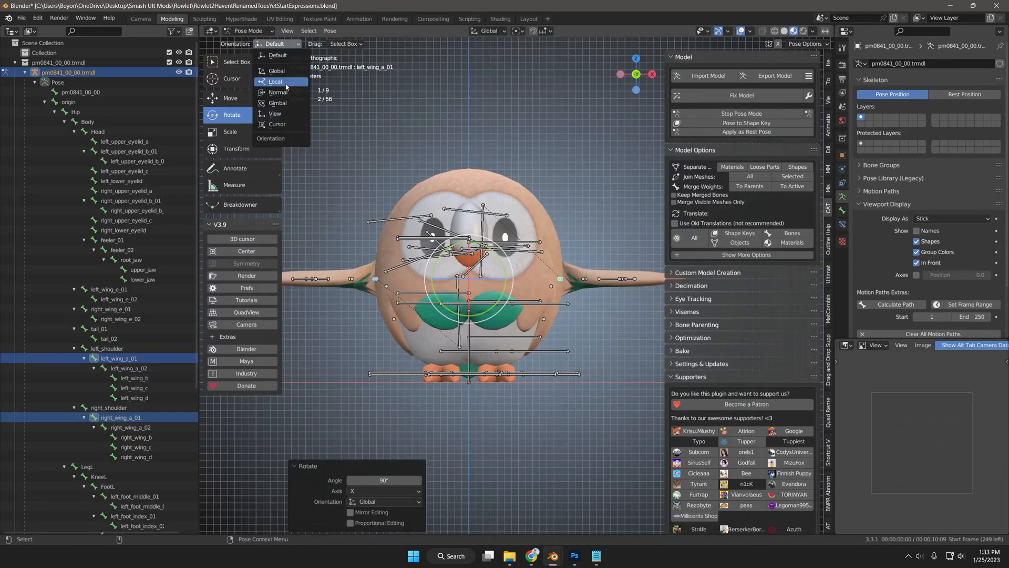
pyautogui.click(275, 81)
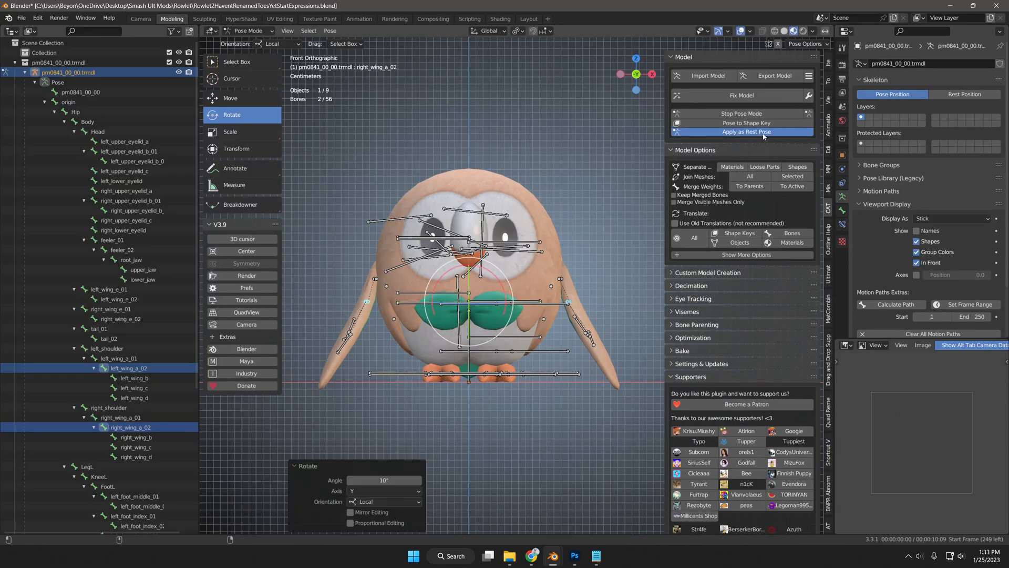
# Try Apply as Rest Pose for the drooped wings, undo it, and return to Object Mode.
pyautogui.click(741, 131)
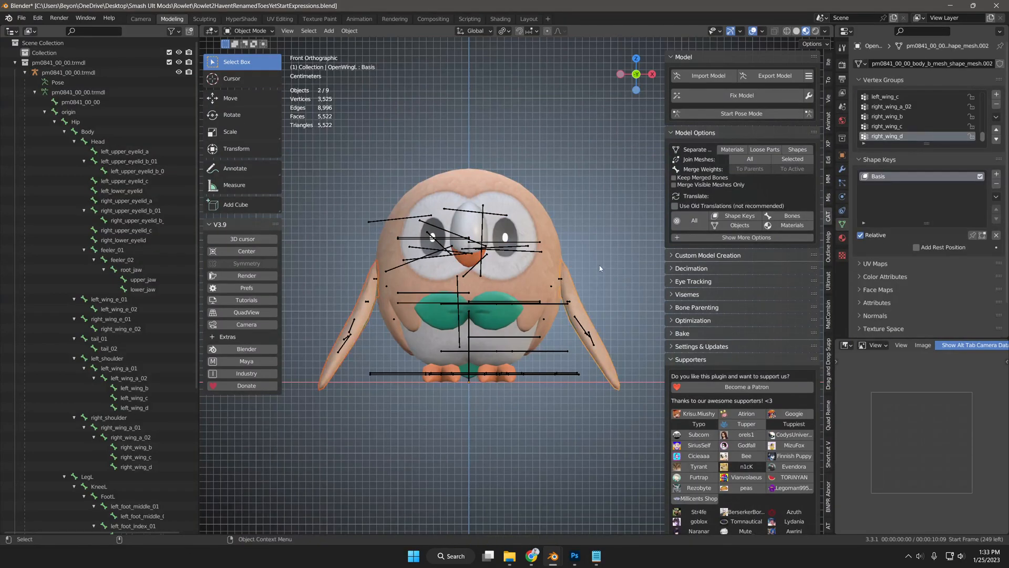
pyautogui.press('ctrl+c')
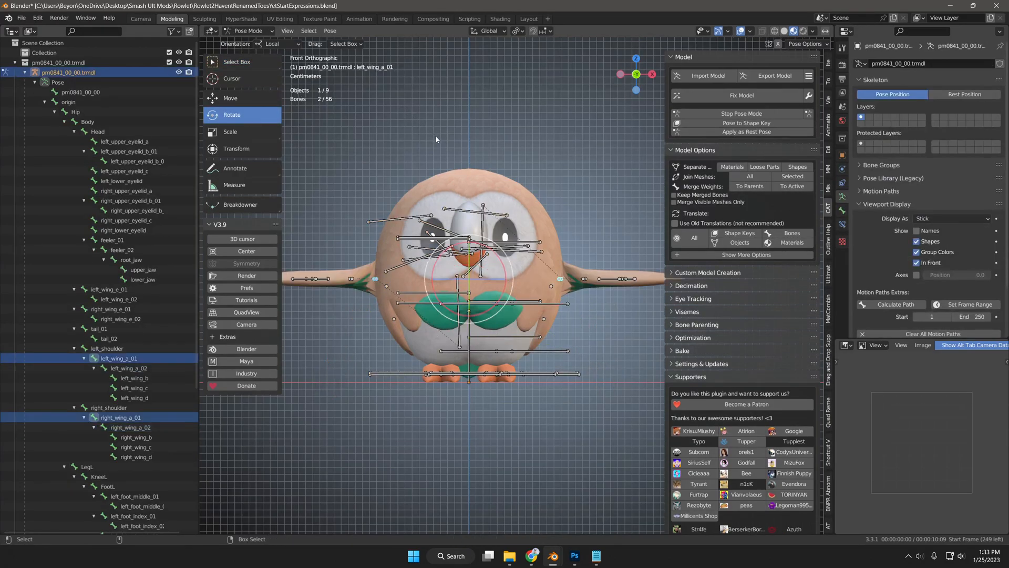
pyautogui.click(250, 30)
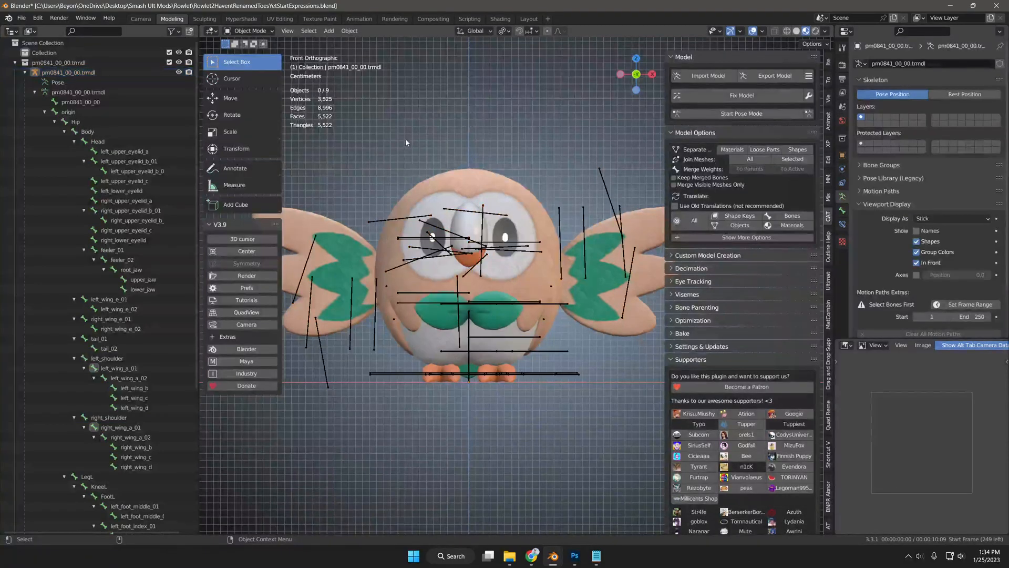
# Paste the OpenWingL/OpenWingR meshes and armature copy, then hide the original Rowlet model.
pyautogui.press('ctrl+v')
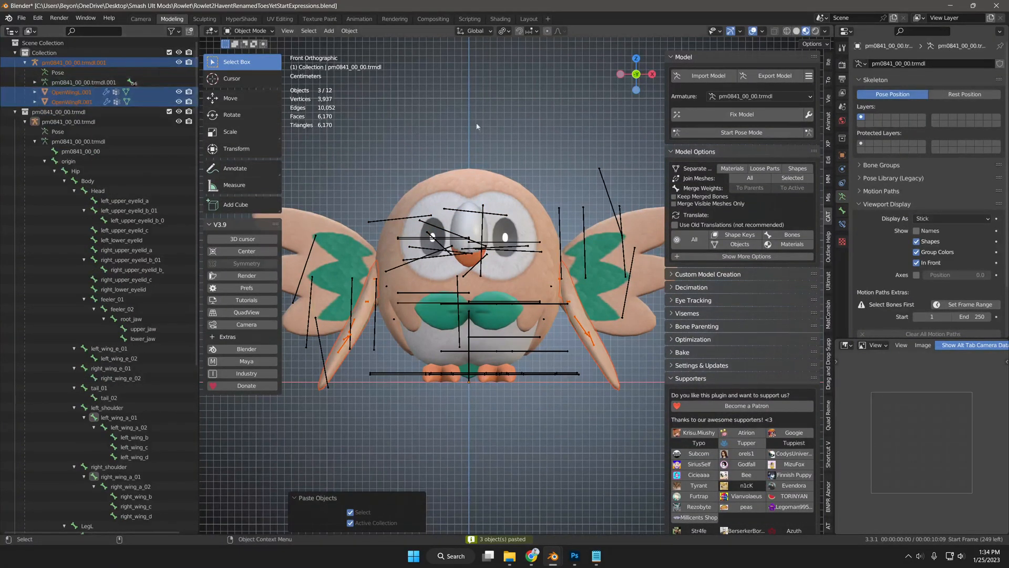
pyautogui.moveTo(492, 133)
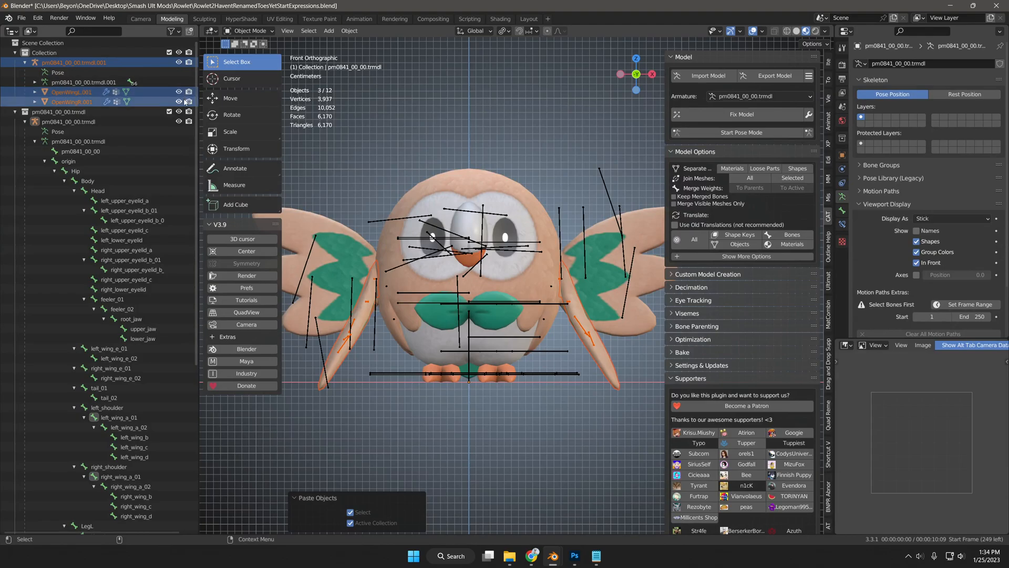
pyautogui.moveTo(179, 121)
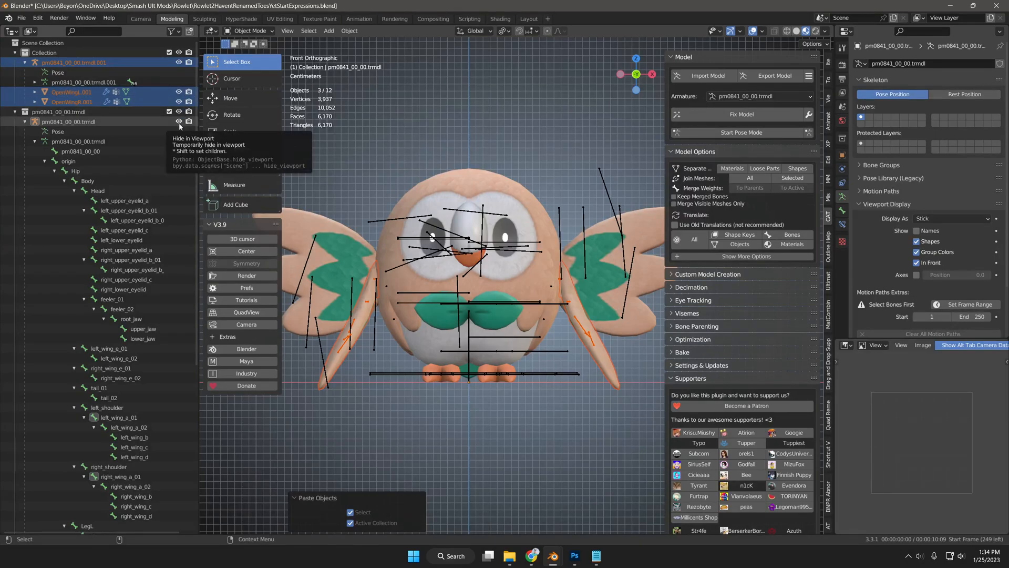
pyautogui.click(178, 122)
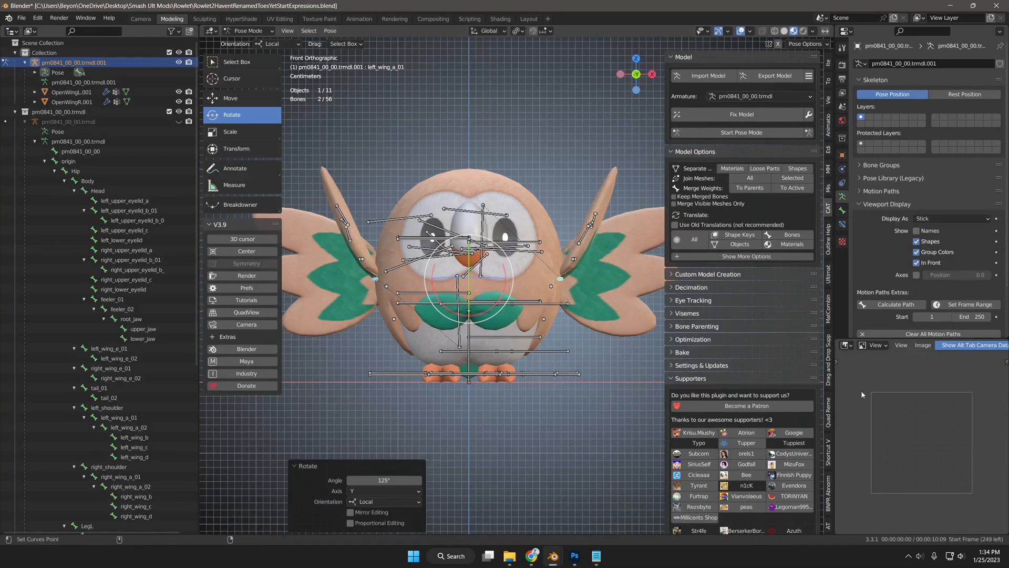
pyautogui.moveTo(792, 187)
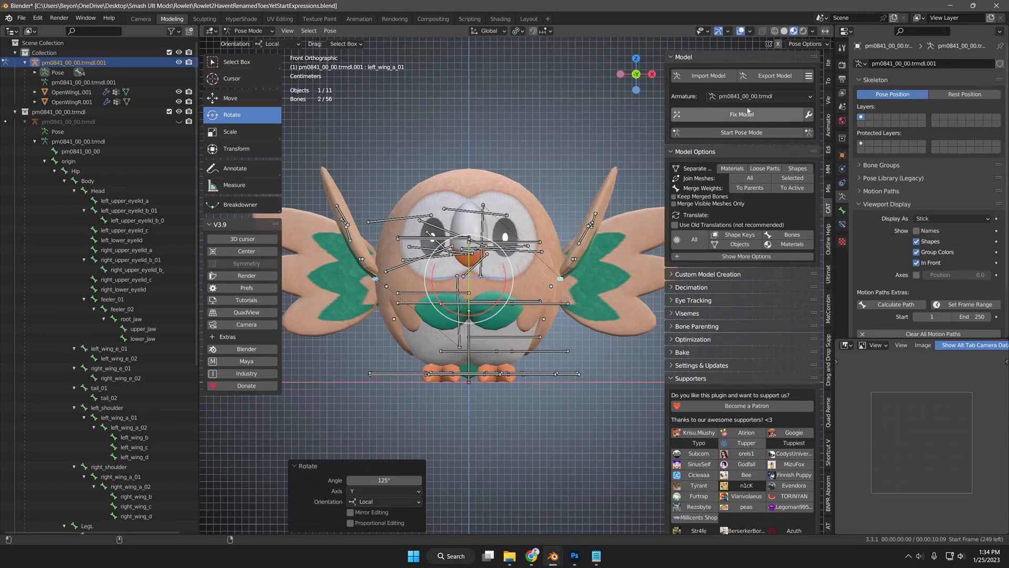
# Make the 125° raised wing pose the copied armature's rest pose via the CAT pose tools.
pyautogui.click(741, 132)
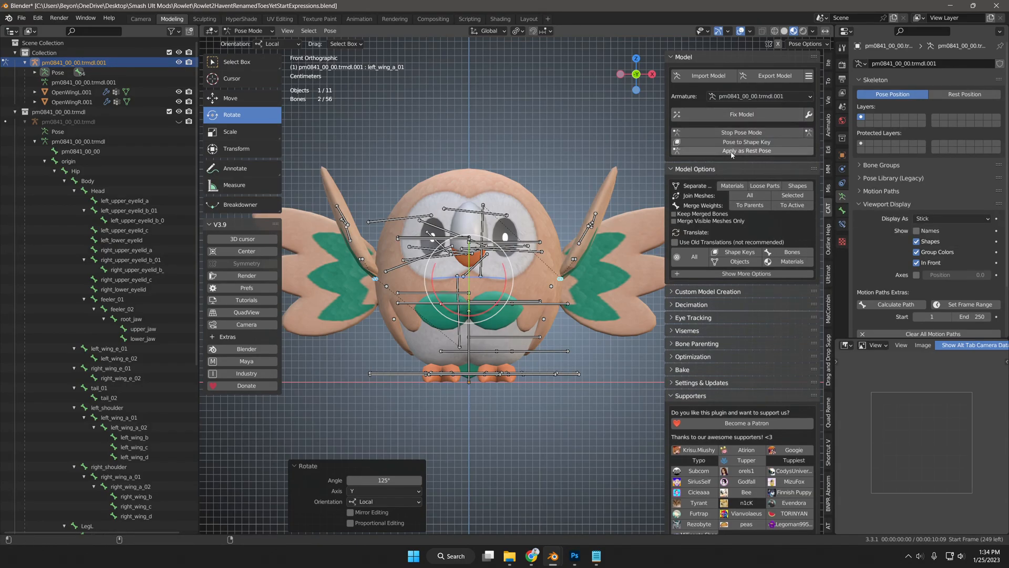
pyautogui.click(741, 150)
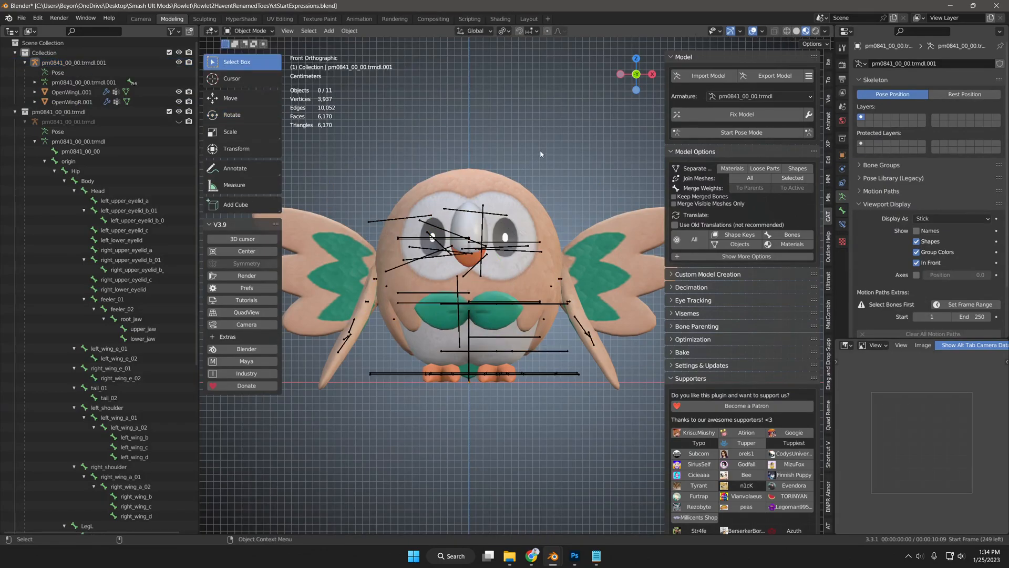
pyautogui.press('ctrl+v')
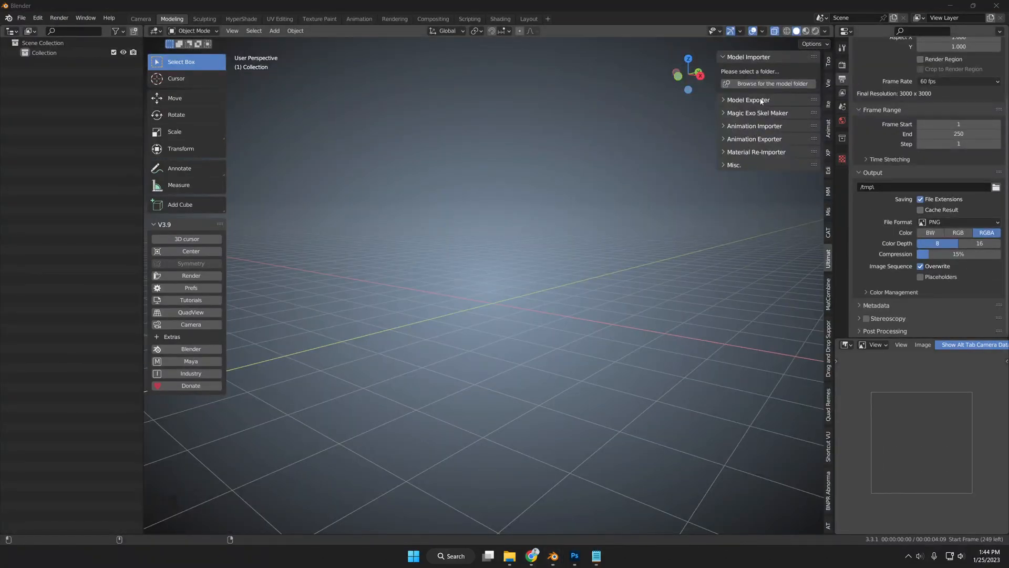
# Import the character model from its c00 folder and start browsing for an animation file.
pyautogui.click(747, 100)
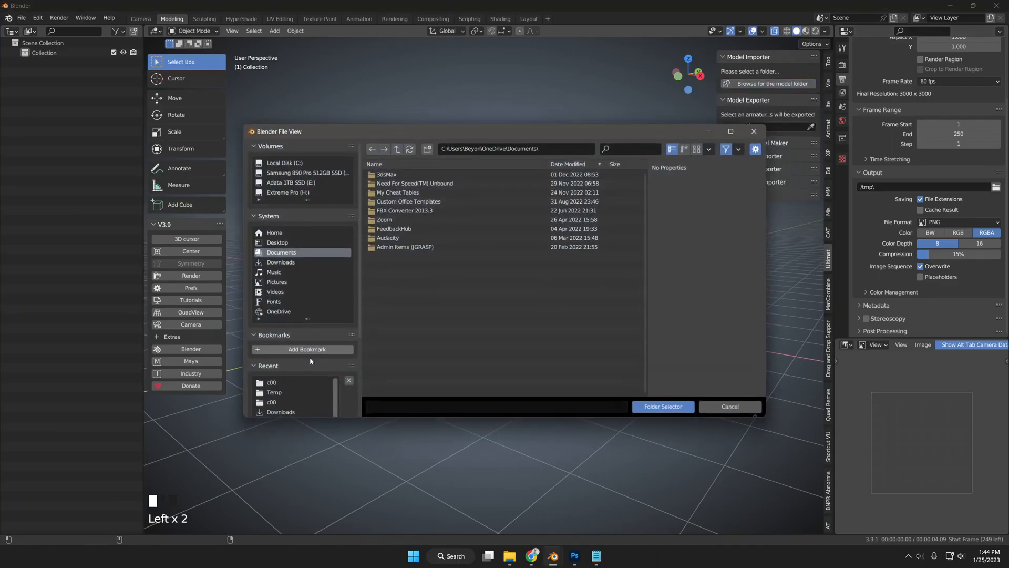
pyautogui.click(662, 405)
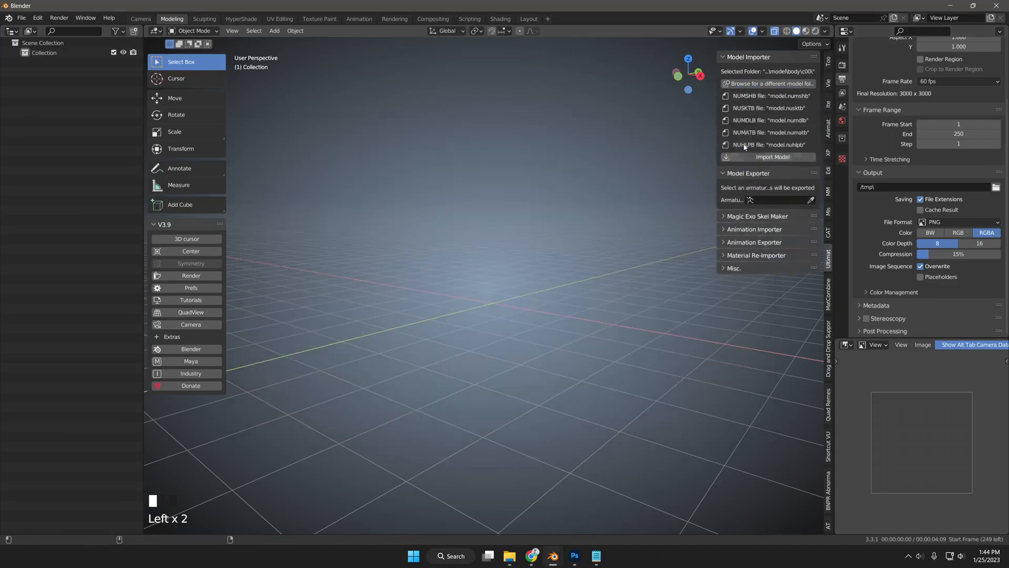
pyautogui.click(772, 157)
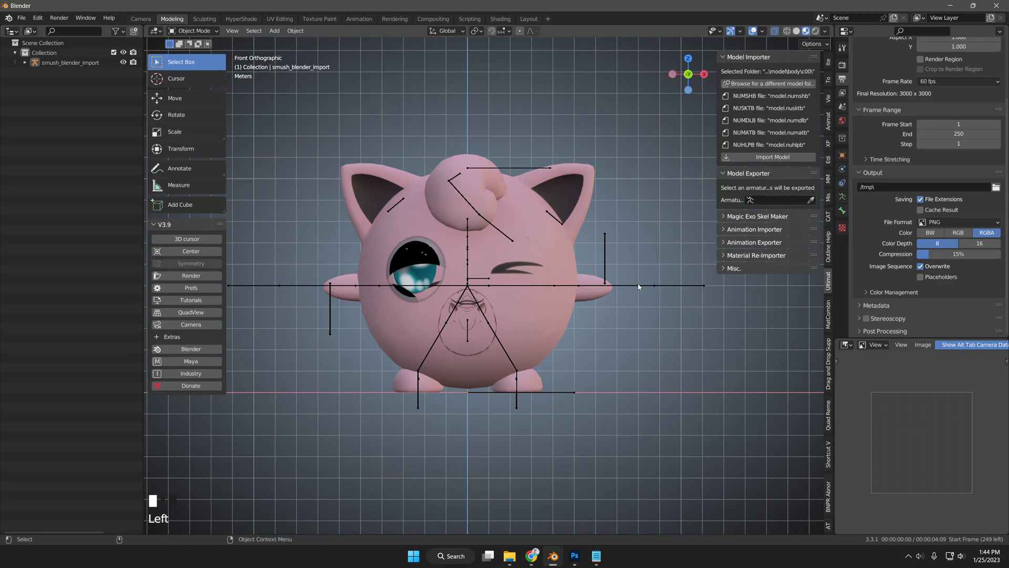
pyautogui.click(470, 283)
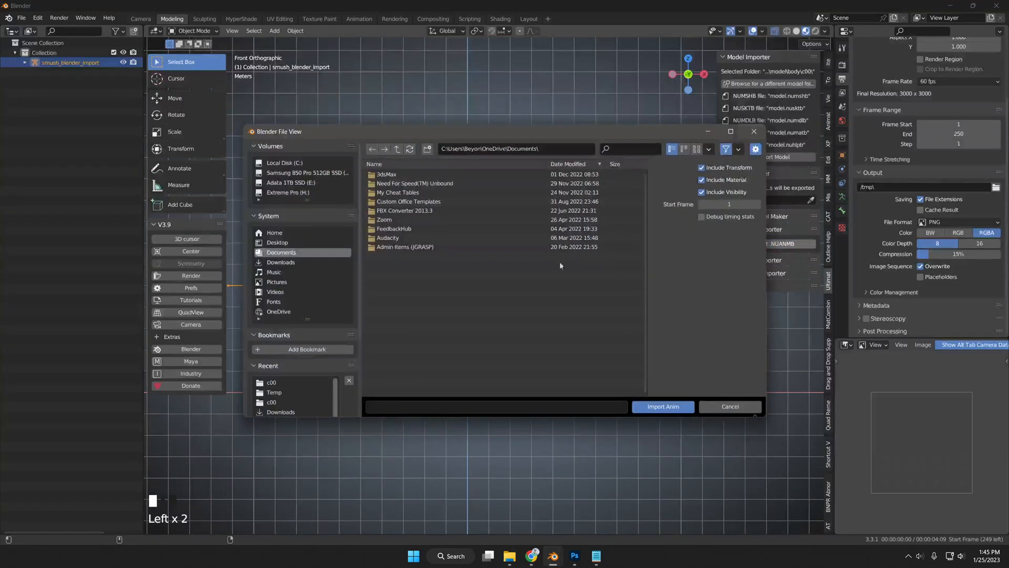
# Search the c00 motion folder for 'jump' and import a03jumpaerialf.nuanmb onto the armature.
pyautogui.doubleClick(271, 383)
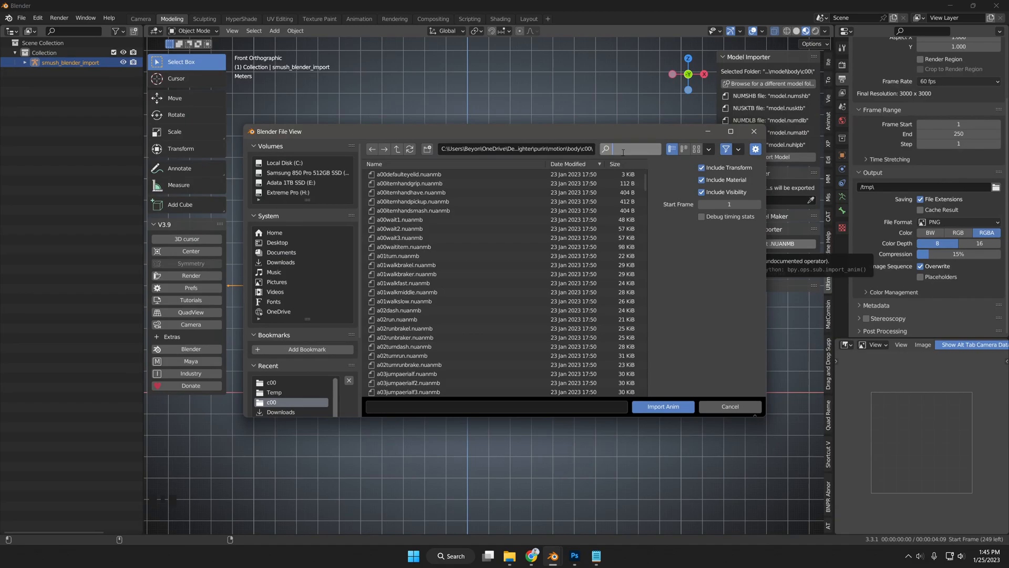
pyautogui.write('jump')
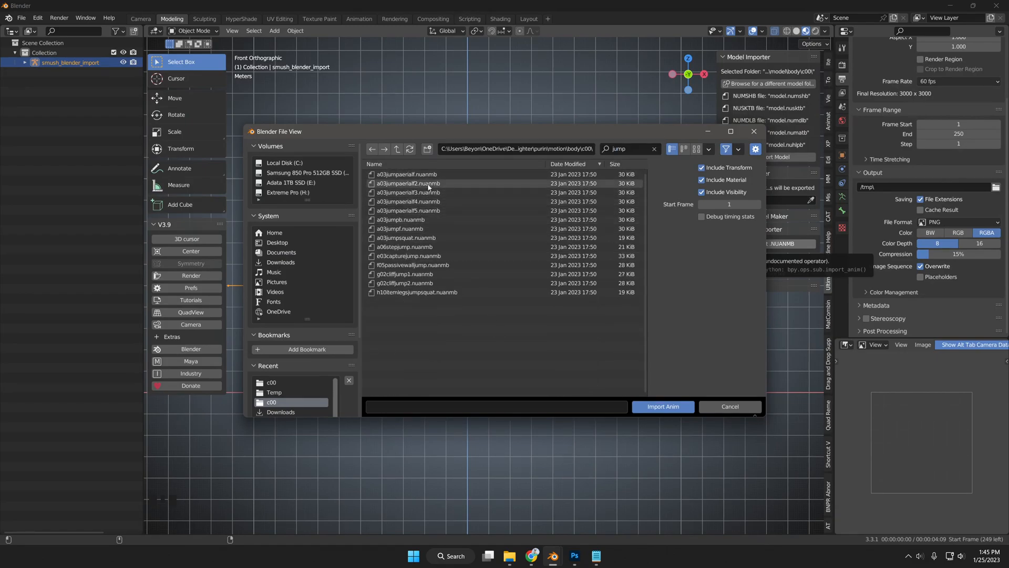
pyautogui.click(407, 174)
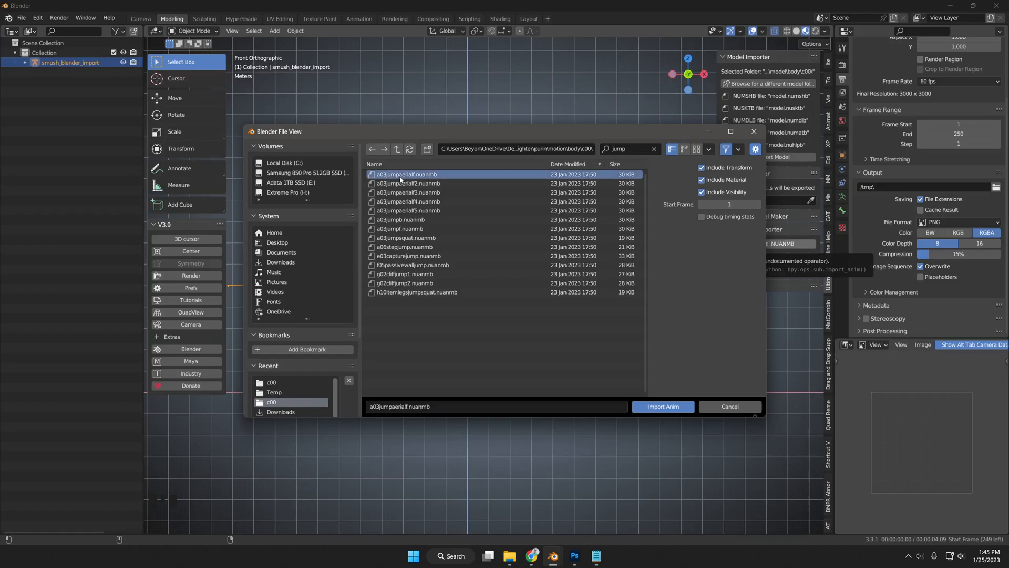
pyautogui.click(663, 405)
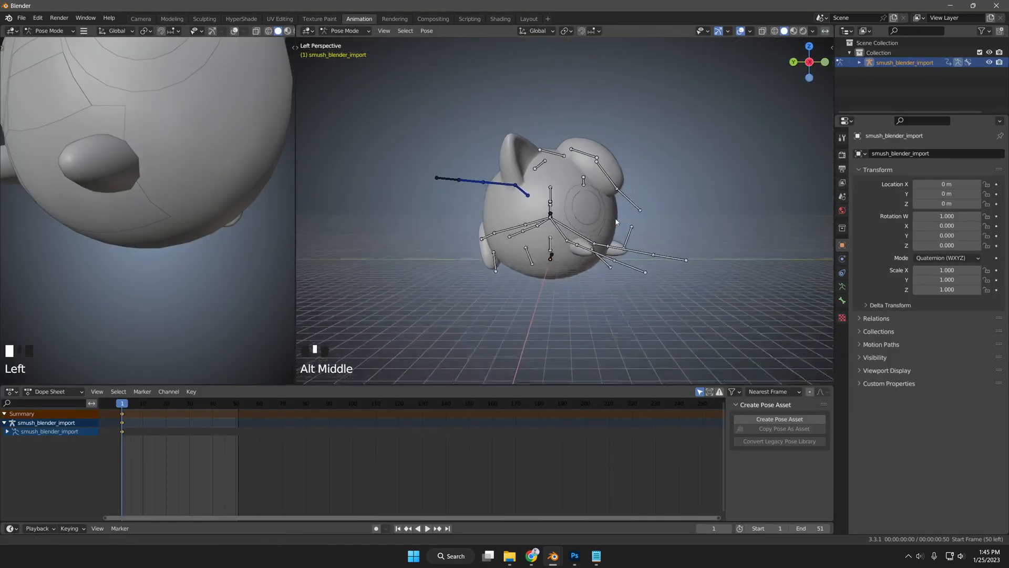
# Switch the viewport to orthographic projection with Numpad 5 and zoom in on the character.
pyautogui.press('numpad_5')
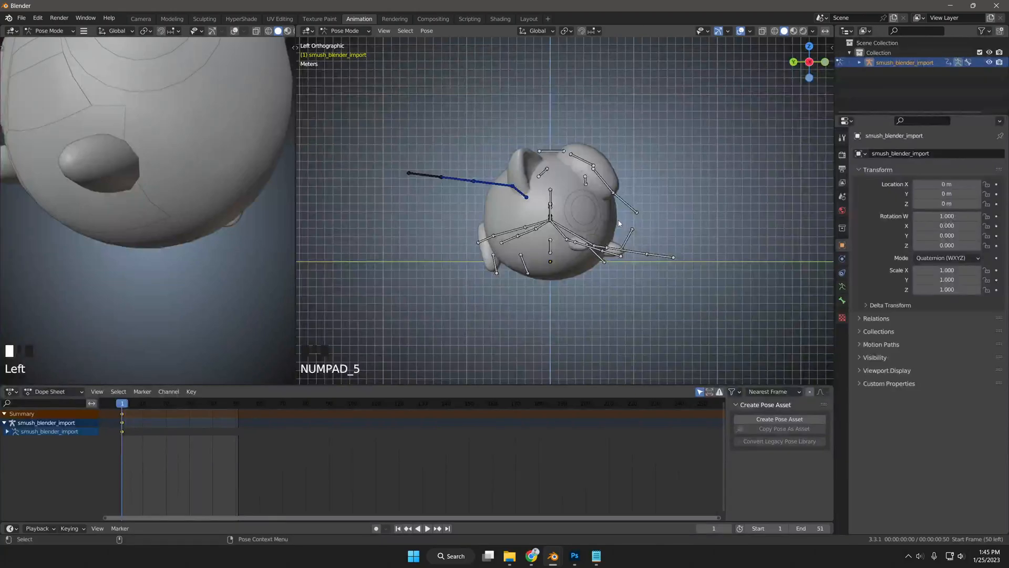
pyautogui.scroll(3)
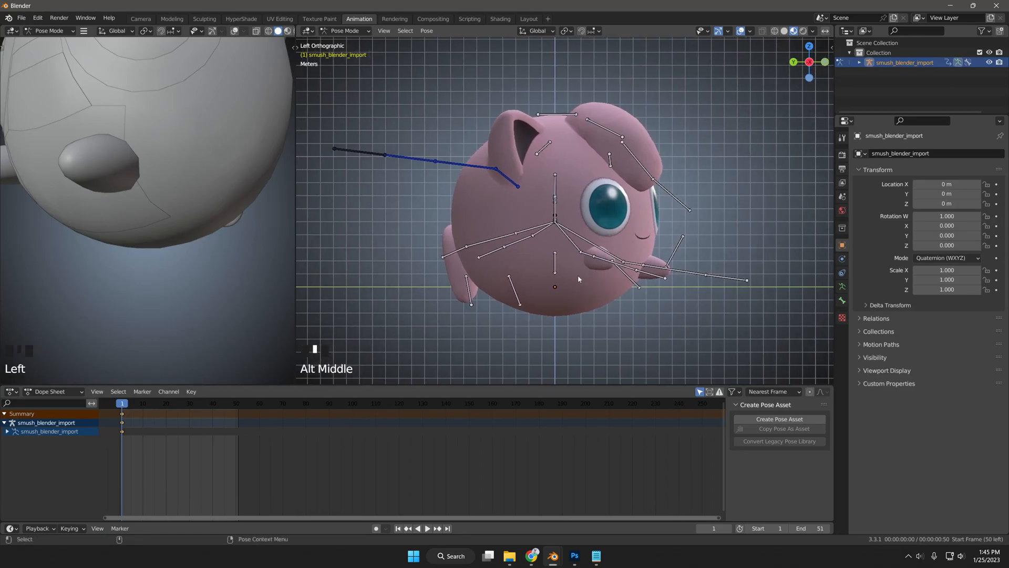
pyautogui.moveTo(572, 243)
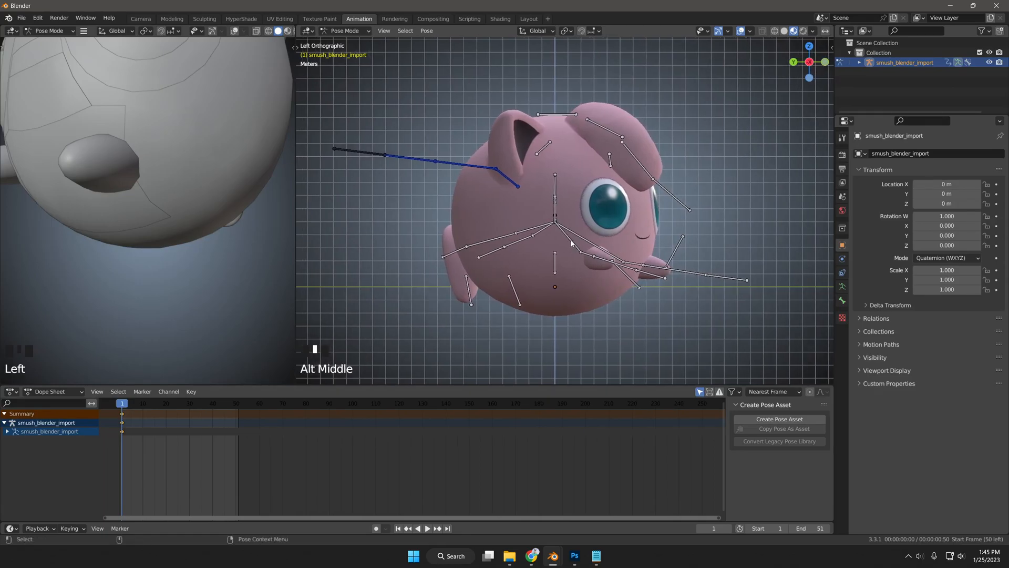
# Search the Preferences keymap for 'ortho' to find the Numpad 5 perspective toggle, then close Preferences.
pyautogui.click(37, 18)
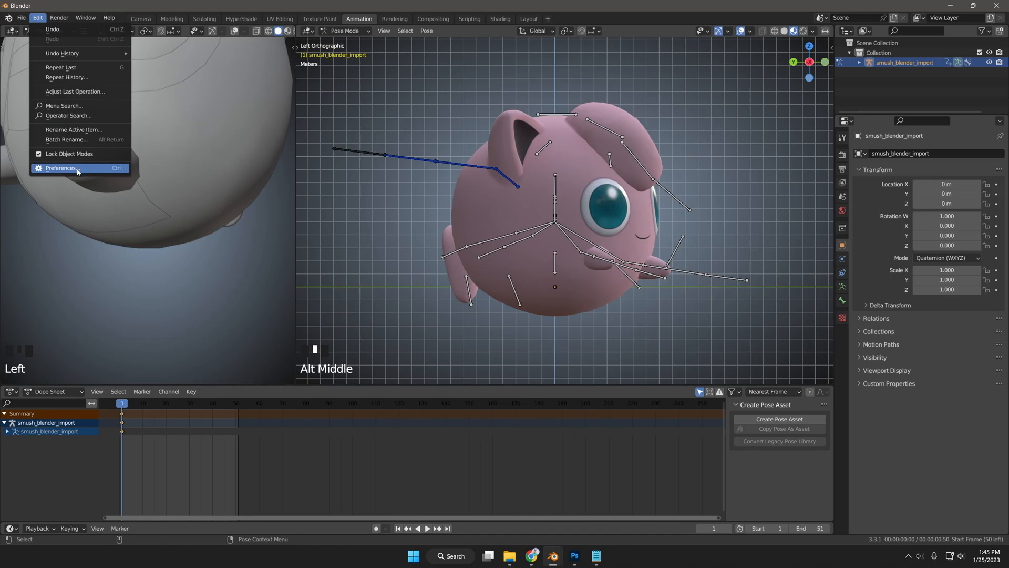
pyautogui.click(61, 168)
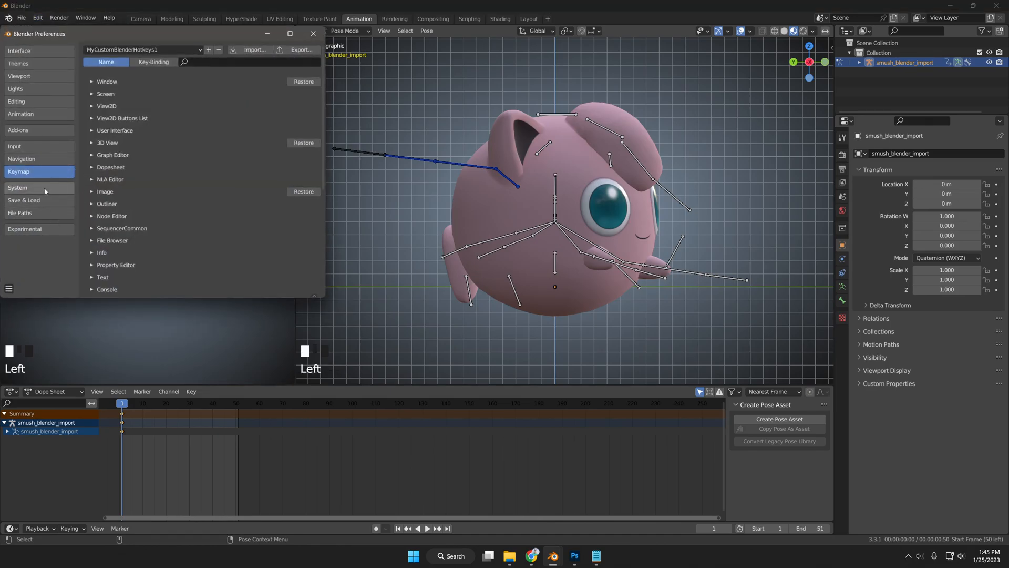
pyautogui.moveTo(116, 72)
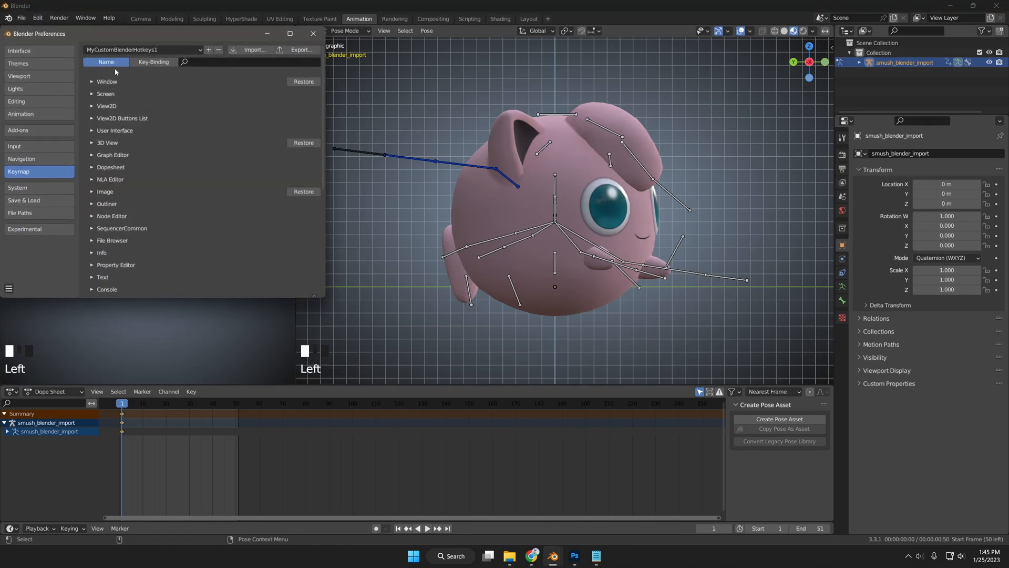
pyautogui.moveTo(218, 67)
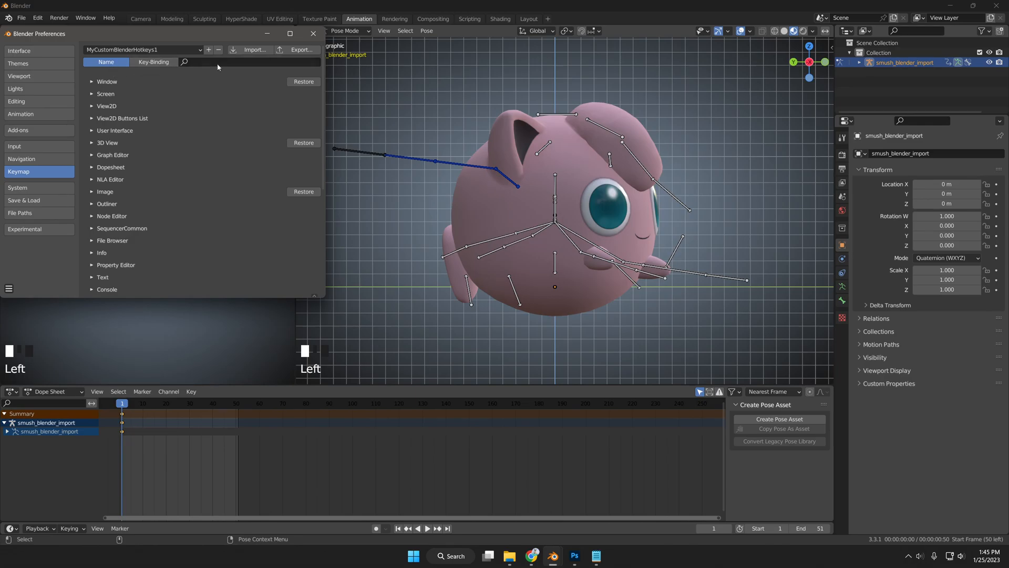
pyautogui.write('ortho')
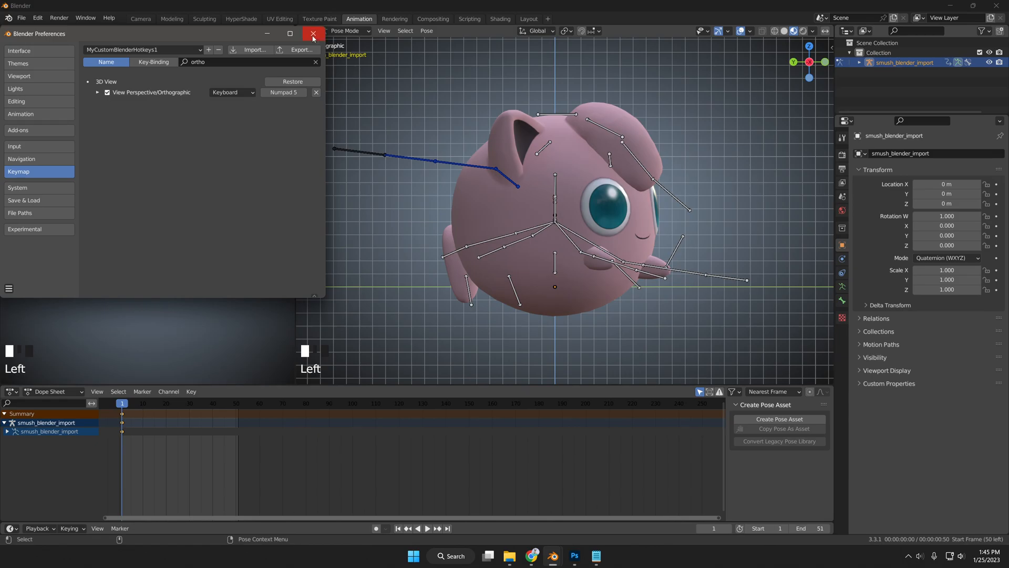
pyautogui.moveTo(138, 233)
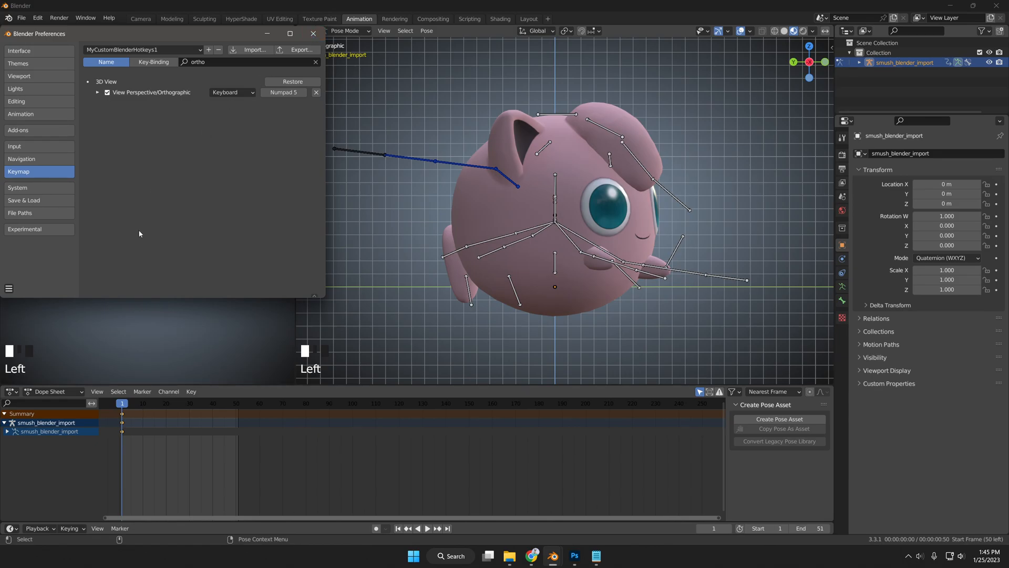
pyautogui.moveTo(179, 160)
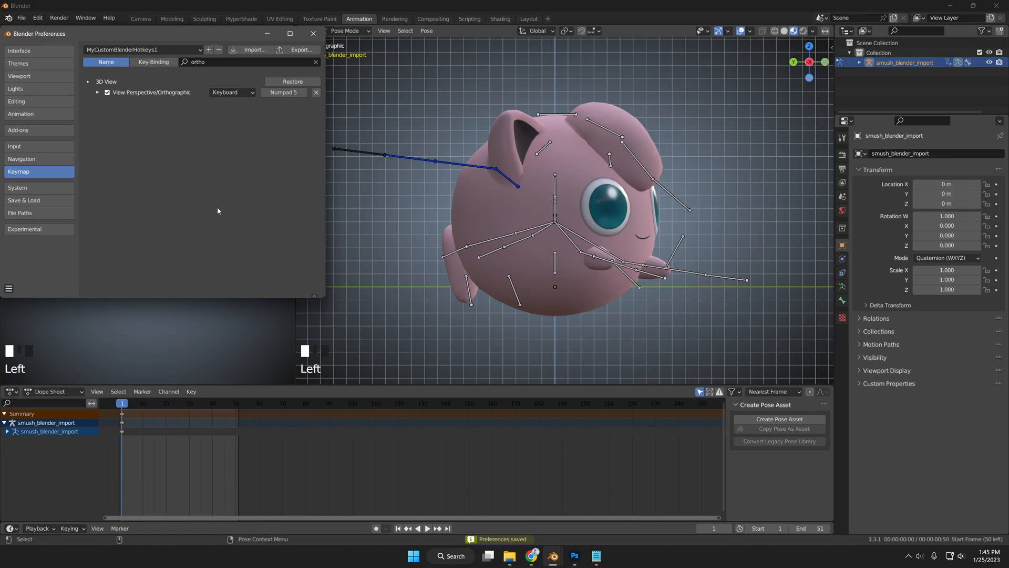
pyautogui.click(313, 33)
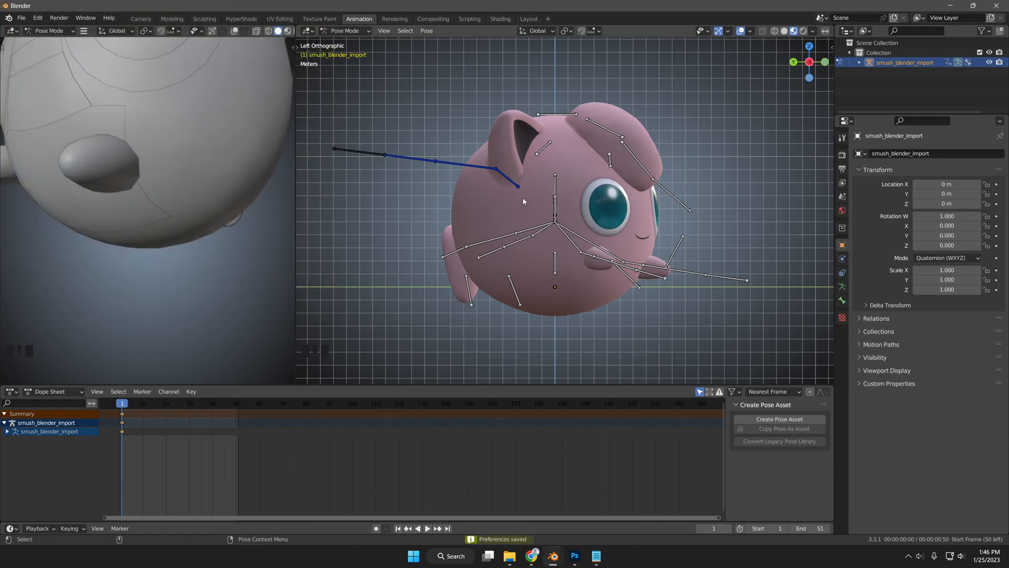
pyautogui.moveTo(561, 231)
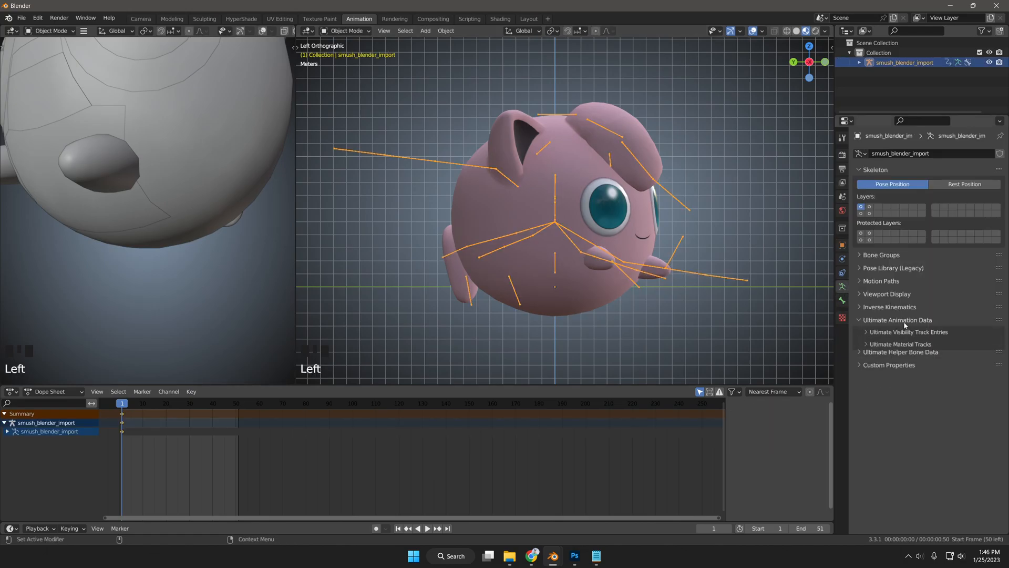
# Expand Ultimate Visibility Track Entries on the armature and scroll through the eye and mouth tracks.
pyautogui.click(910, 331)
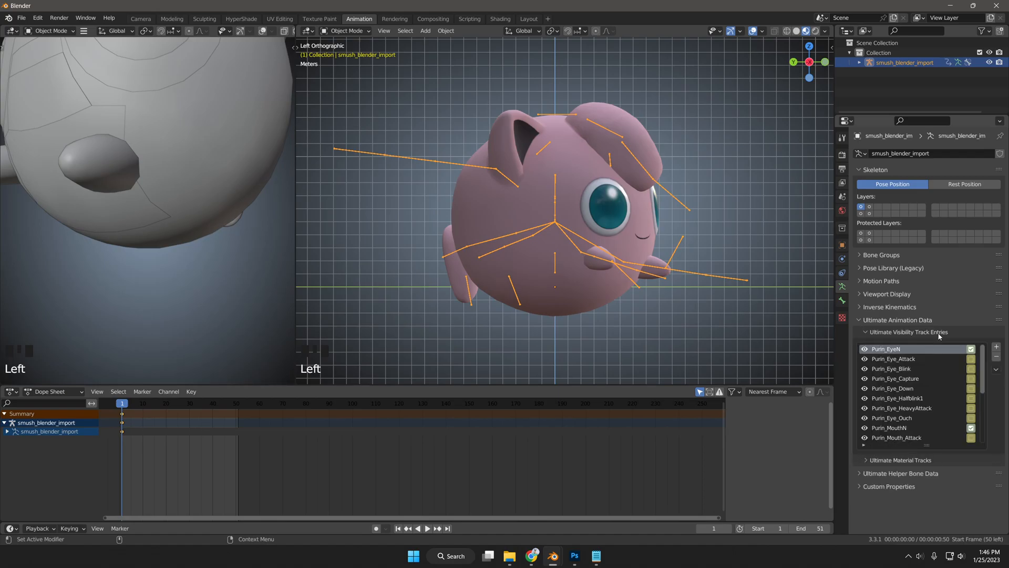
pyautogui.moveTo(984, 369)
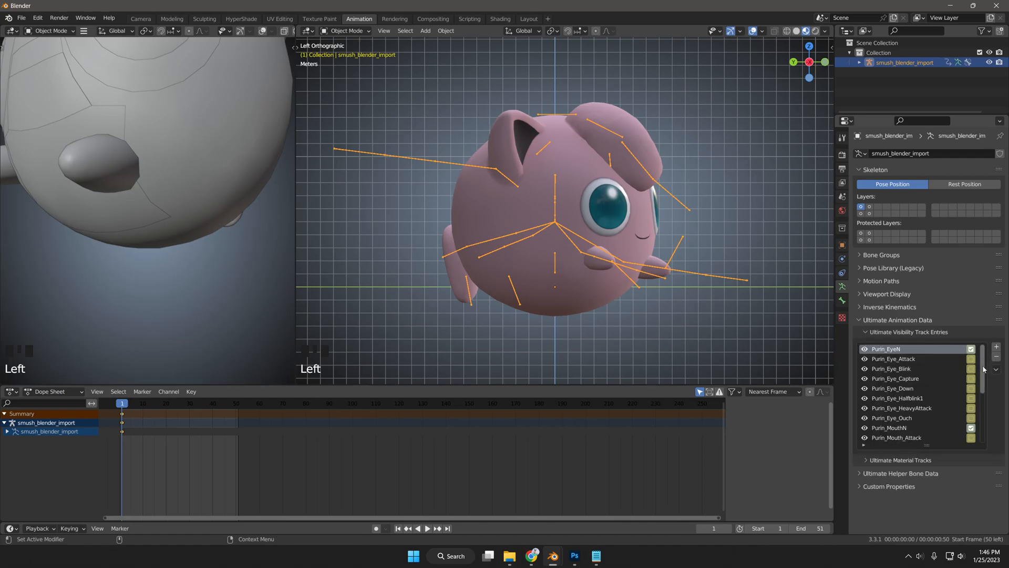
pyautogui.scroll(-3)
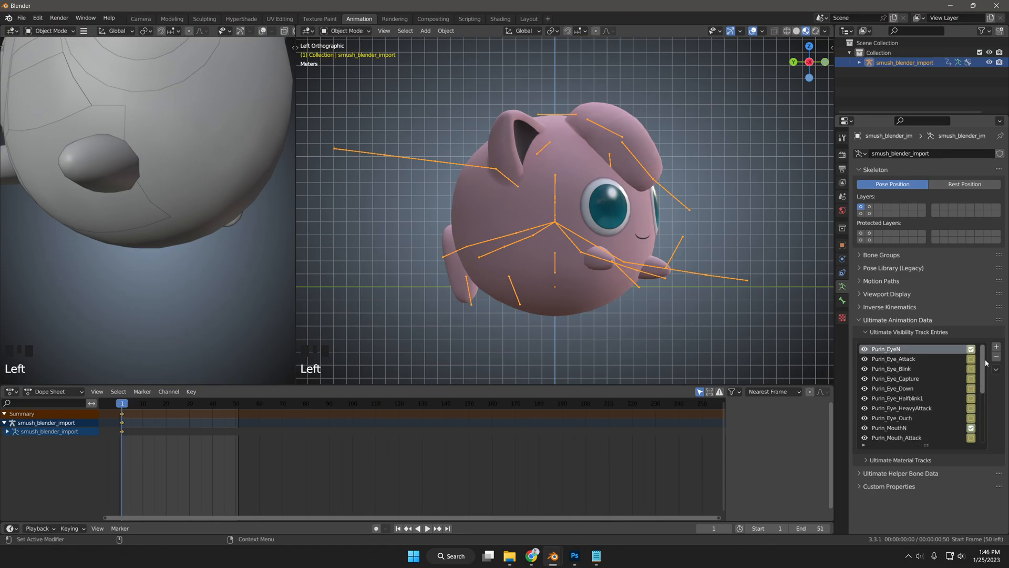
pyautogui.scroll(-3)
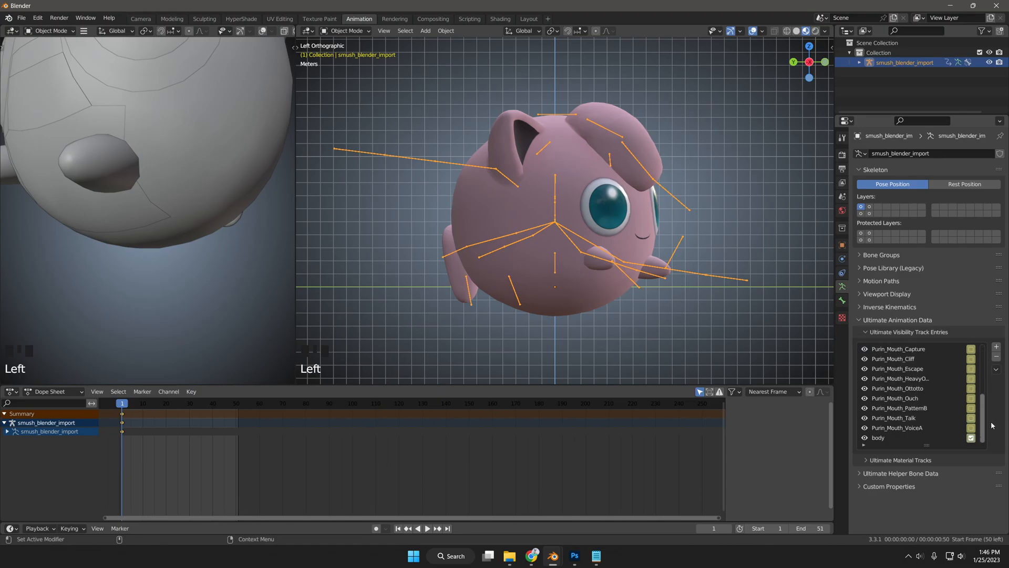
pyautogui.scroll(-3)
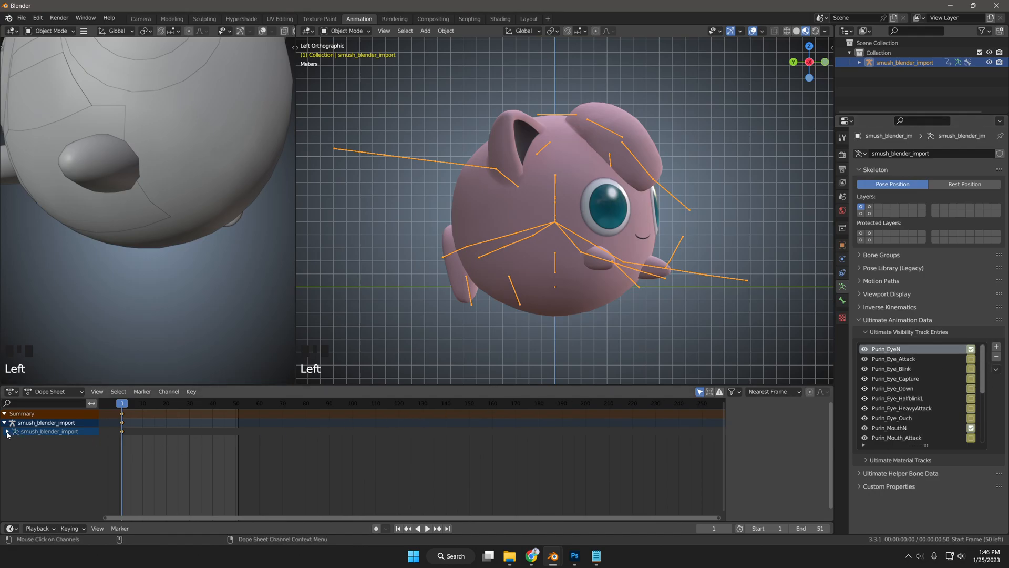
# Expand smush_blender_import in the Dope Sheet to show its Visibility and Material channels.
pyautogui.click(4, 431)
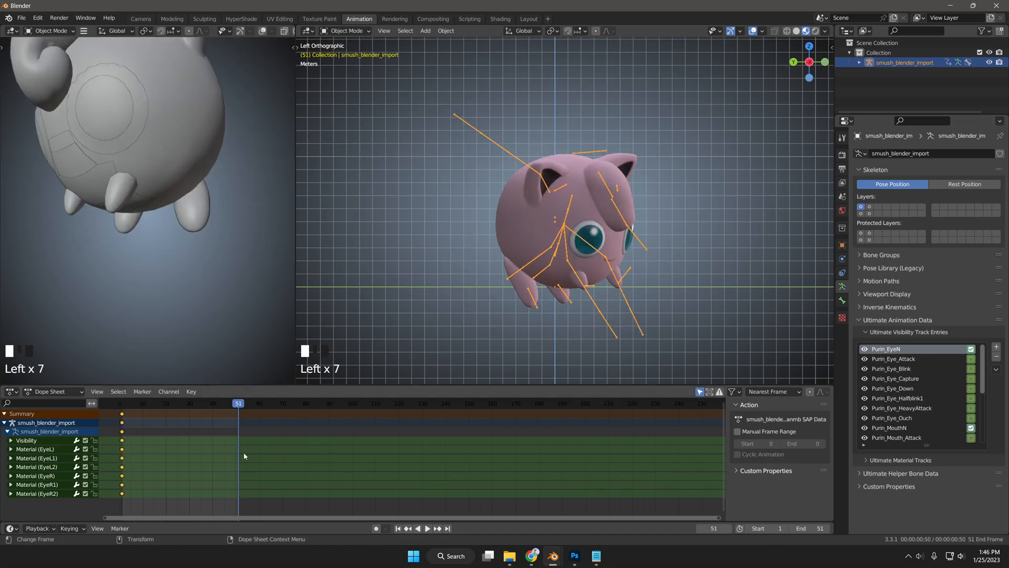
pyautogui.moveTo(218, 425)
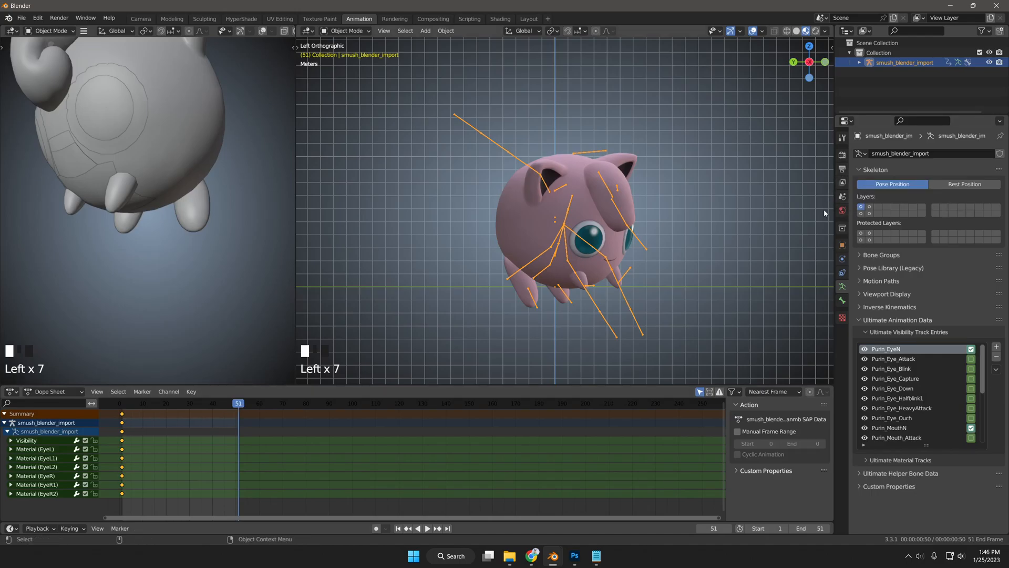
# Show Output Properties with 3000×3000 resolution, 60 fps and frame range 1–51.
pyautogui.click(841, 155)
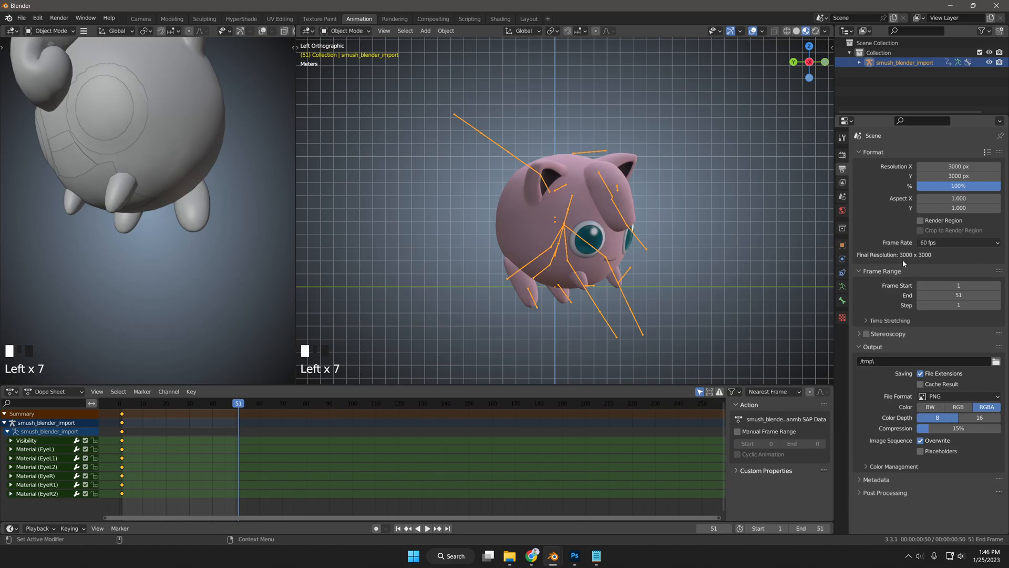
pyautogui.moveTo(851, 239)
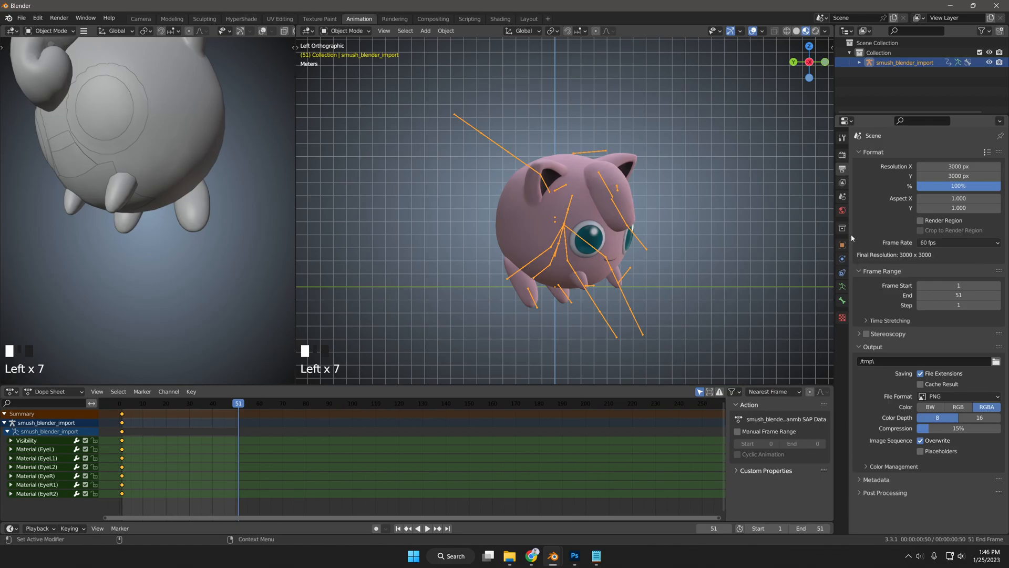
pyautogui.moveTo(842, 169)
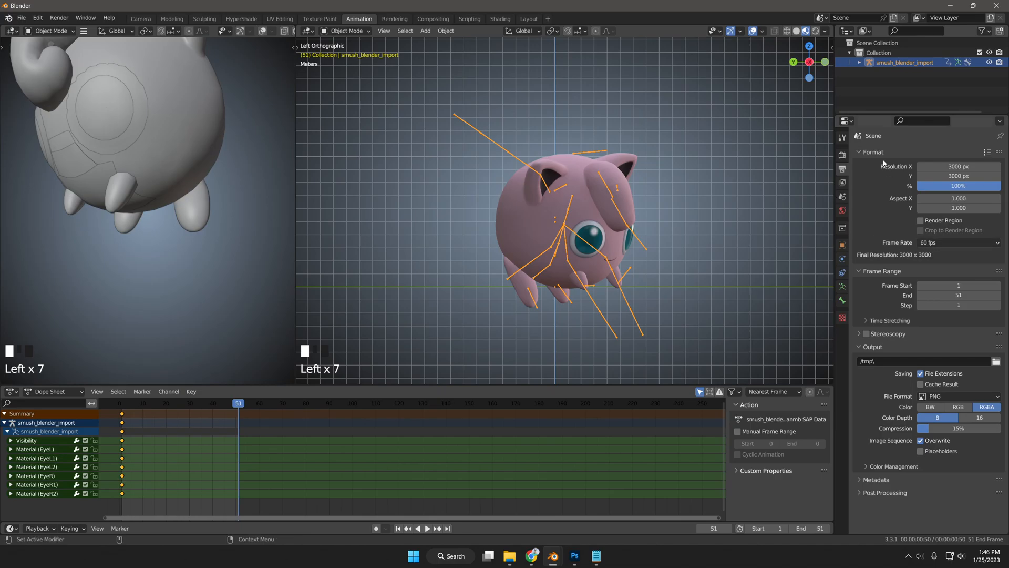
pyautogui.click(958, 242)
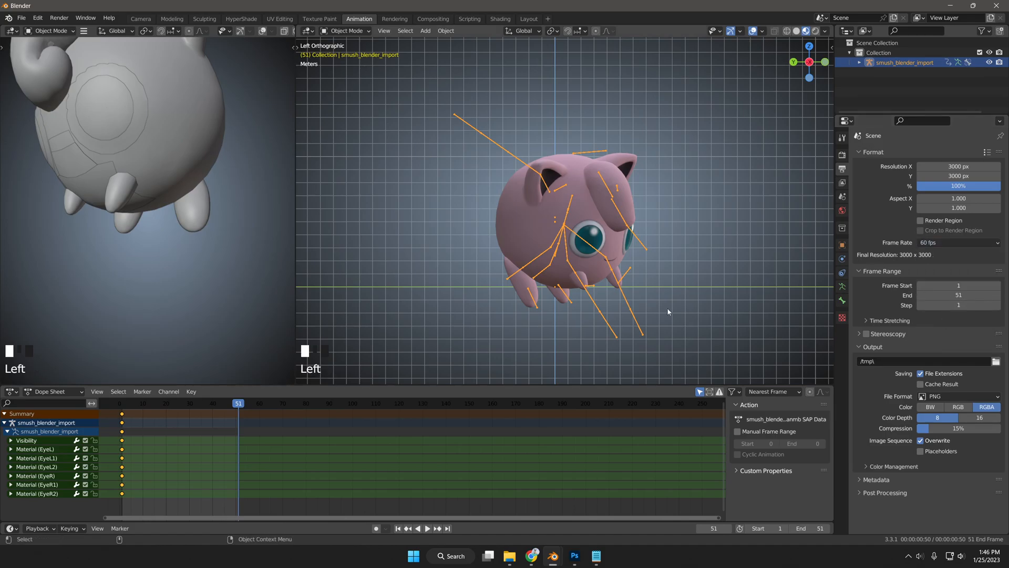
pyautogui.moveTo(693, 351)
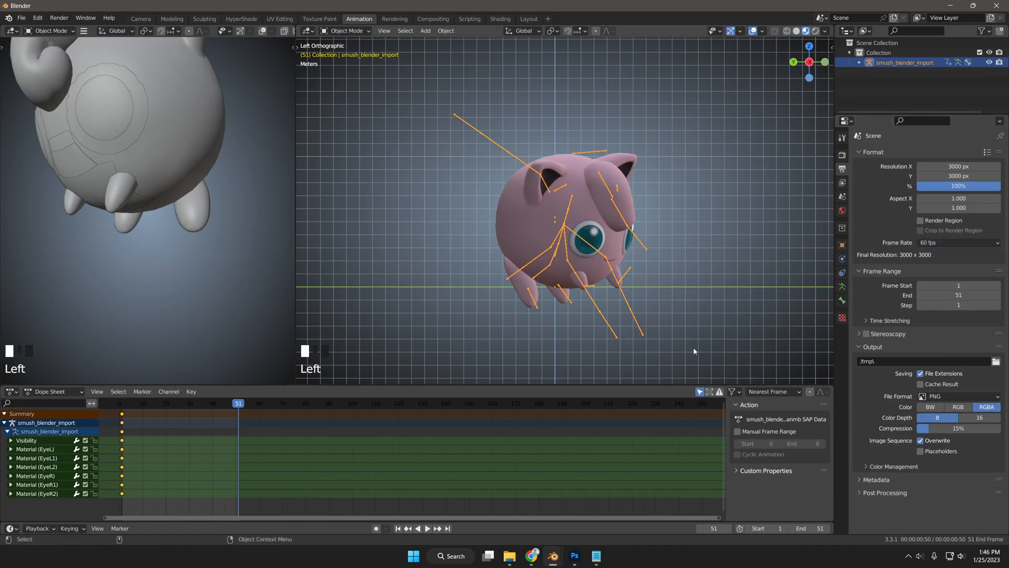
# Play the imported Jigglypuff jump animation and scrub the Dope Sheet timeline to preview it.
pyautogui.click(424, 528)
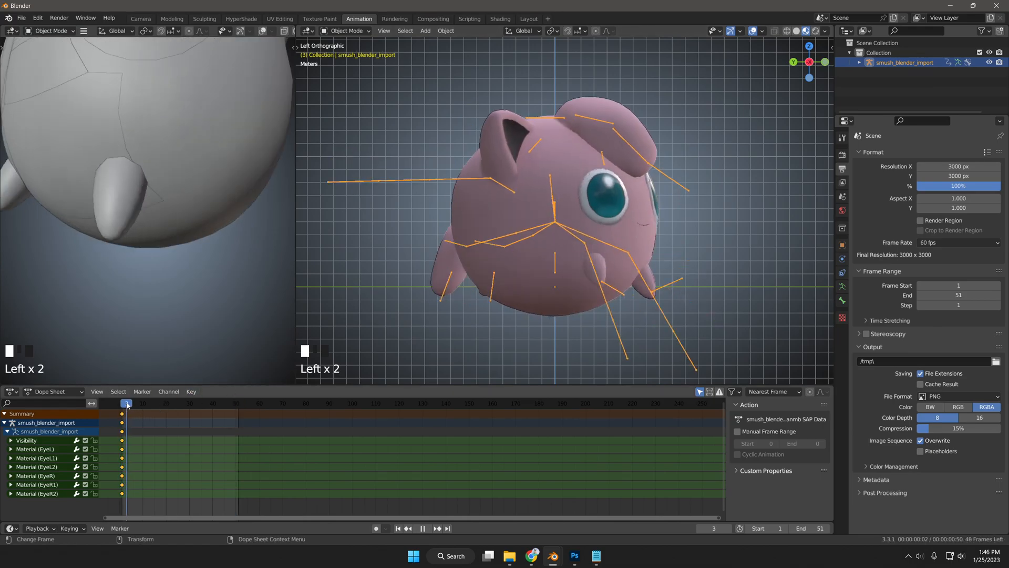
pyautogui.click(133, 403)
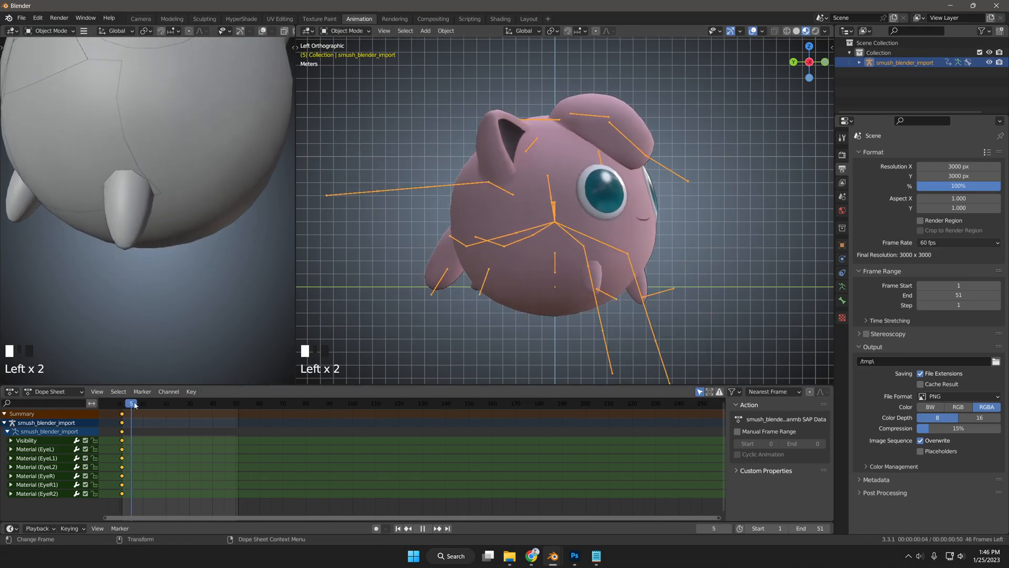
pyautogui.click(231, 402)
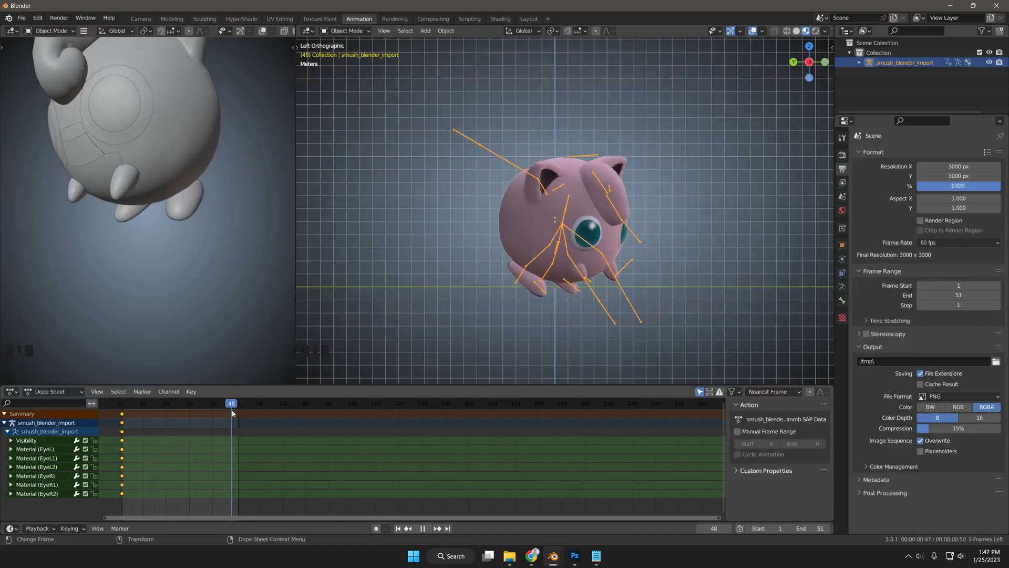
pyautogui.click(145, 403)
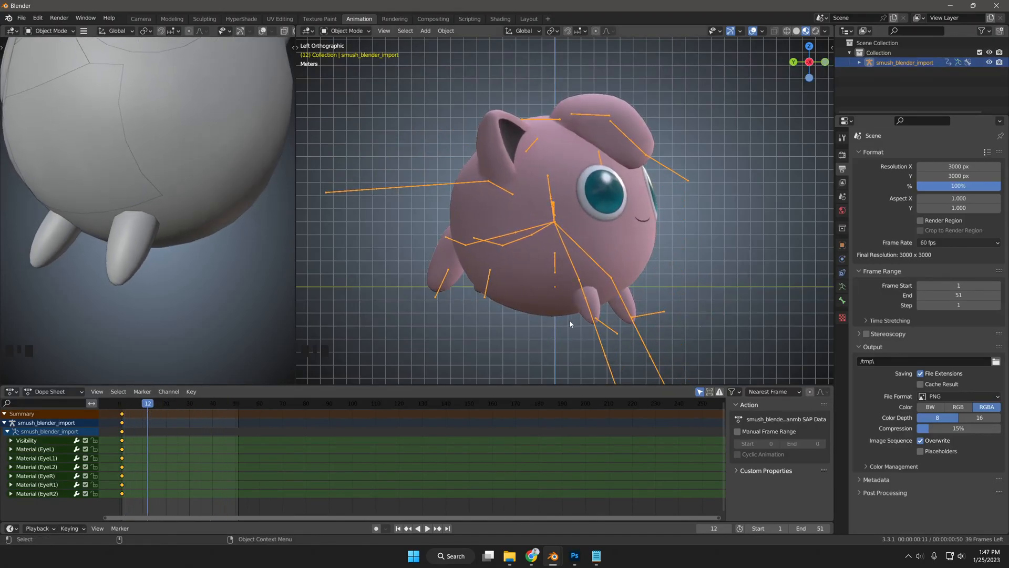
pyautogui.click(148, 403)
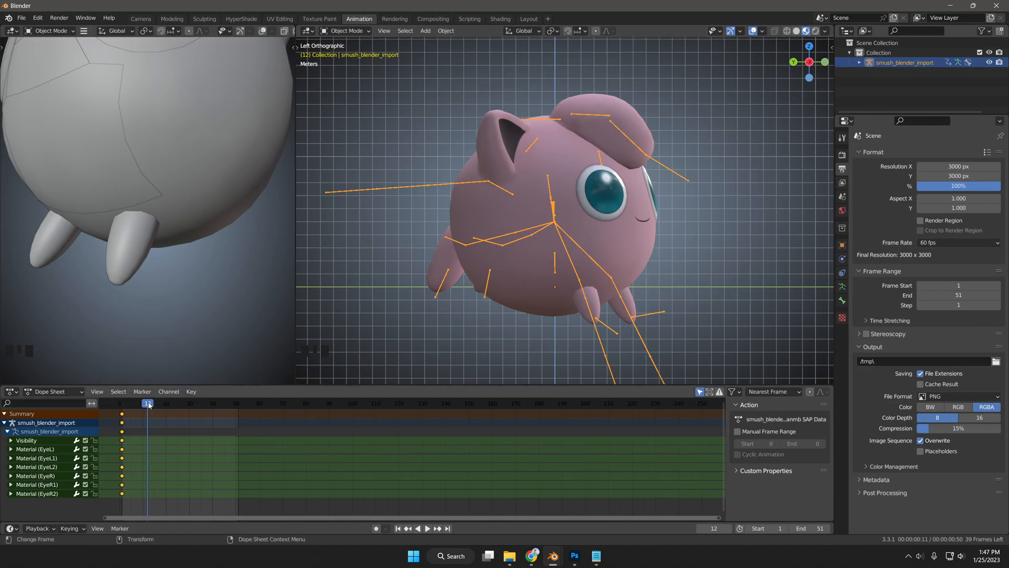
pyautogui.click(428, 527)
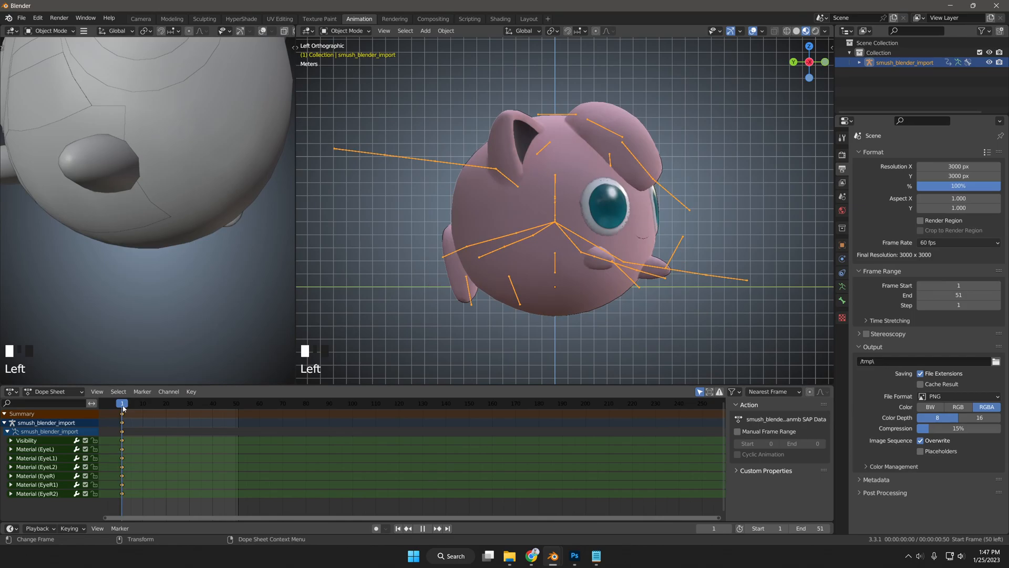
pyautogui.press('space')
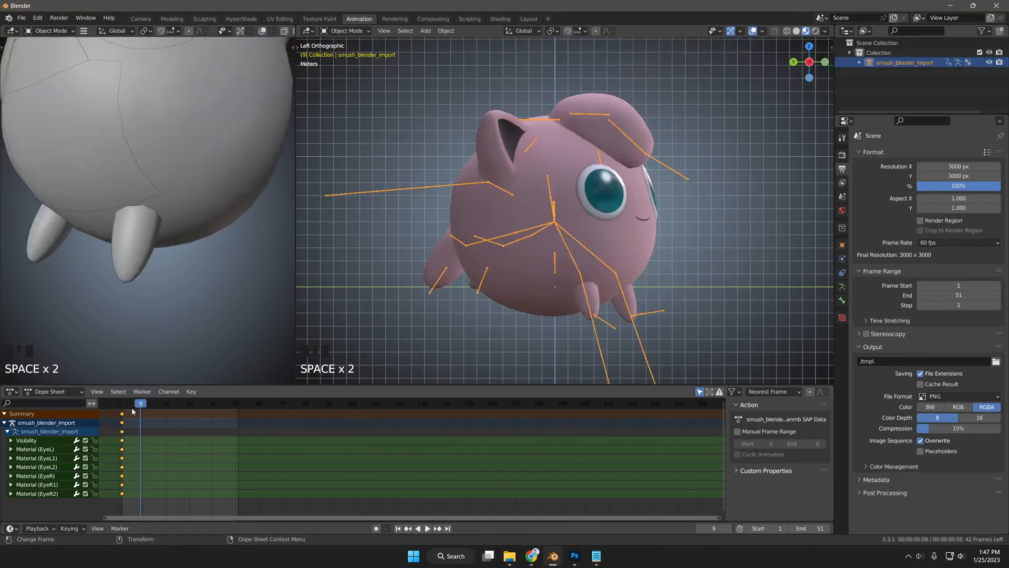
pyautogui.click(427, 527)
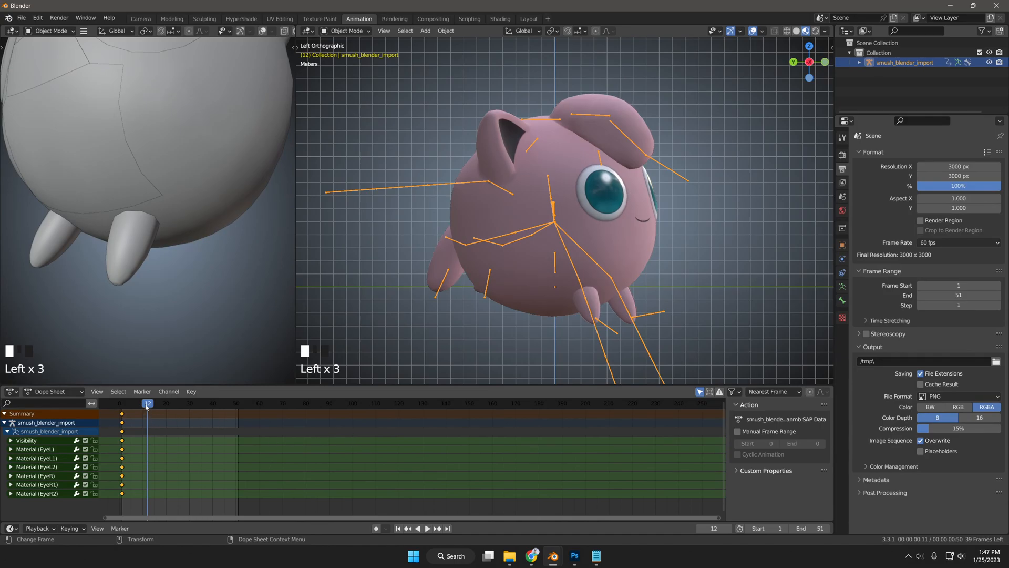
# Scrub through to frame 51, then expand the Visibility channel into per-eye mesh visibility tracks.
pyautogui.click(427, 528)
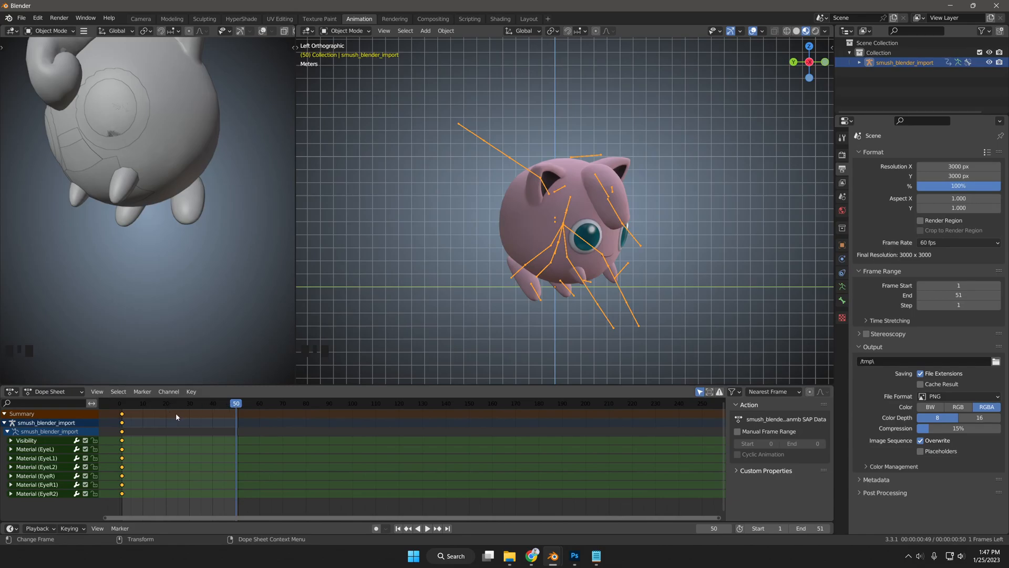
pyautogui.moveTo(166, 407)
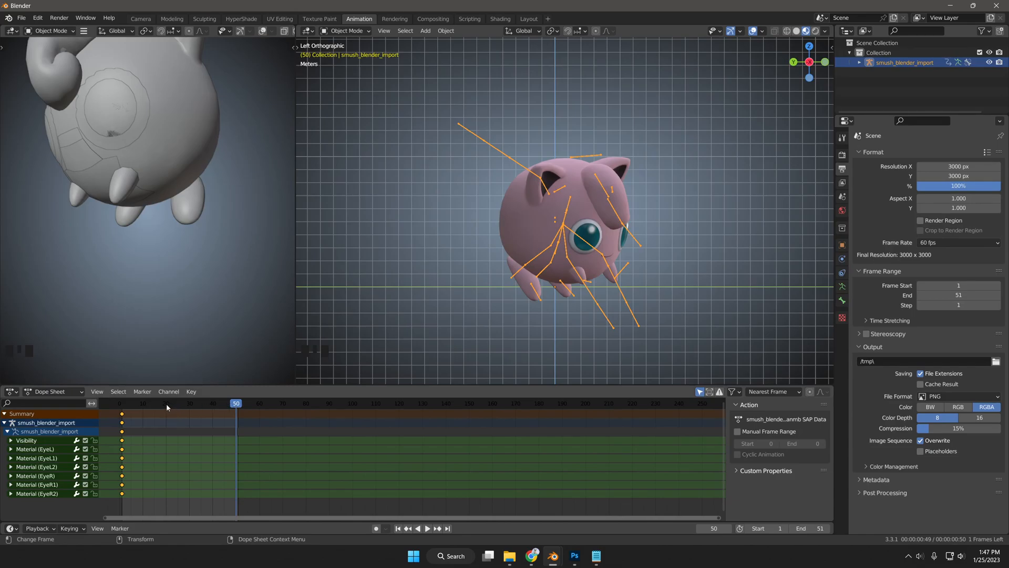
pyautogui.click(427, 528)
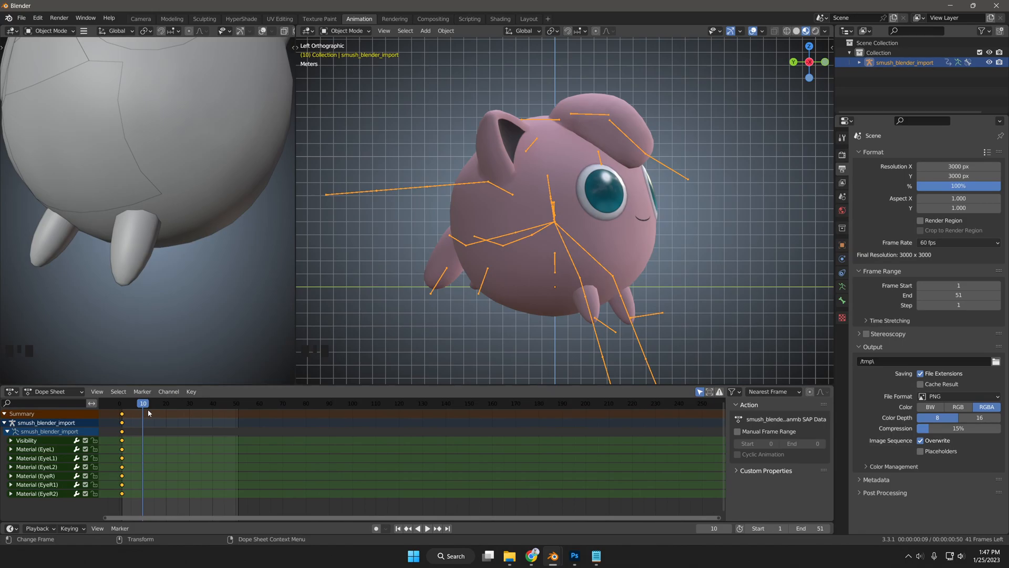
pyautogui.moveTo(146, 402)
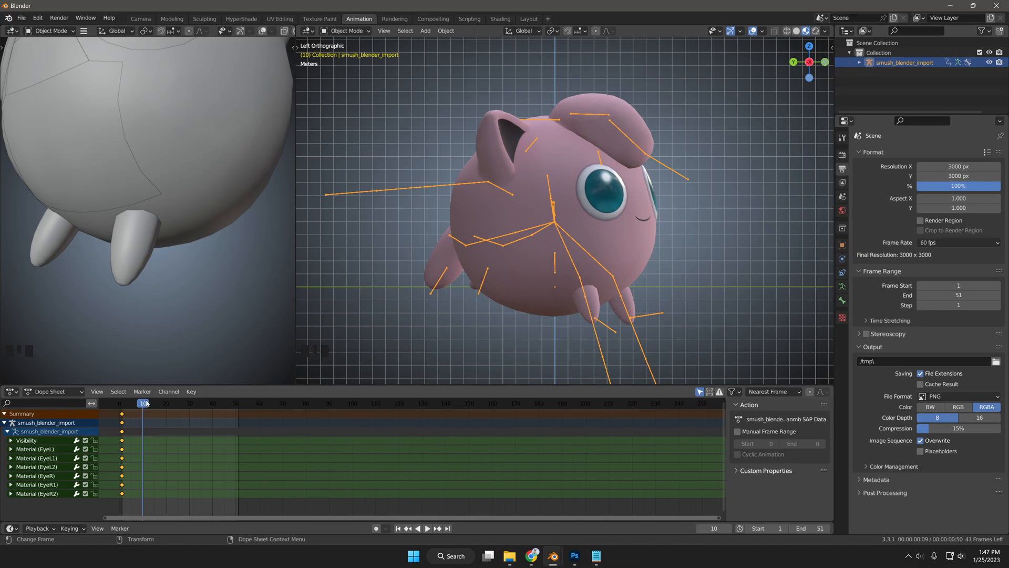
pyautogui.click(426, 527)
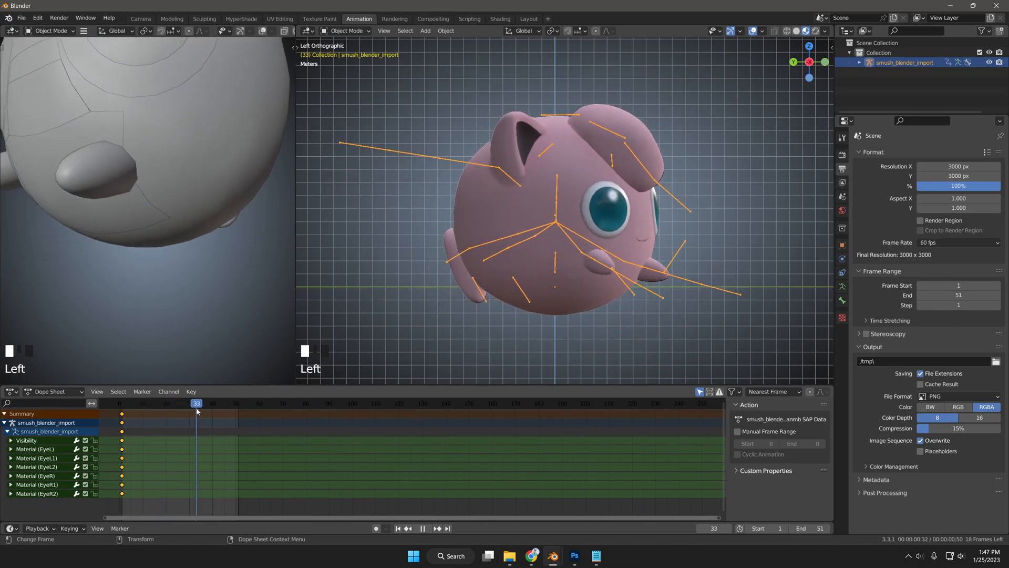
pyautogui.press('space')
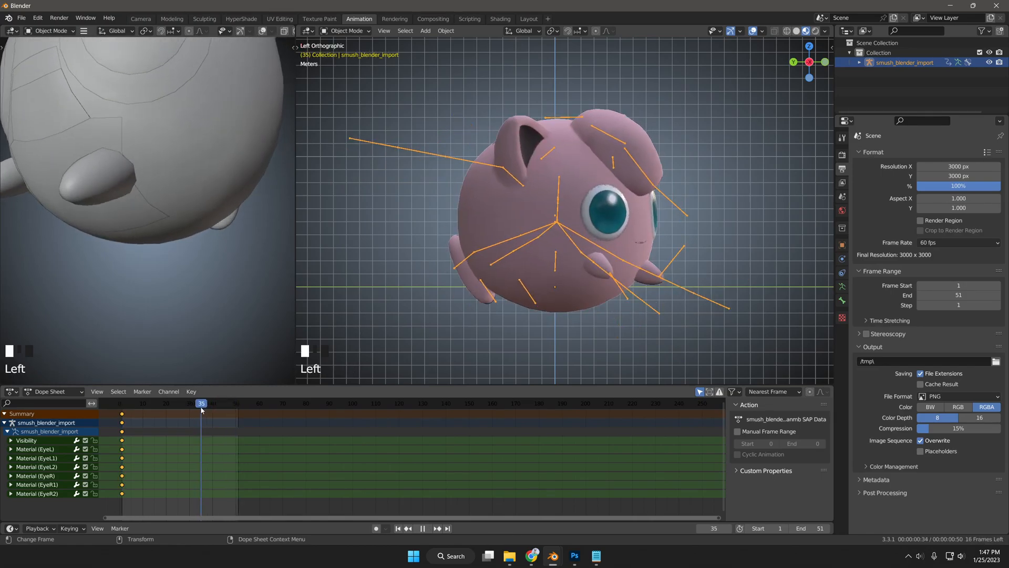
pyautogui.press('space')
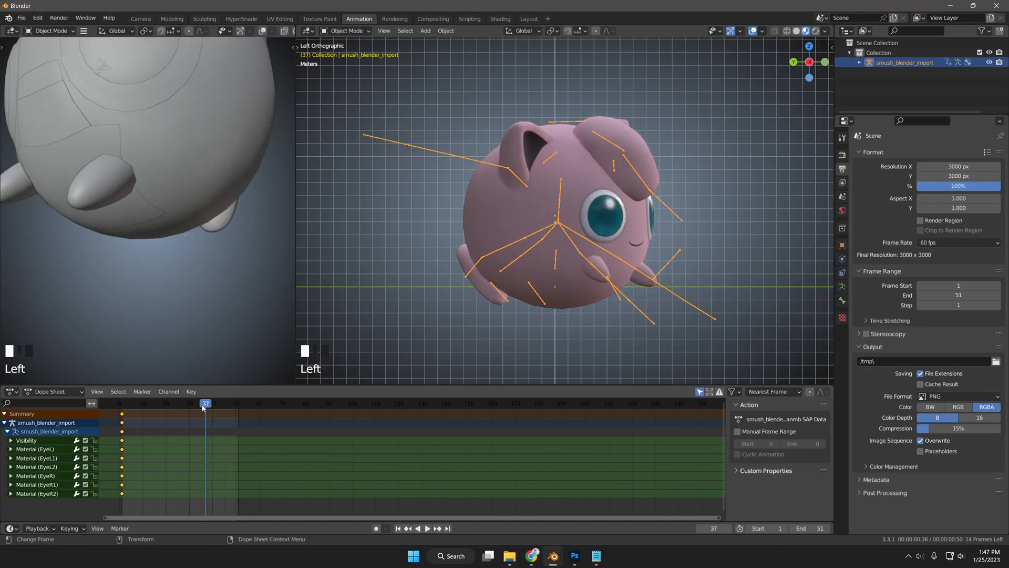
pyautogui.click(427, 528)
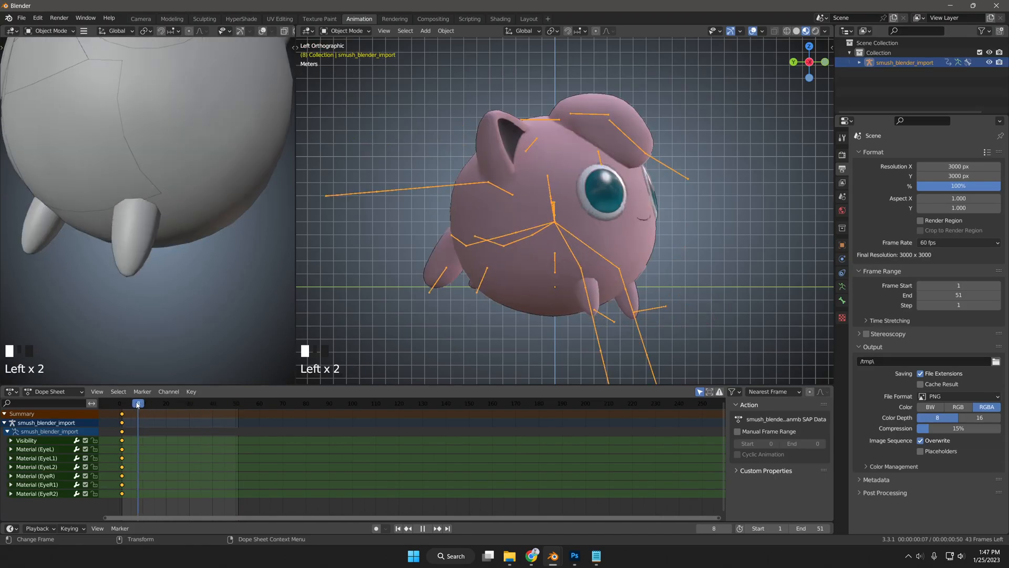
pyautogui.click(201, 404)
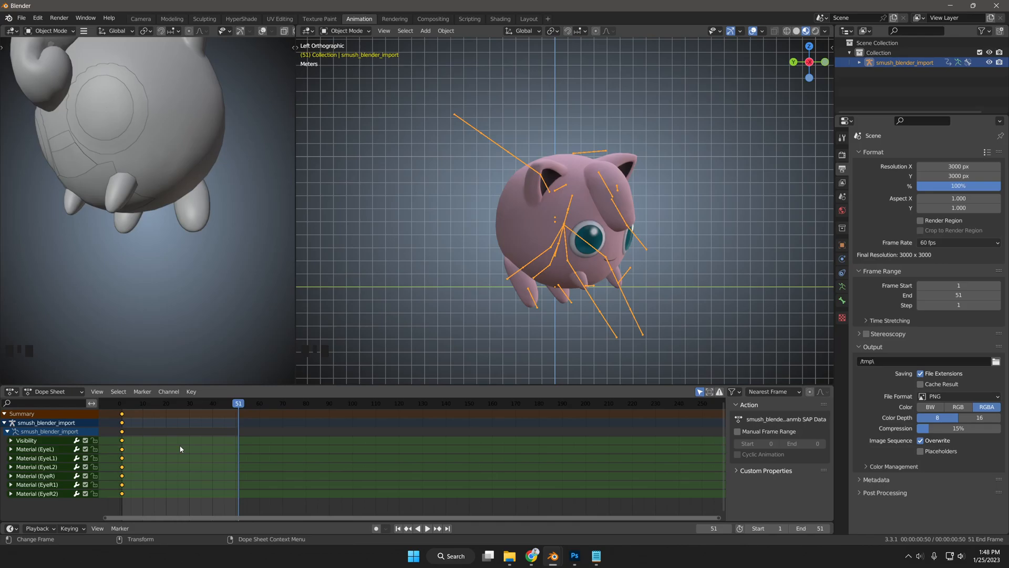
pyautogui.click(10, 439)
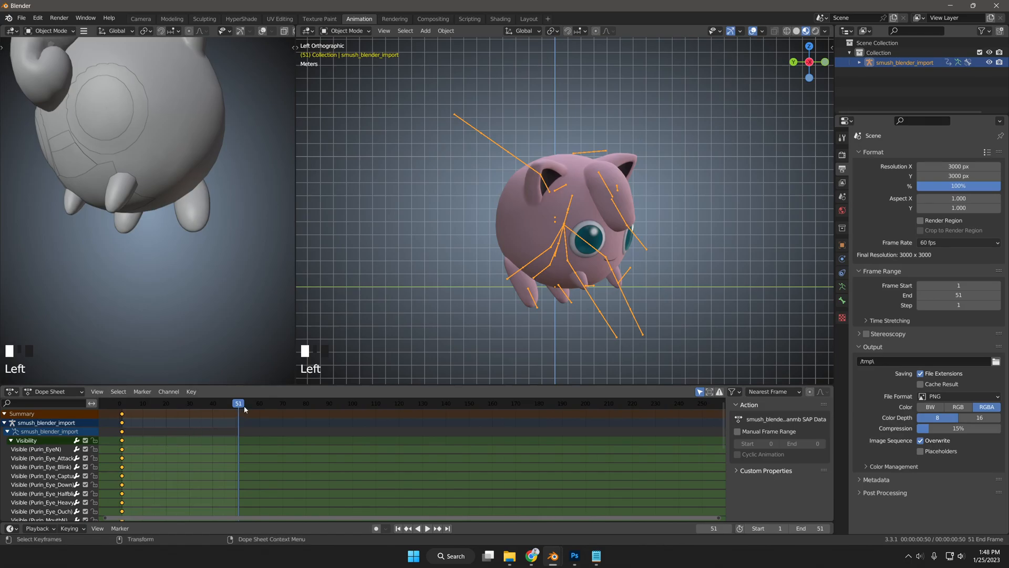
pyautogui.moveTo(180, 414)
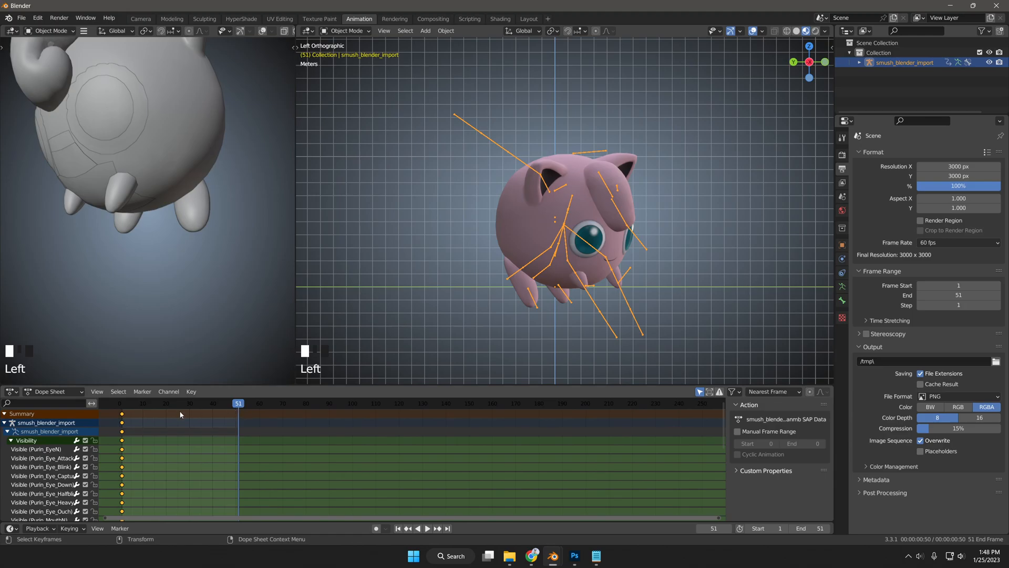
pyautogui.click(427, 528)
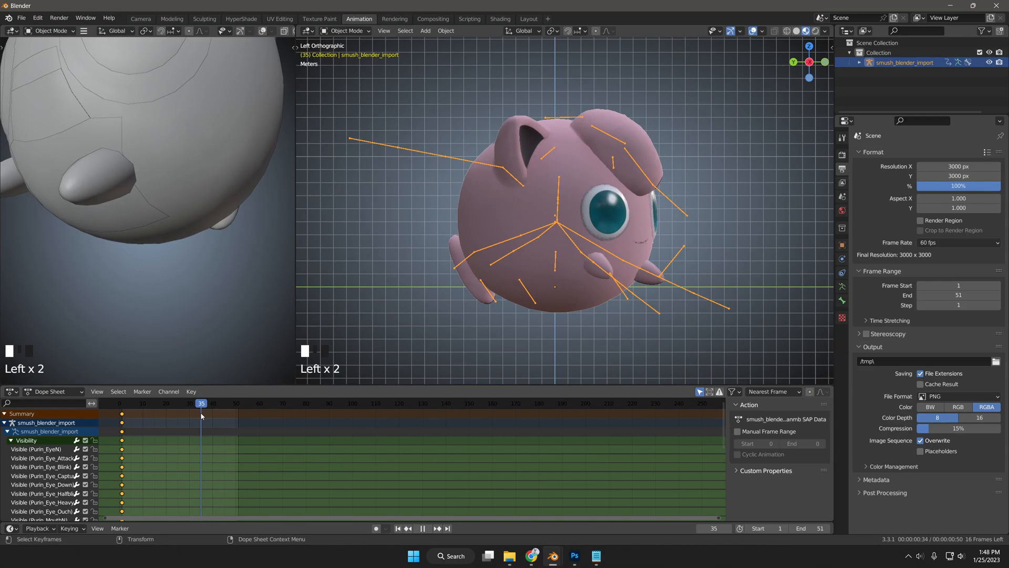
pyautogui.click(147, 403)
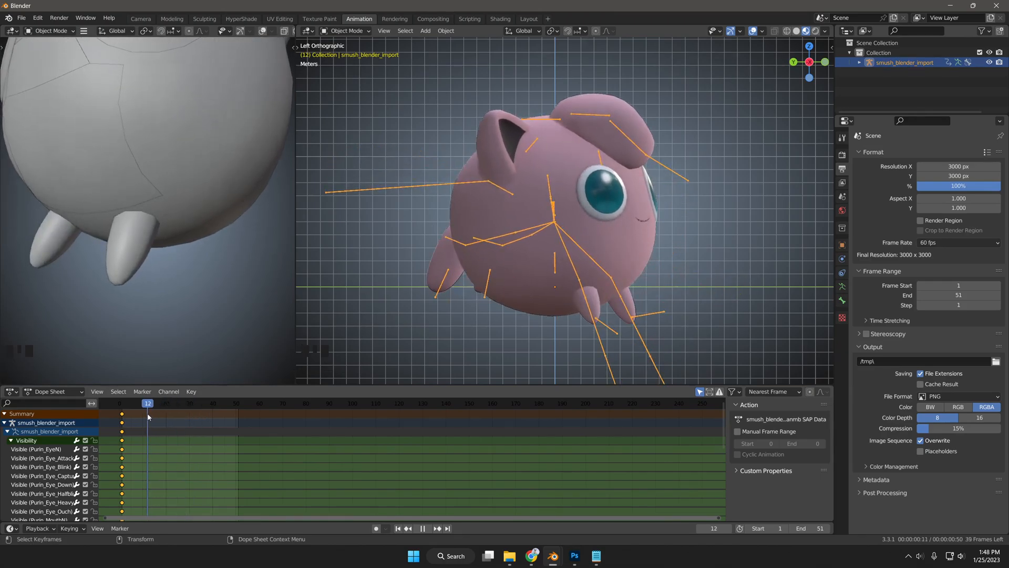
pyautogui.click(122, 403)
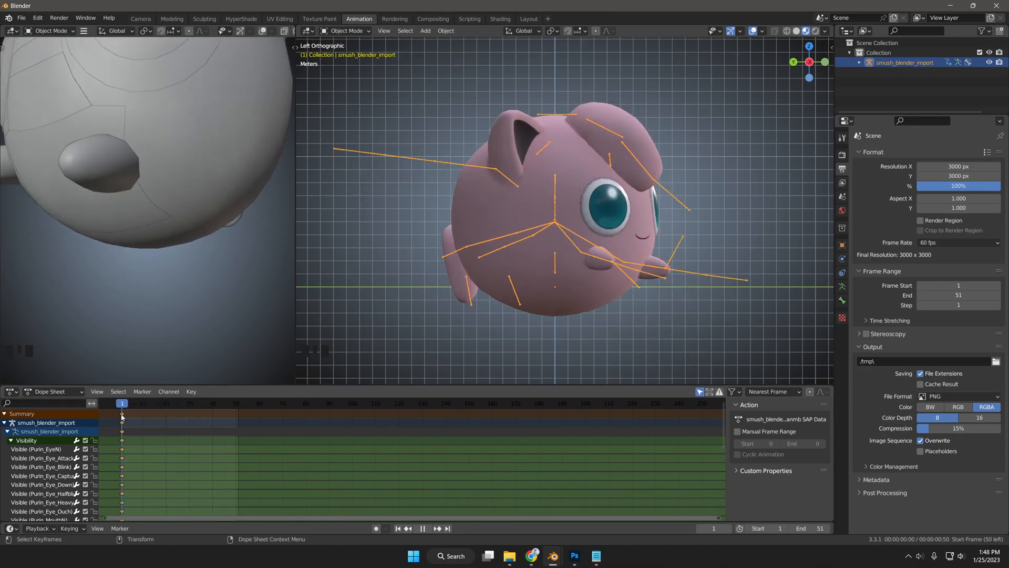
pyautogui.click(149, 402)
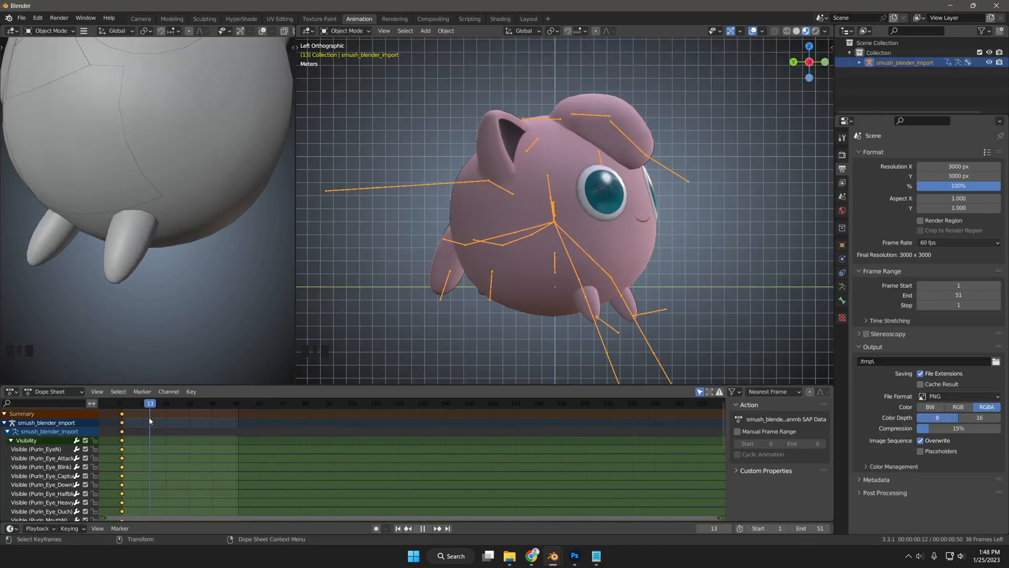
pyautogui.click(201, 402)
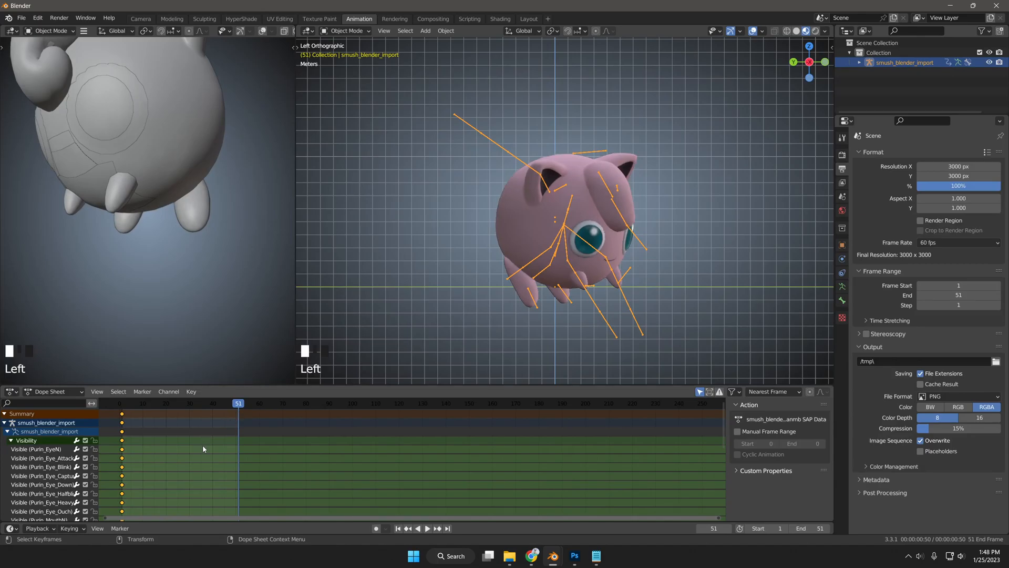
pyautogui.moveTo(175, 410)
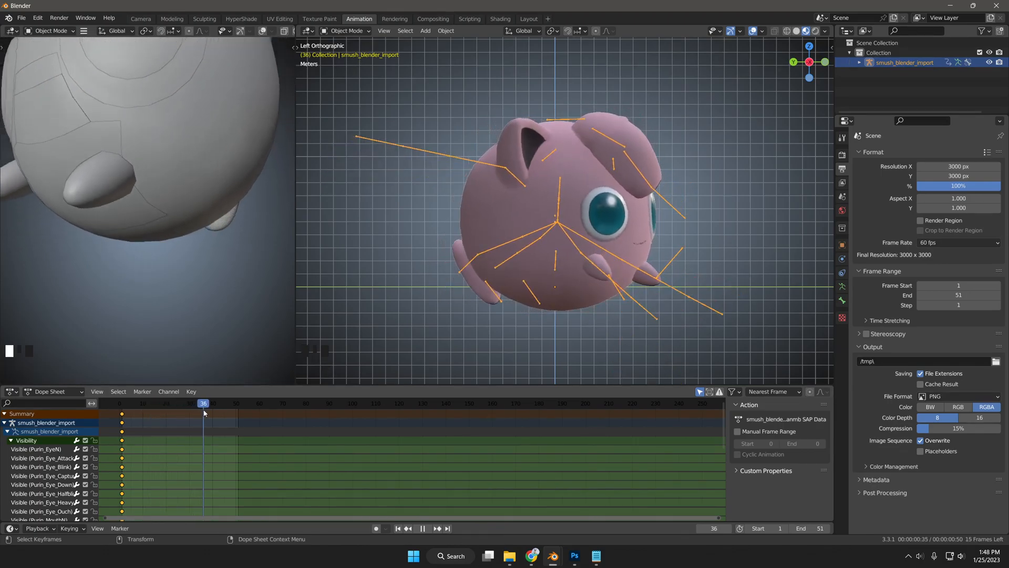
pyautogui.click(428, 528)
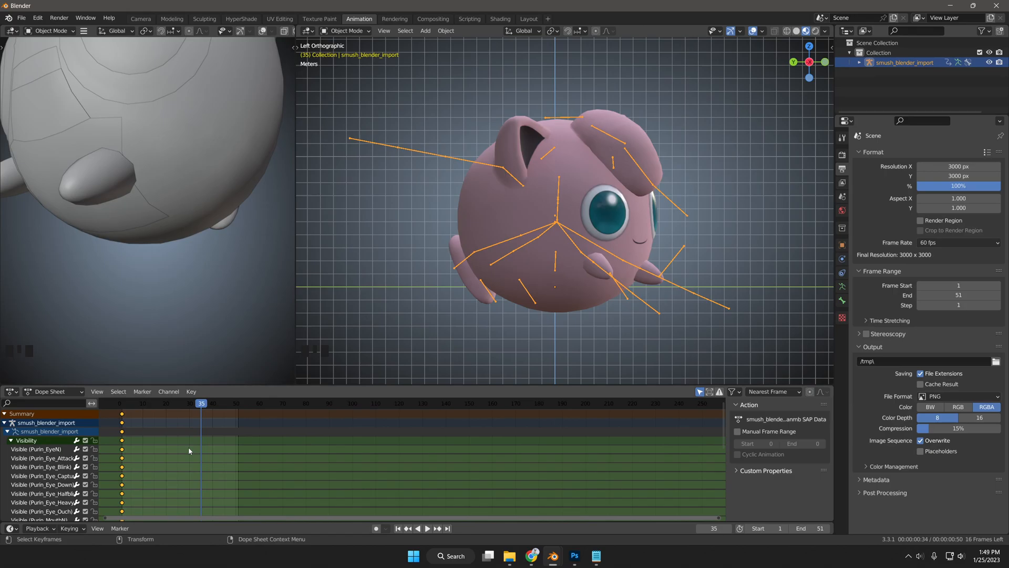
pyautogui.moveTo(162, 420)
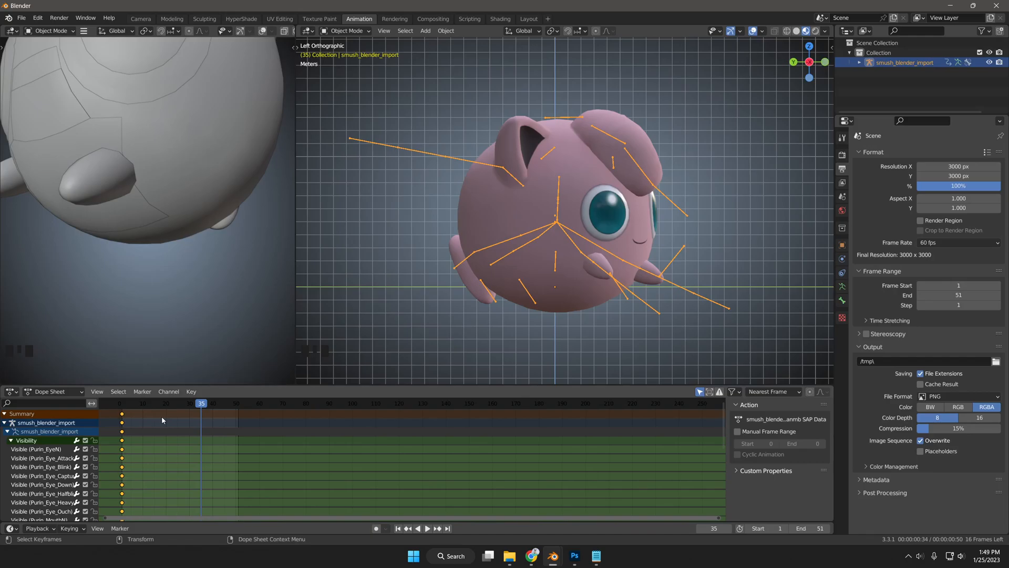
pyautogui.moveTo(550, 564)
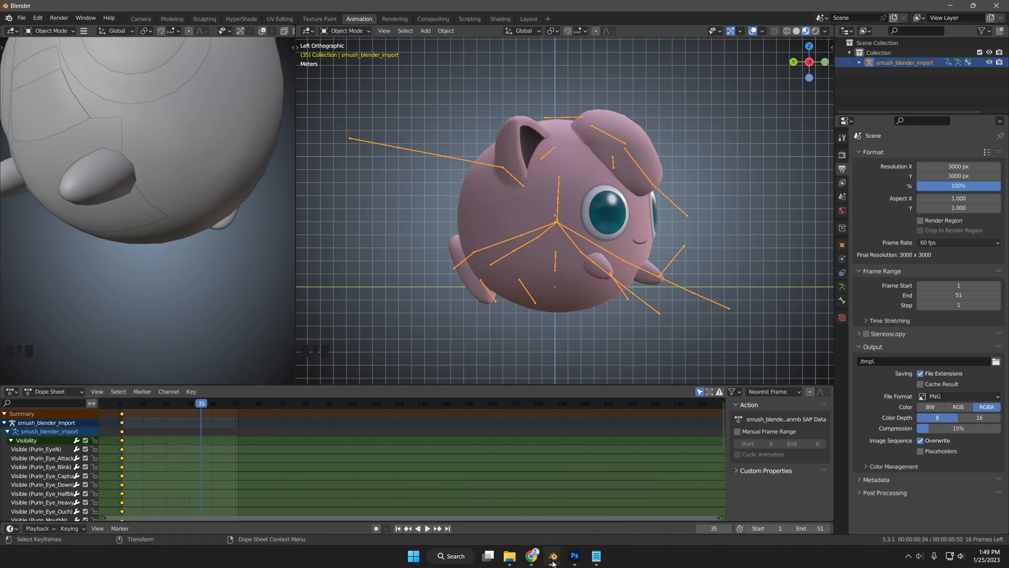
pyautogui.click(552, 555)
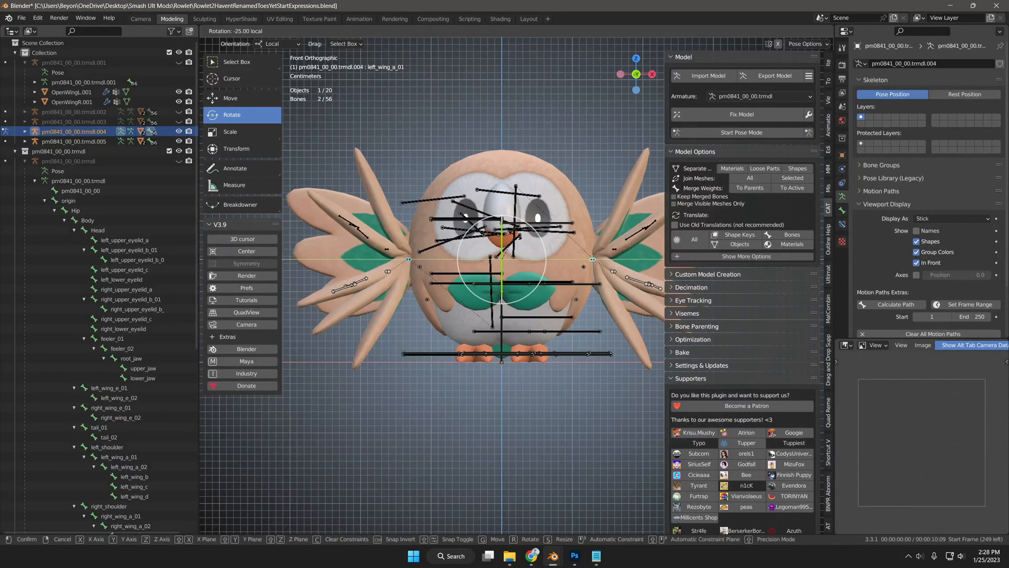
pyautogui.press('ctrl+v')
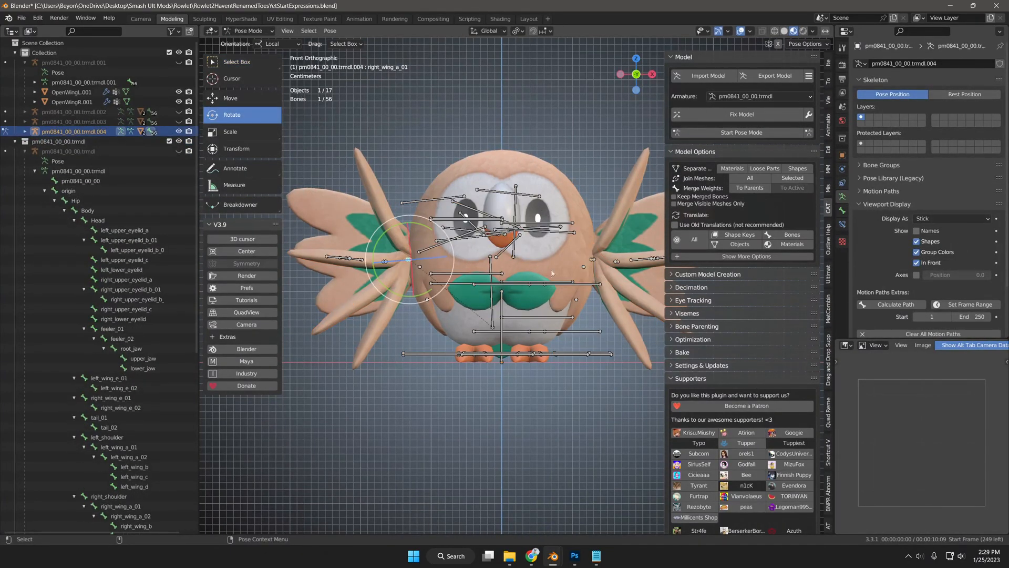
pyautogui.press('ctrl+v')
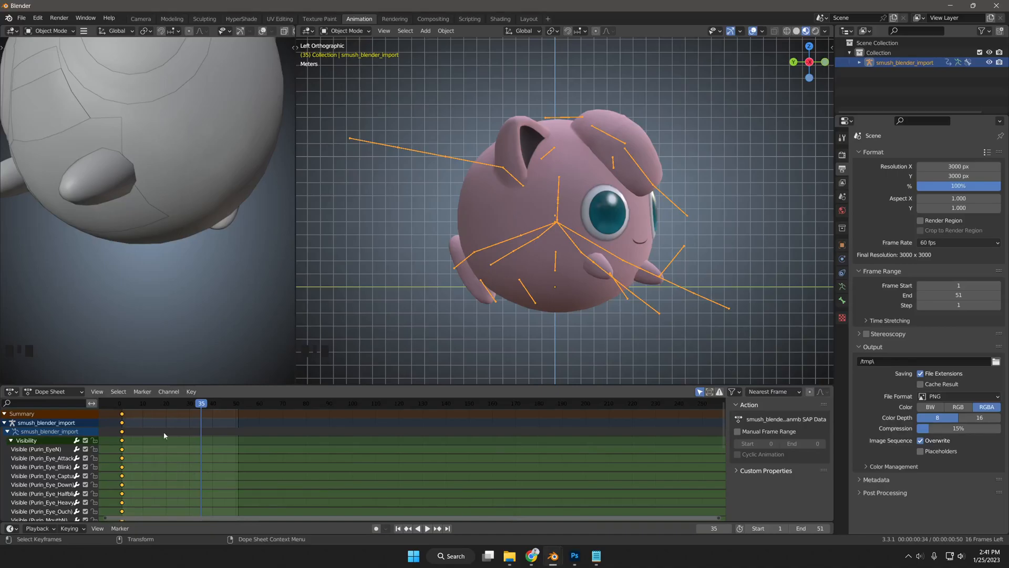
# Select the Purin_Eye_Attack_VIS_O_OBJShape mesh inside smush_blender_import in the Outliner.
pyautogui.click(858, 62)
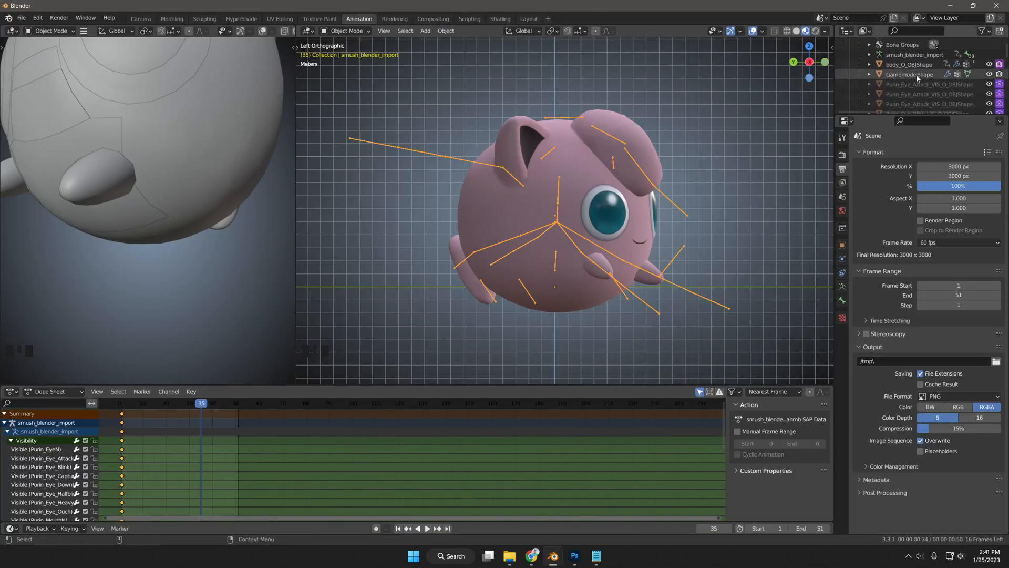
pyautogui.click(927, 70)
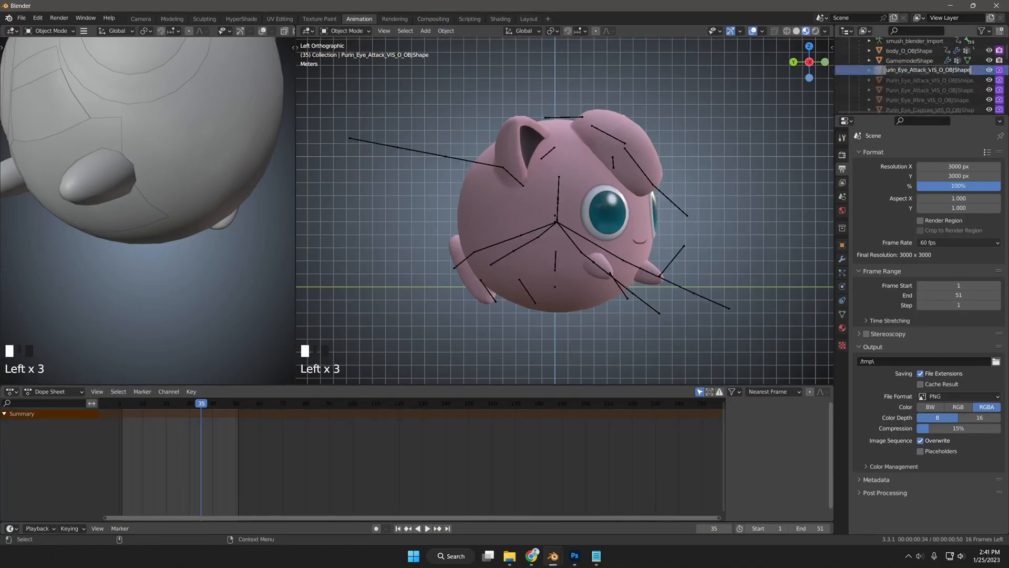
pyautogui.click(927, 70)
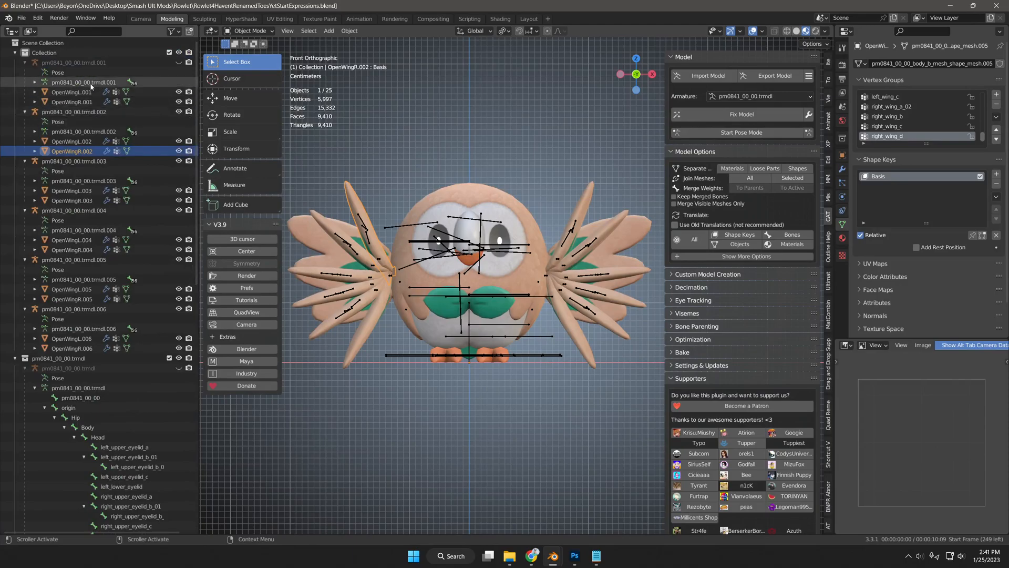
# Select all twelve open-wing meshes of Rowlet's armature copies in the Outliner.
pyautogui.click(71, 92)
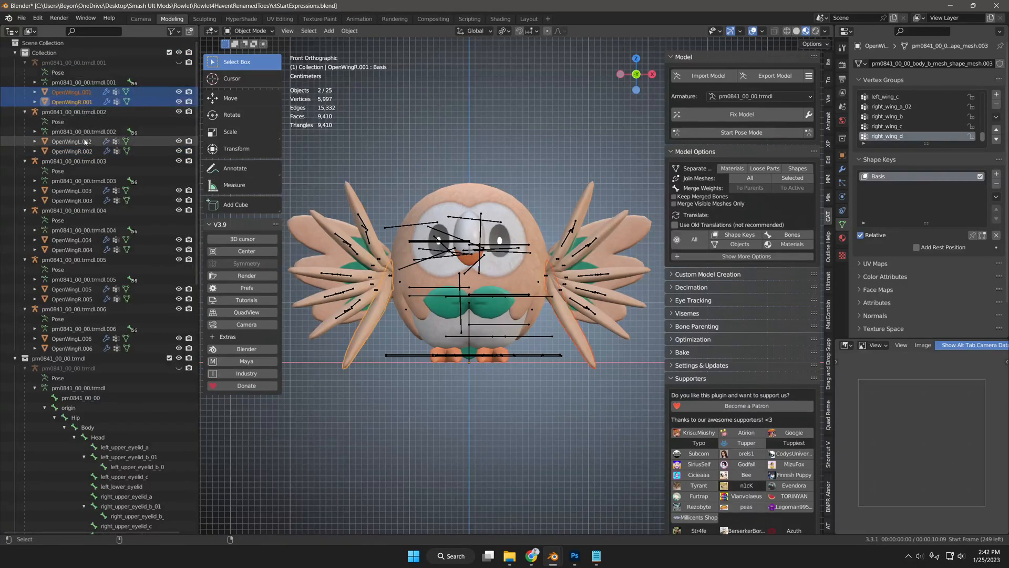
pyautogui.click(72, 199)
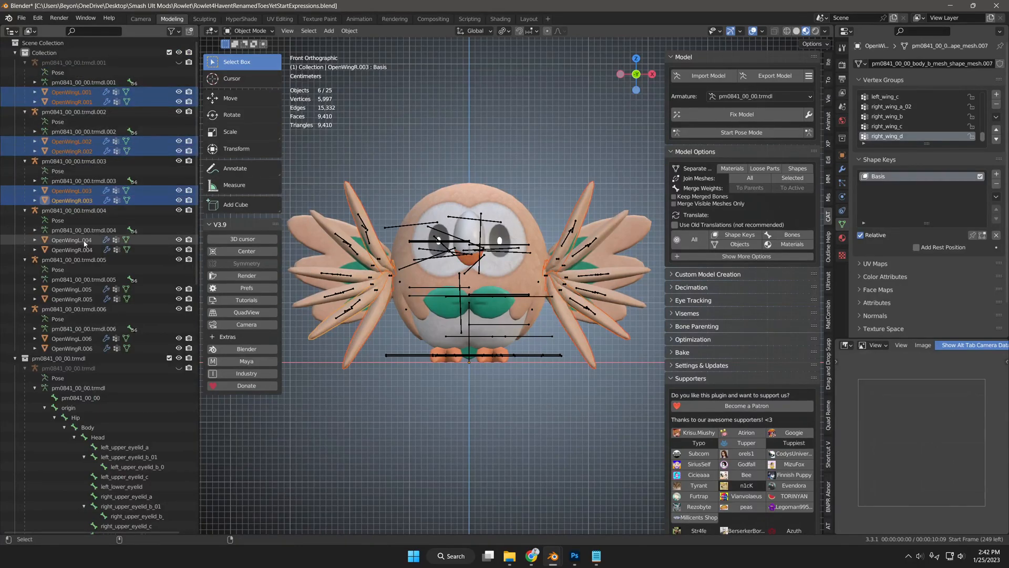
pyautogui.click(71, 338)
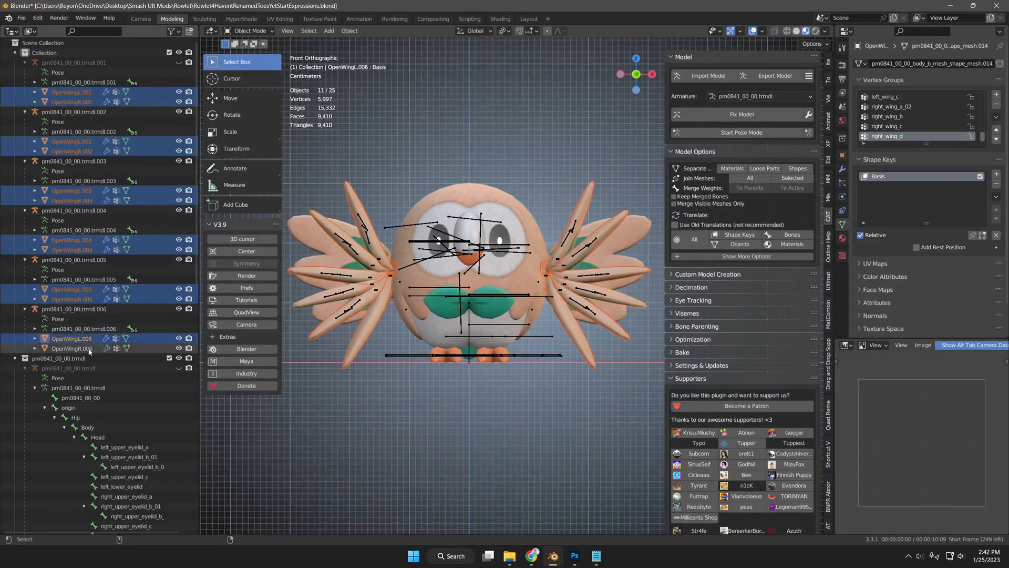
# Batch Rename the selected wings with Method Suffix and name _VIS_O_OBJShape.
pyautogui.click(37, 18)
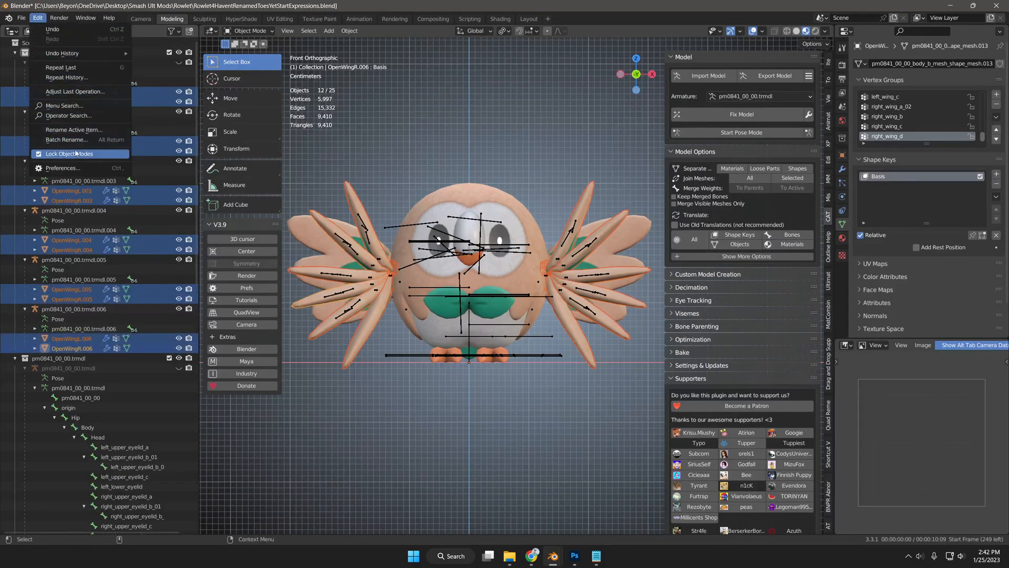
pyautogui.click(66, 140)
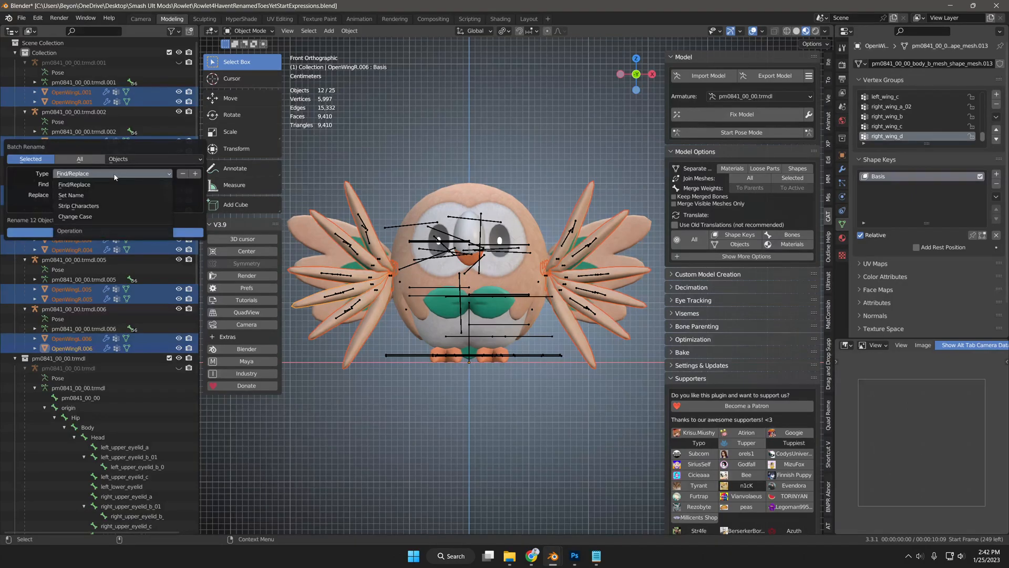
pyautogui.click(71, 194)
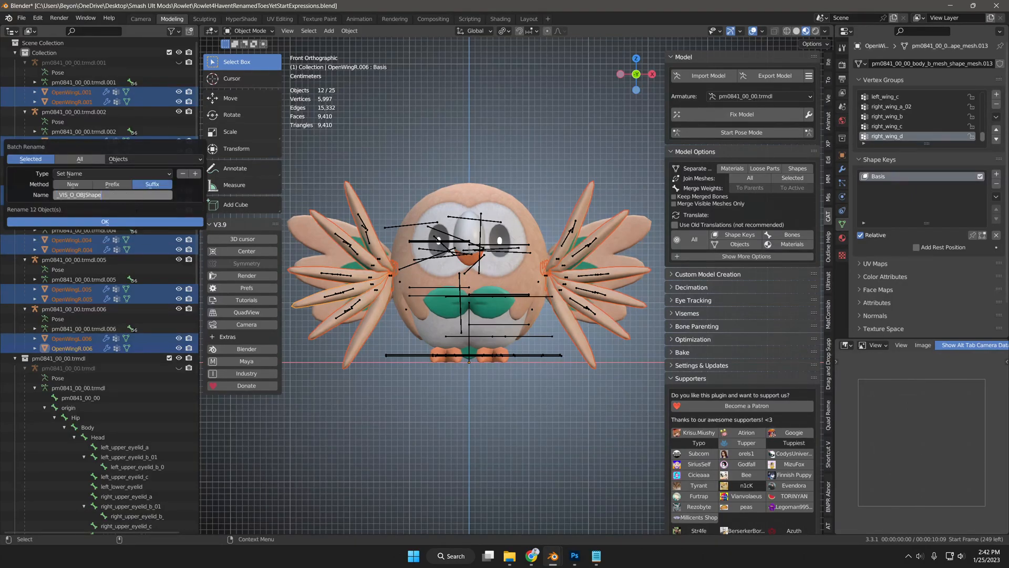
pyautogui.click(104, 222)
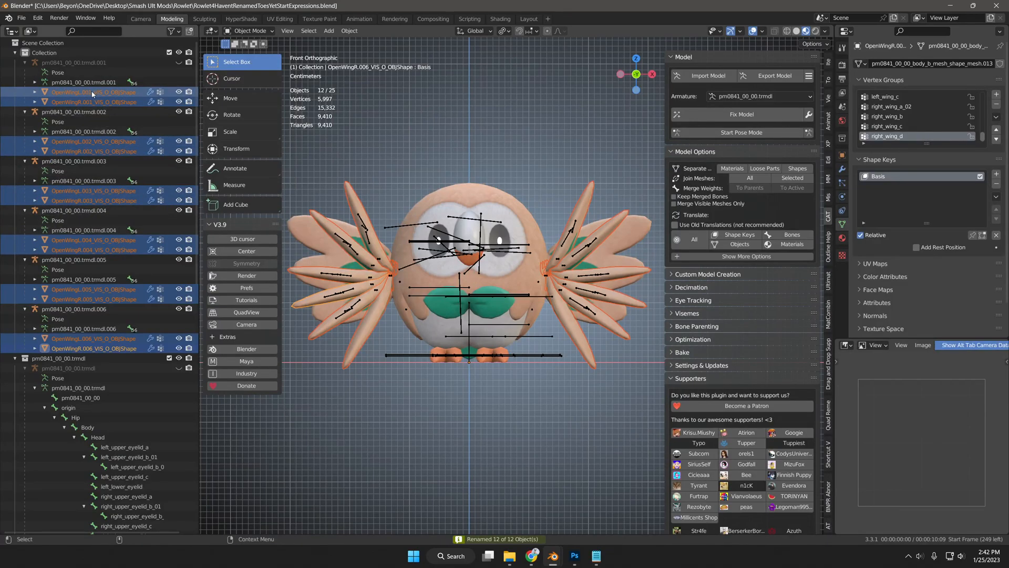
pyautogui.click(93, 151)
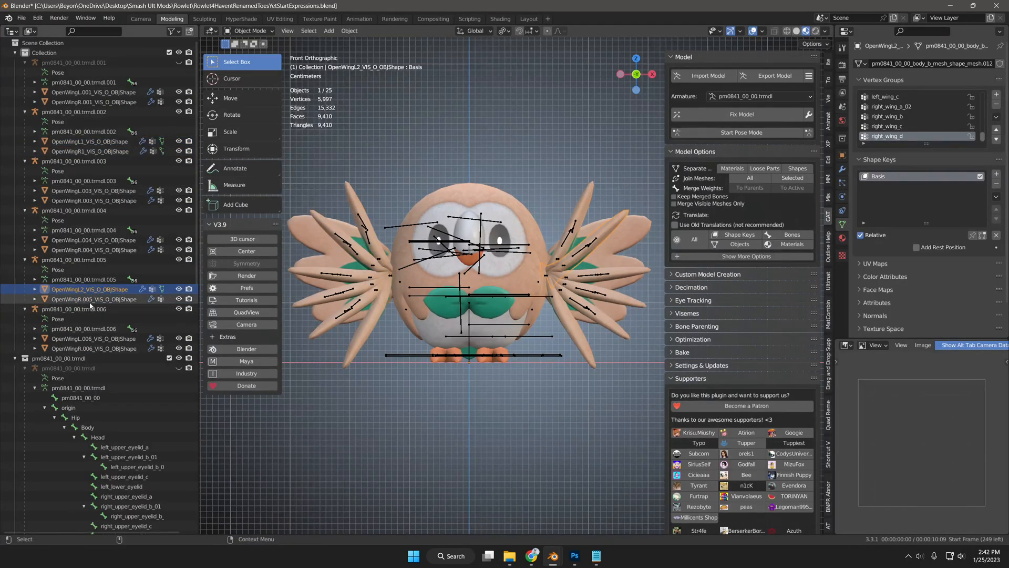
# Rename the wing meshes OpenWingL1–L6 and OpenWingR1–R6, keeping the _VIS_O_OBJShape suffix.
pyautogui.click(93, 231)
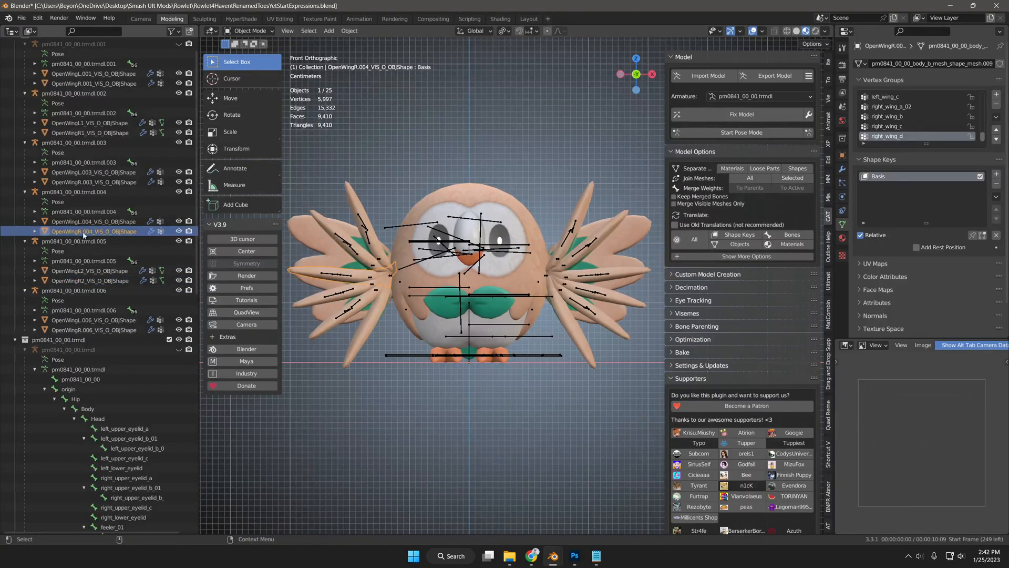
pyautogui.click(90, 250)
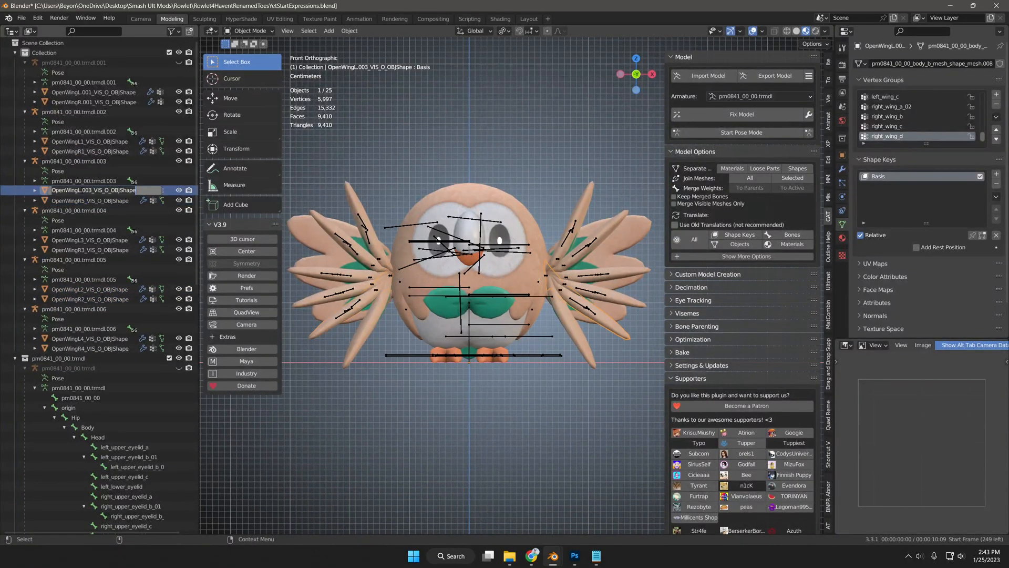
pyautogui.click(93, 102)
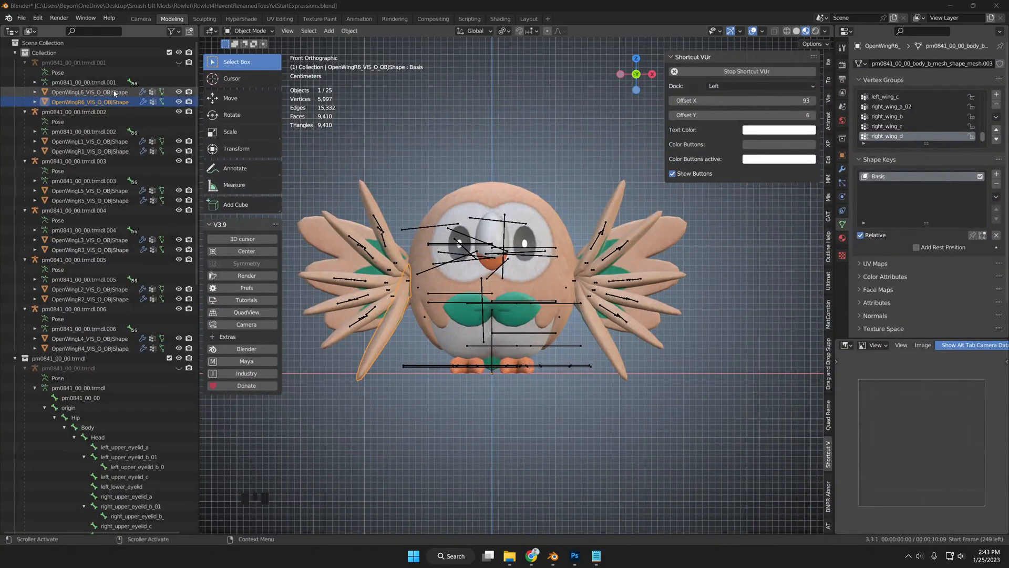
pyautogui.click(84, 93)
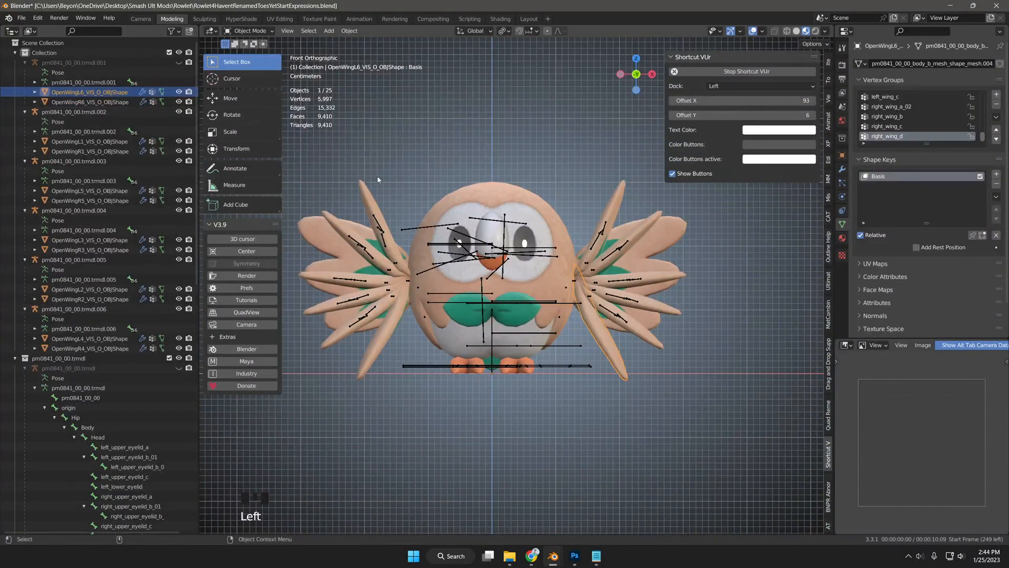
pyautogui.press('ctrl+h')
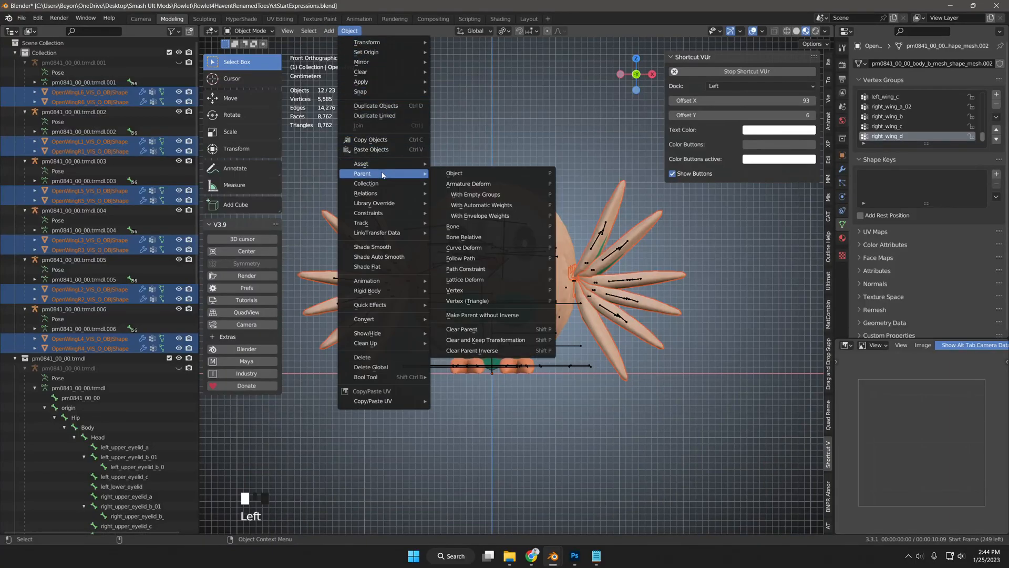
pyautogui.moveTo(515, 340)
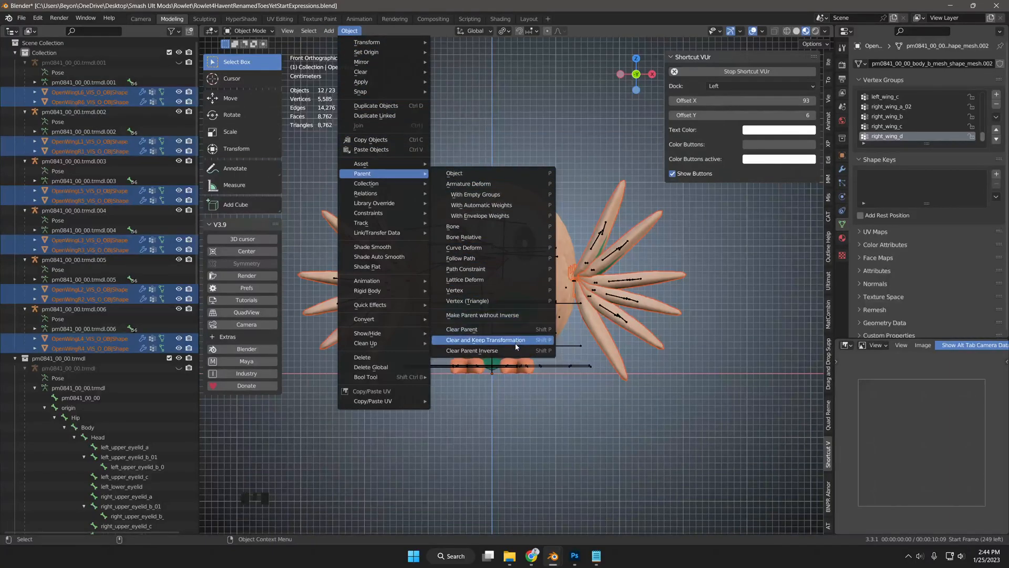
# Clear the wings' parents keeping transformation, then parent them to the main pm0841 armature.
pyautogui.click(485, 339)
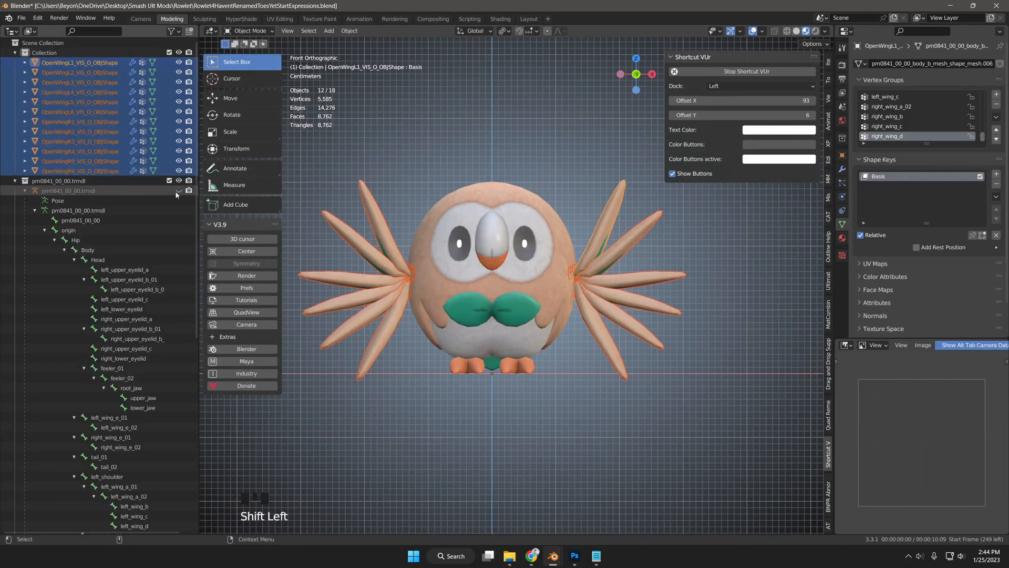
pyautogui.click(68, 190)
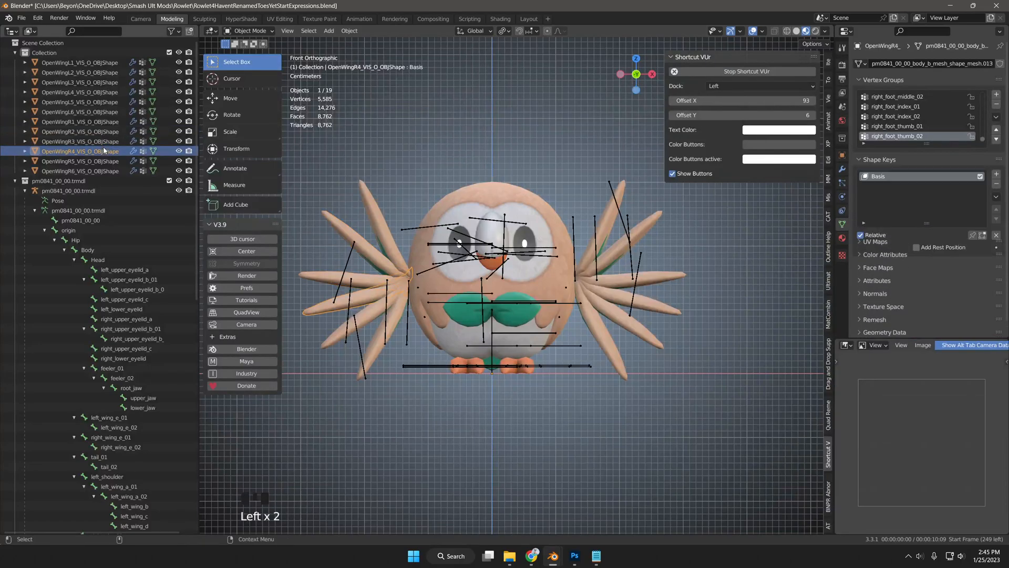
pyautogui.click(80, 170)
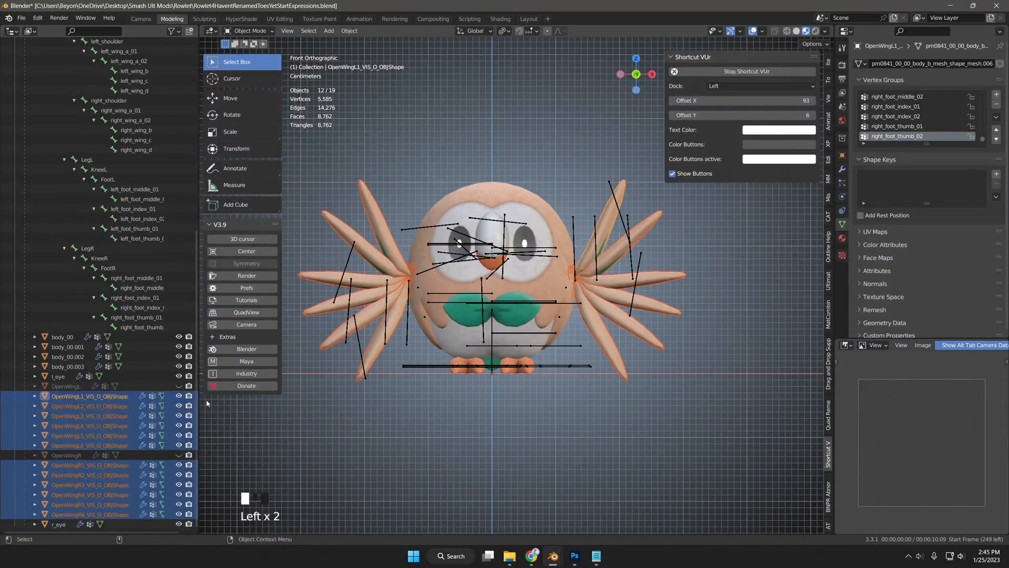
pyautogui.click(90, 396)
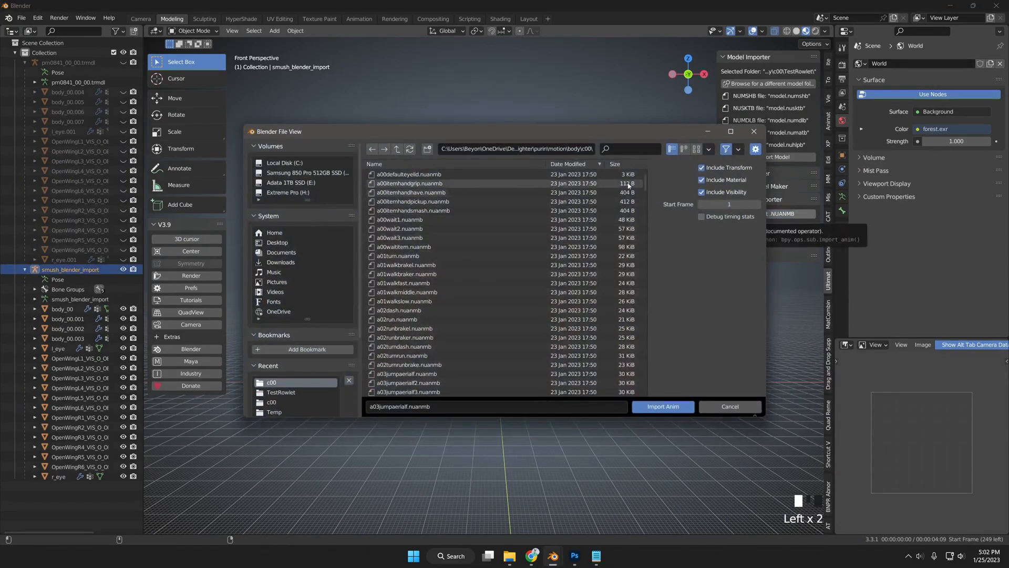
# Filter the Import Anim browser by 'jump' and import a03jumpaerialf.nuanmb onto Rowlet's rig.
pyautogui.write('jump')
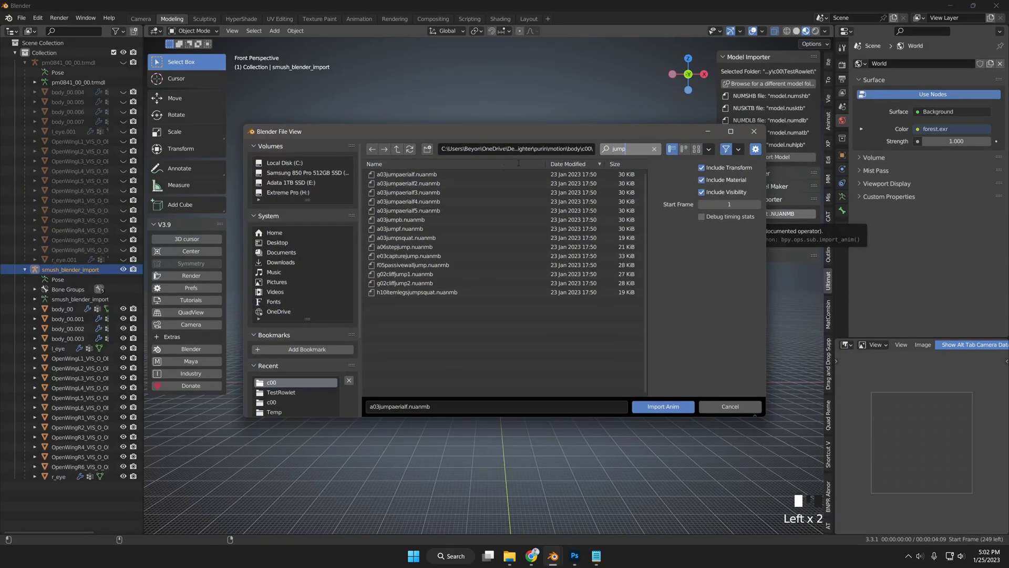
pyautogui.click(406, 175)
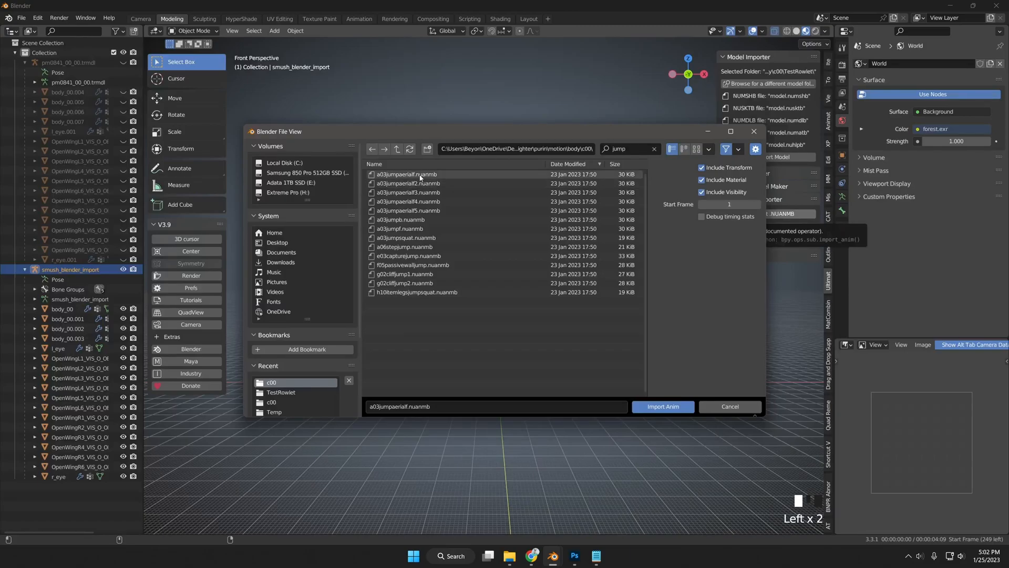
pyautogui.click(662, 405)
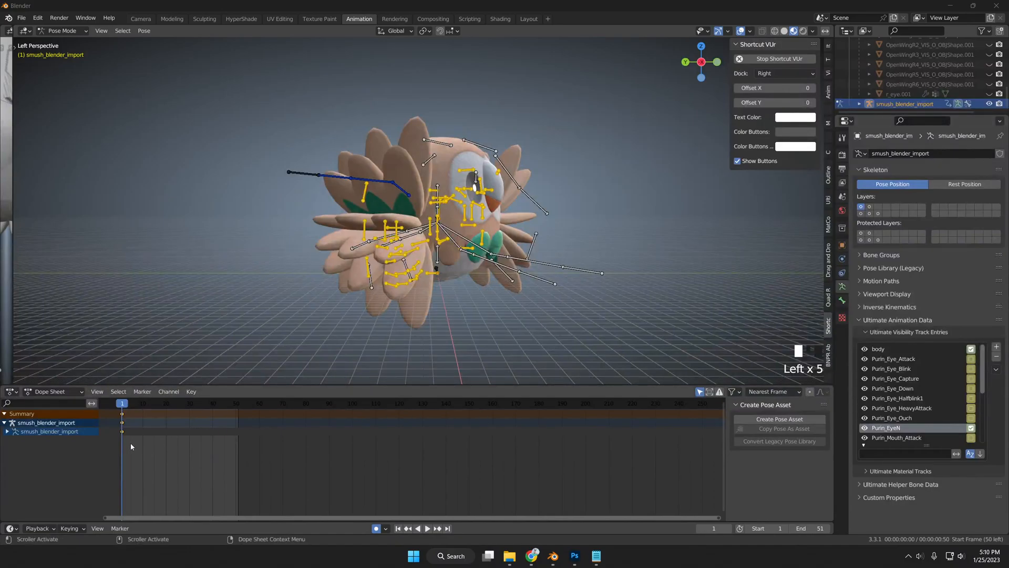
# Expand smush_blender_import and its Visibility group to reveal the OpenWingL and OpenWingR tracks.
pyautogui.click(4, 431)
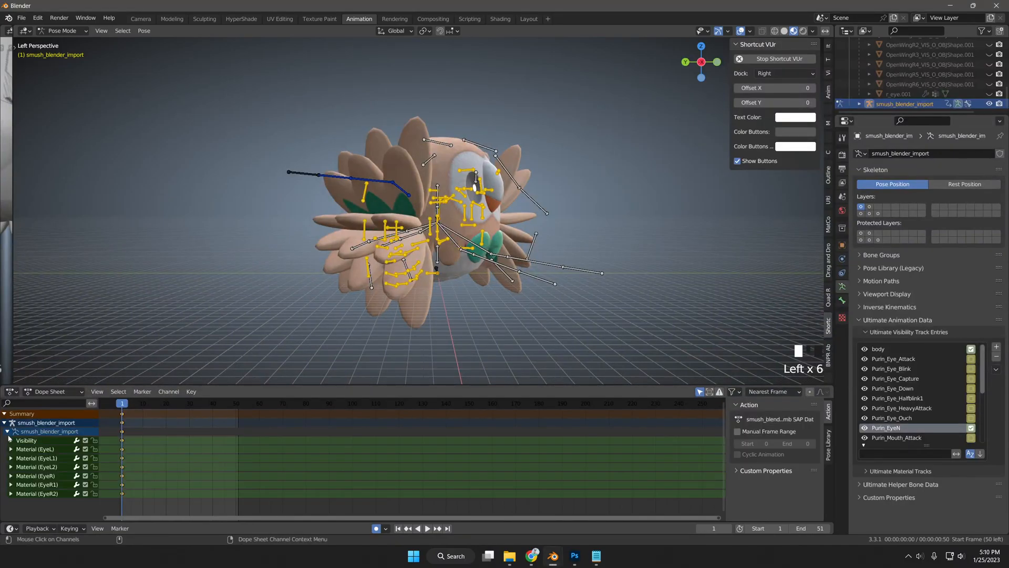
pyautogui.click(9, 440)
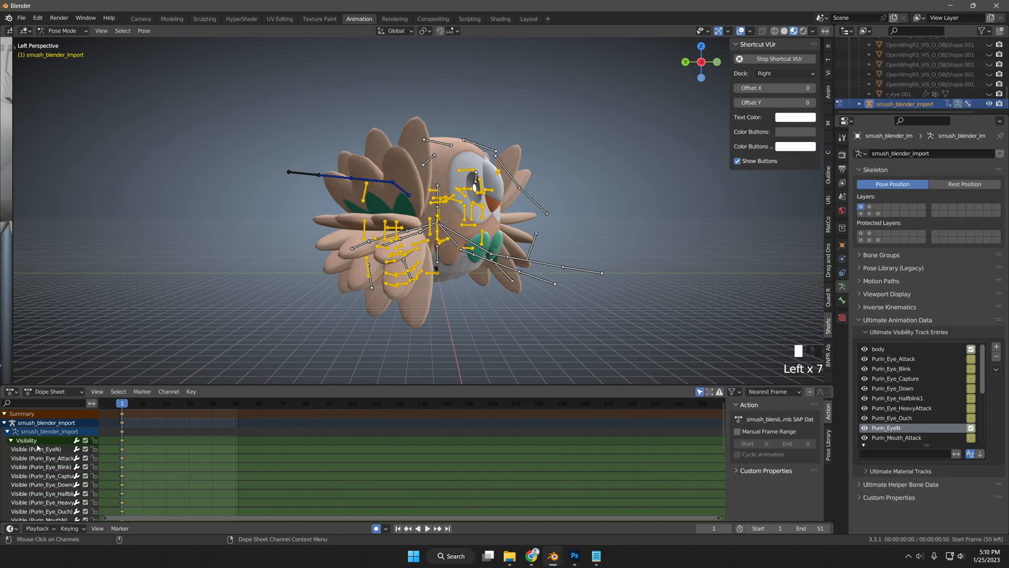
pyautogui.scroll(-3)
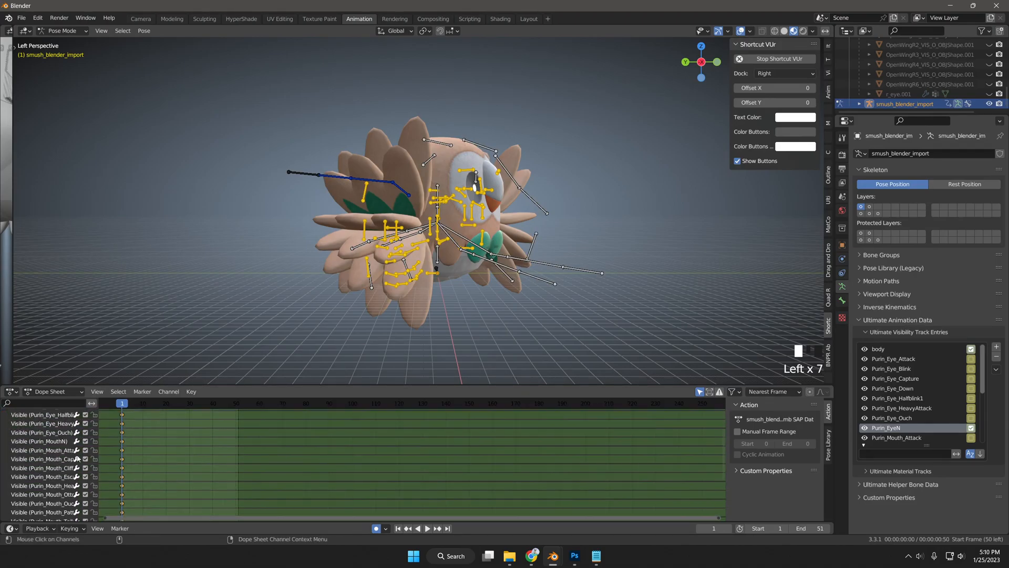
pyautogui.scroll(-3)
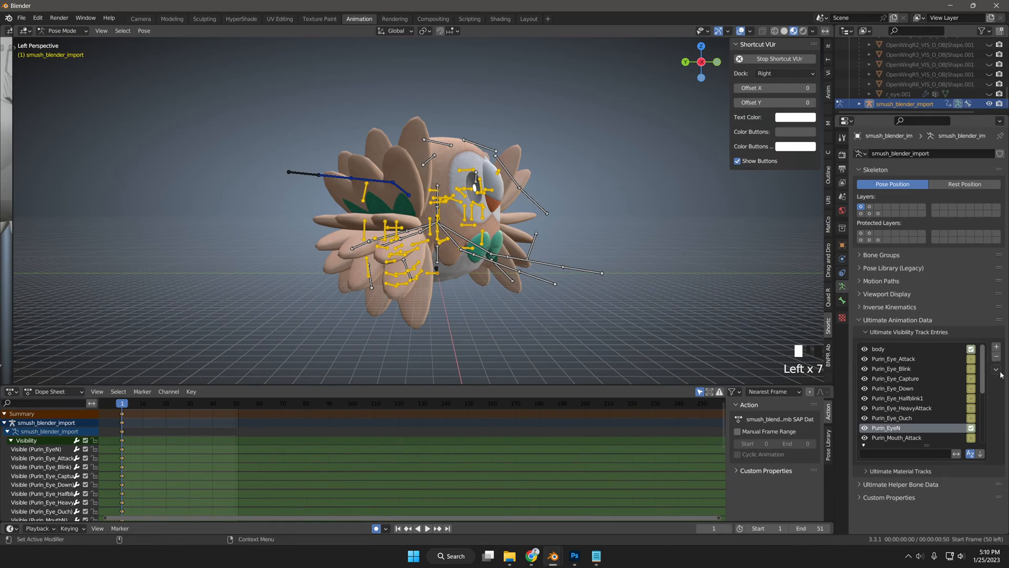
pyautogui.click(996, 369)
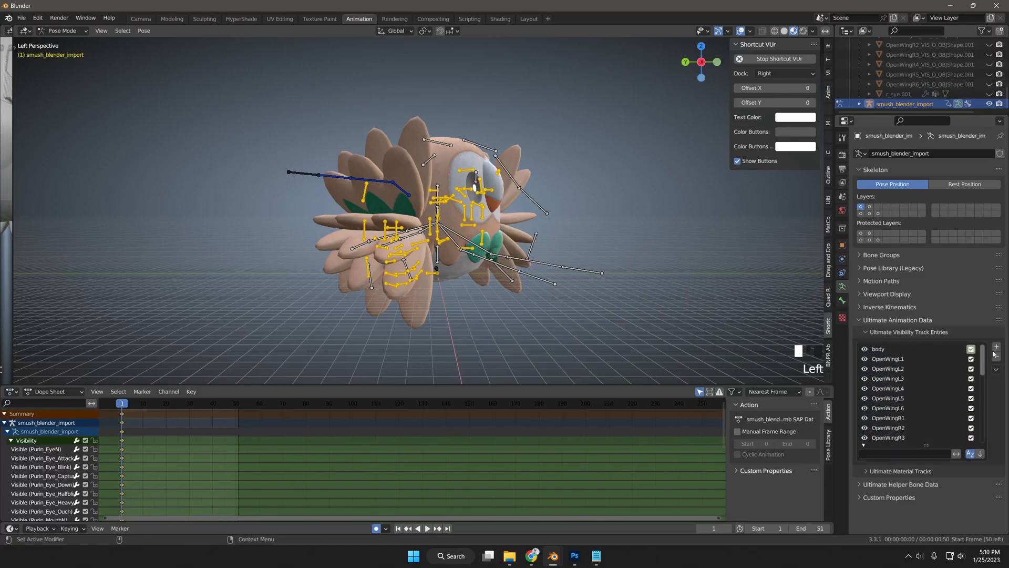
# Insert keyframes for all Ultimate Visibility Track Entries via the entries' options menu.
pyautogui.scroll(-3)
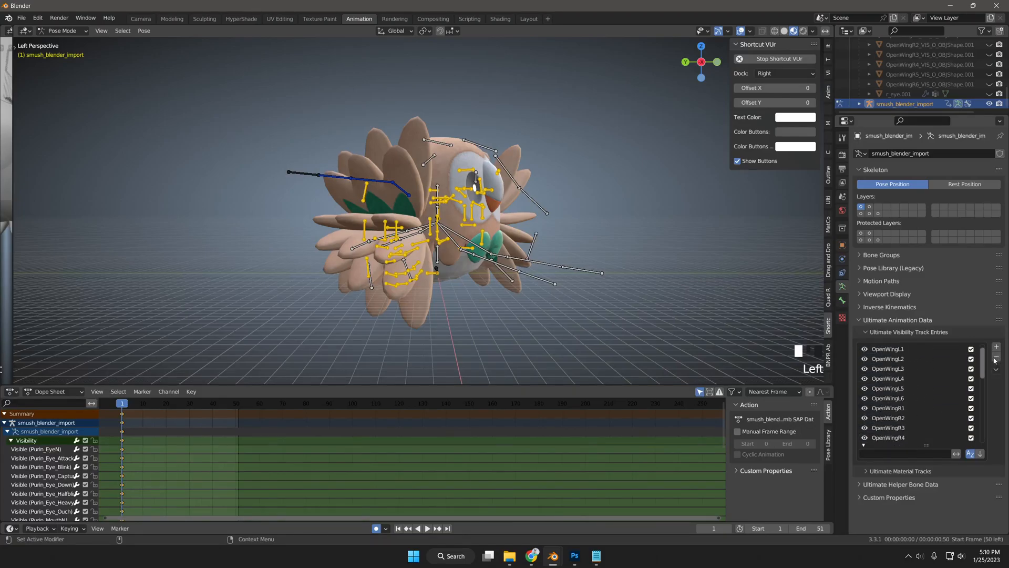
pyautogui.scroll(3)
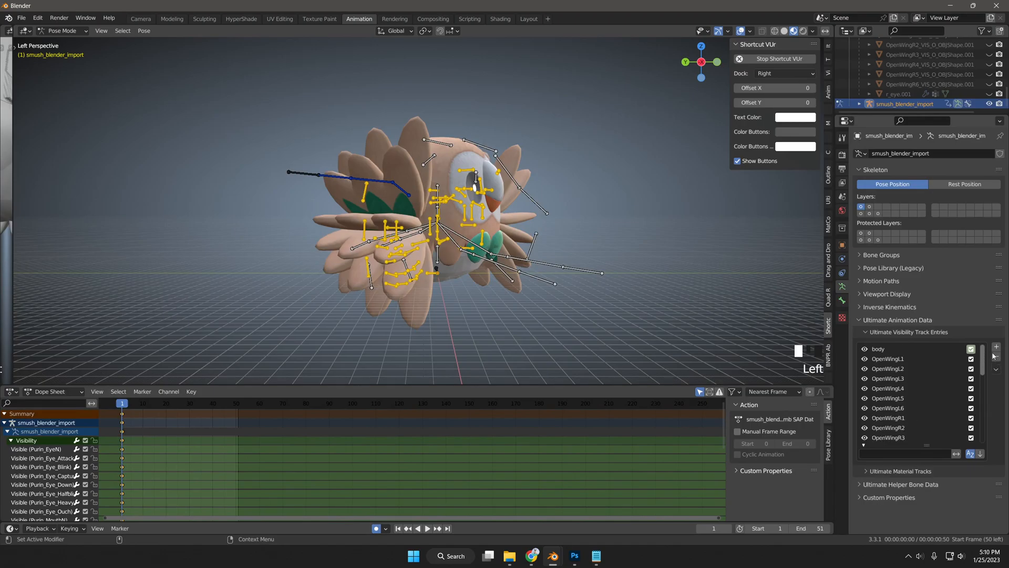
pyautogui.click(995, 355)
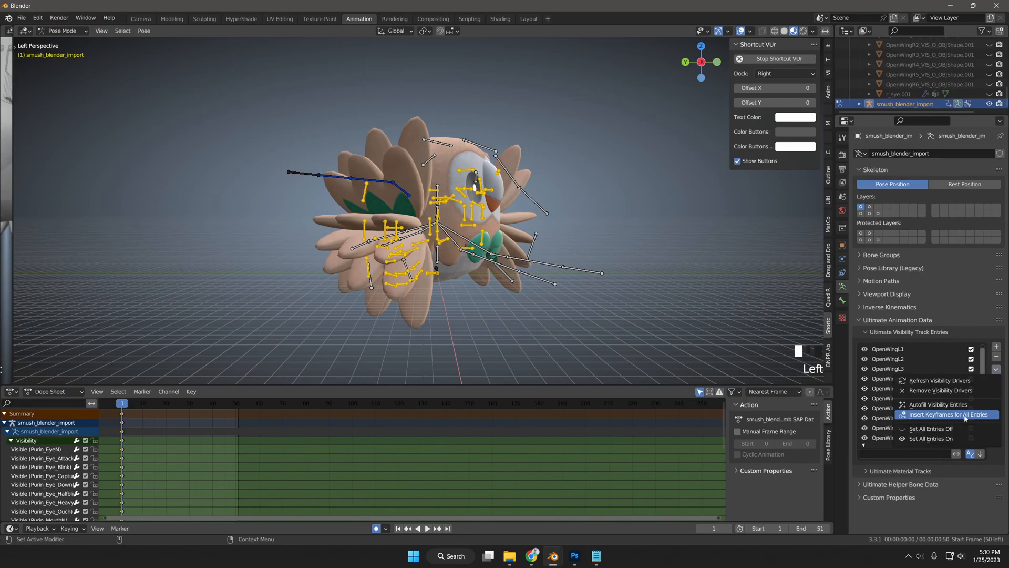
pyautogui.click(947, 414)
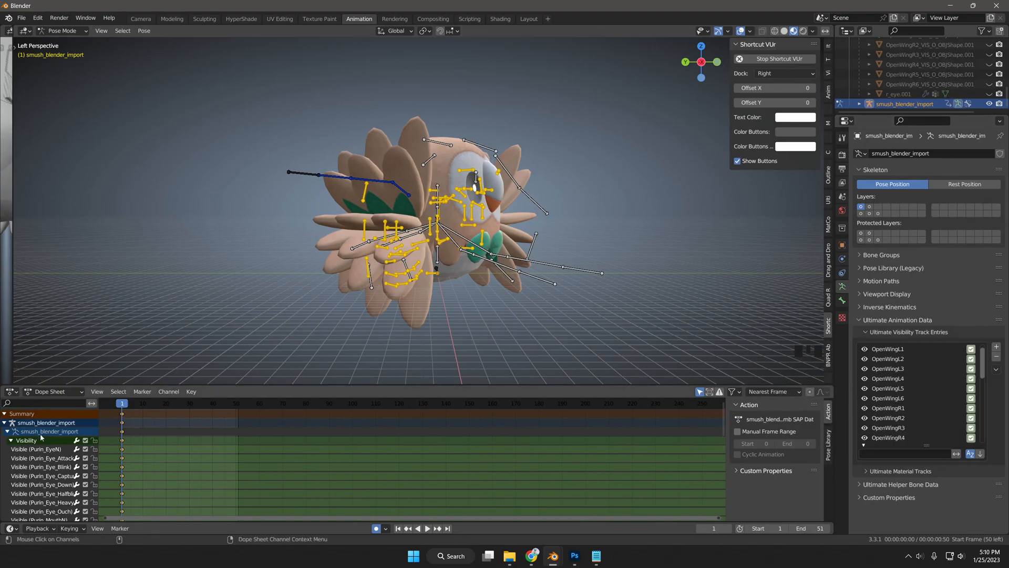
# Key every body and OpenWing visibility entry at frame 1, with most open wings toggled off.
pyautogui.scroll(-3)
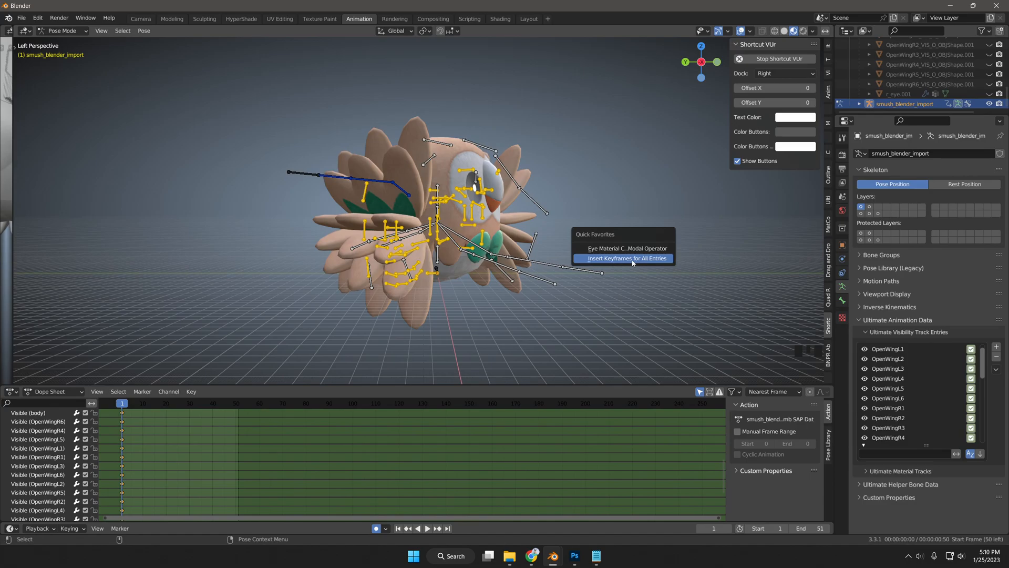
pyautogui.moveTo(628, 263)
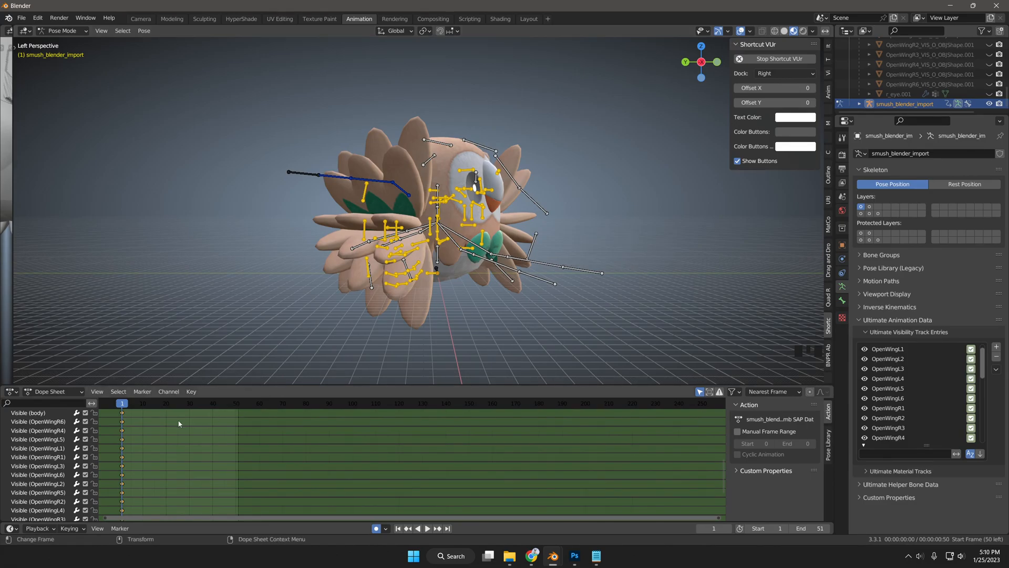
pyautogui.moveTo(220, 426)
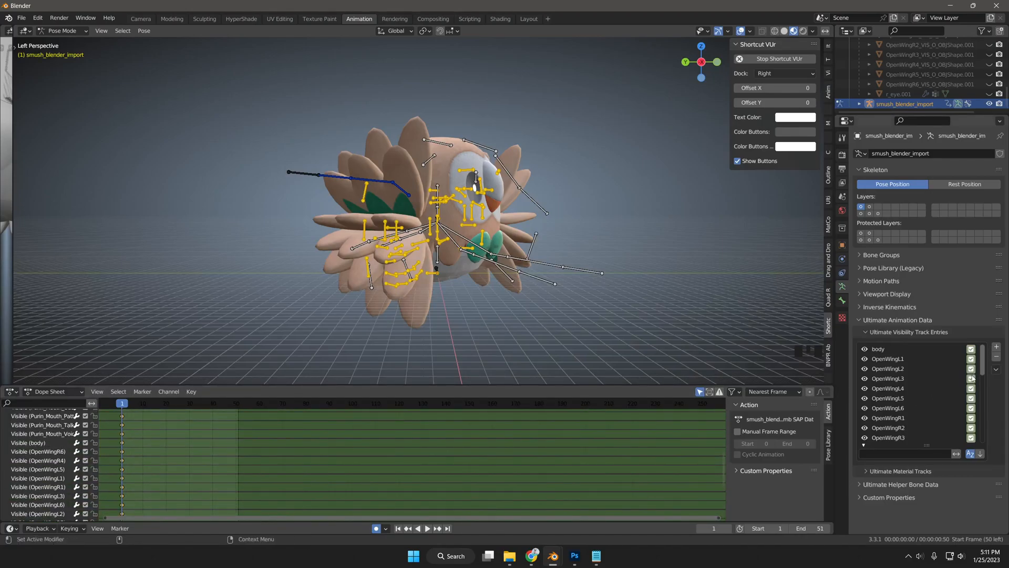
pyautogui.scroll(-3)
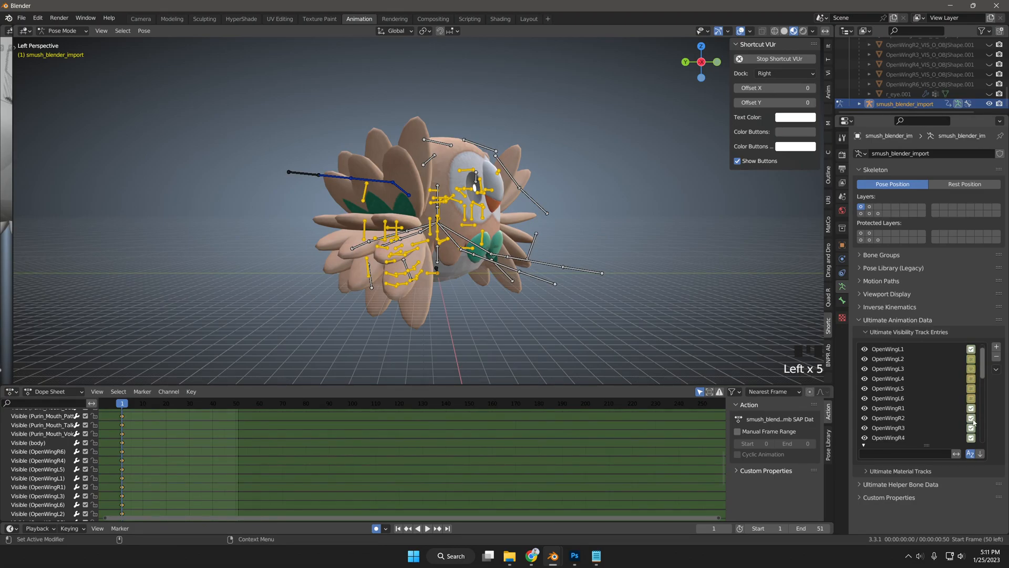
pyautogui.scroll(-3)
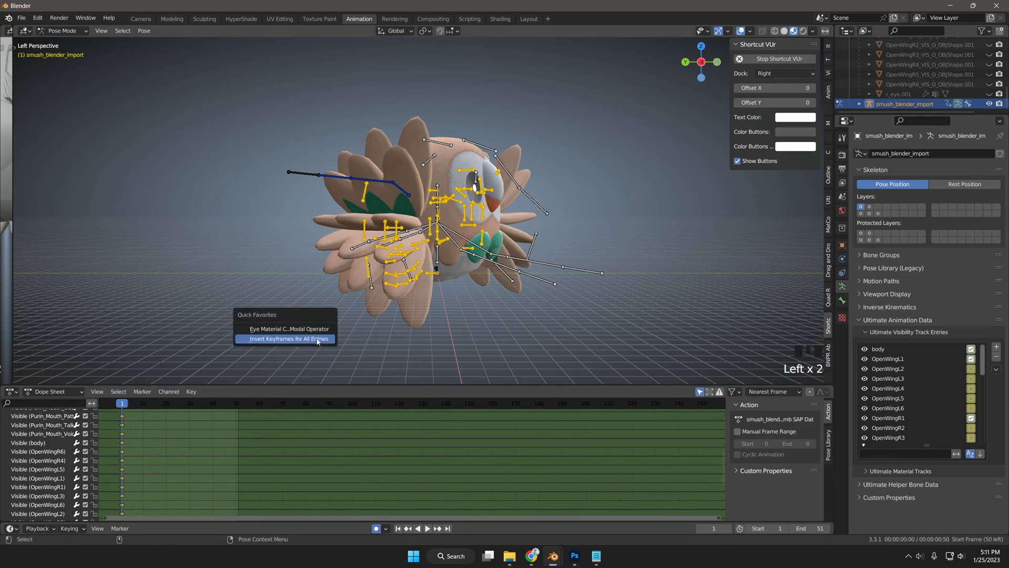
pyautogui.click(289, 339)
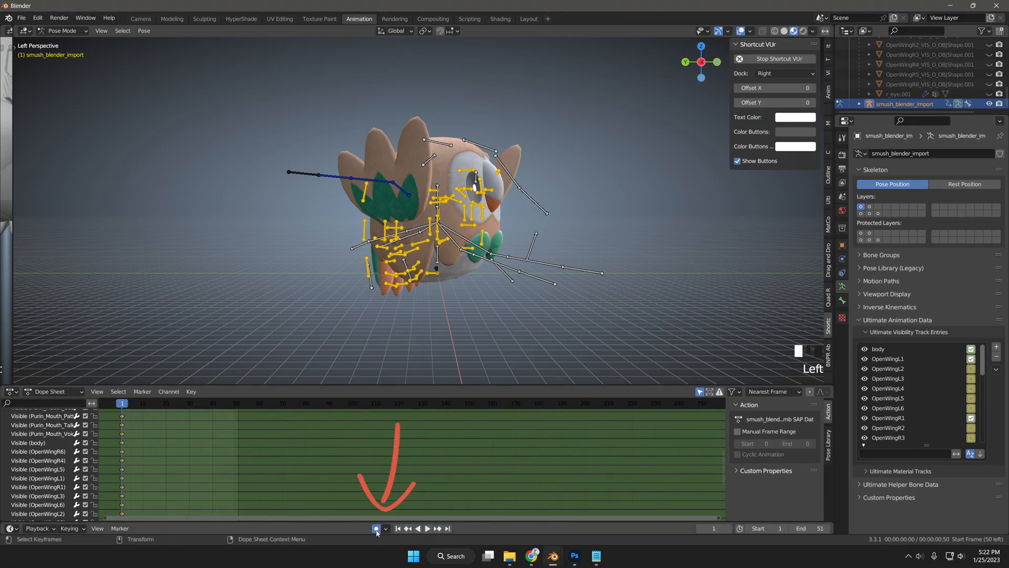
# With auto keying on, key alternating OpenWing visibility at frames 3, 7, 11 and 12, then play it back.
pyautogui.click(376, 527)
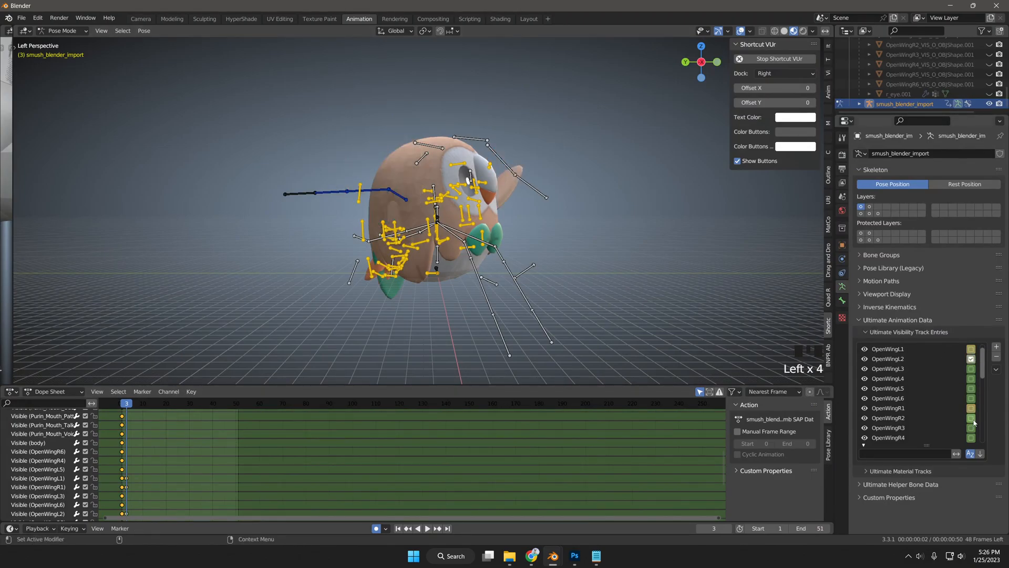
pyautogui.press('shift+Tab')
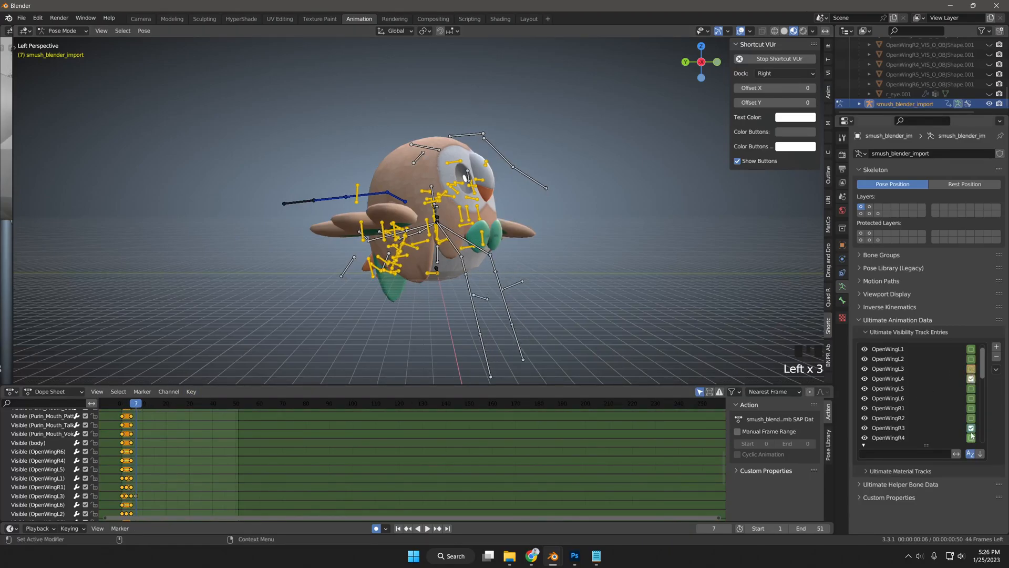
pyautogui.scroll(-3)
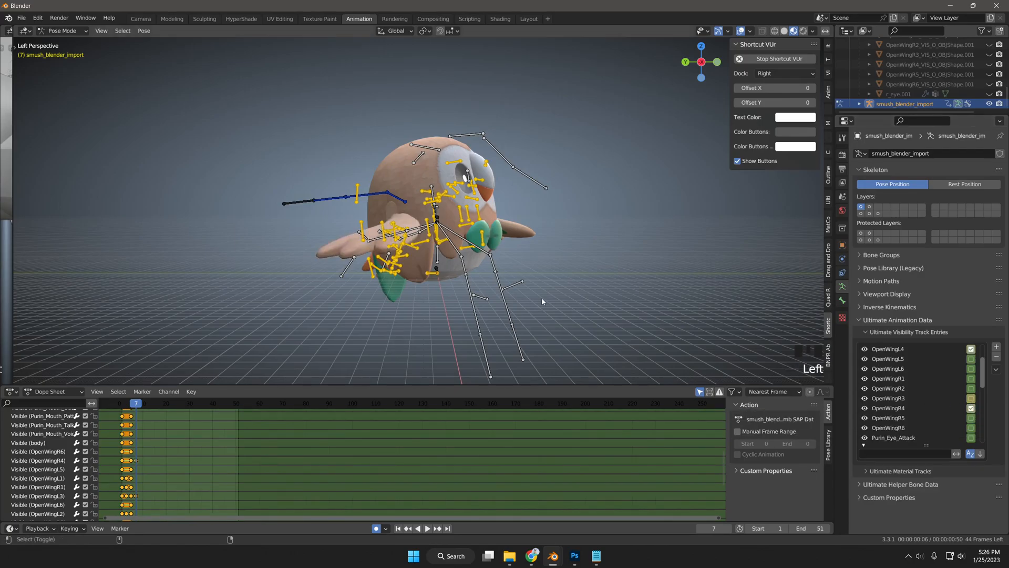
pyautogui.click(428, 527)
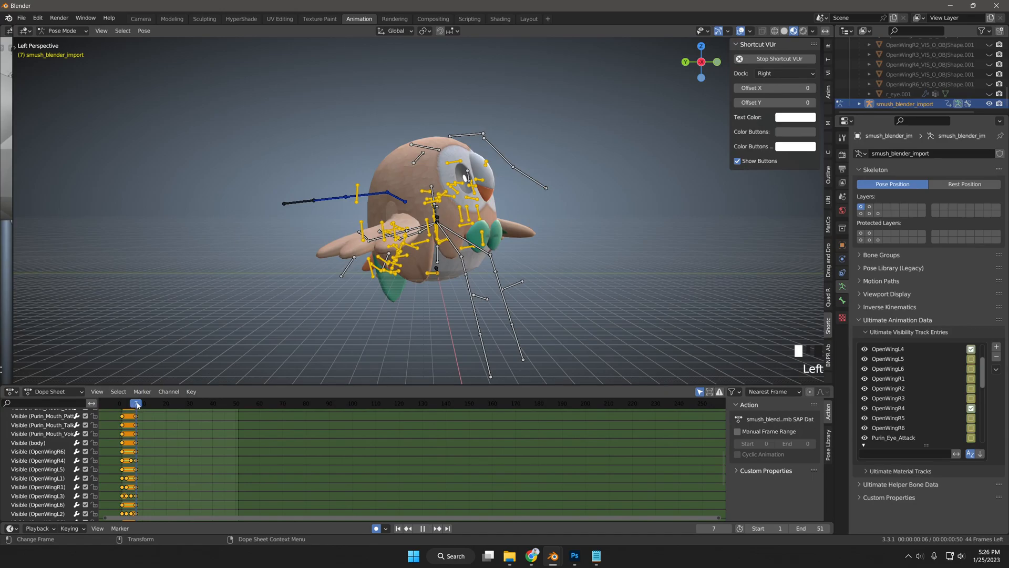
pyautogui.click(426, 528)
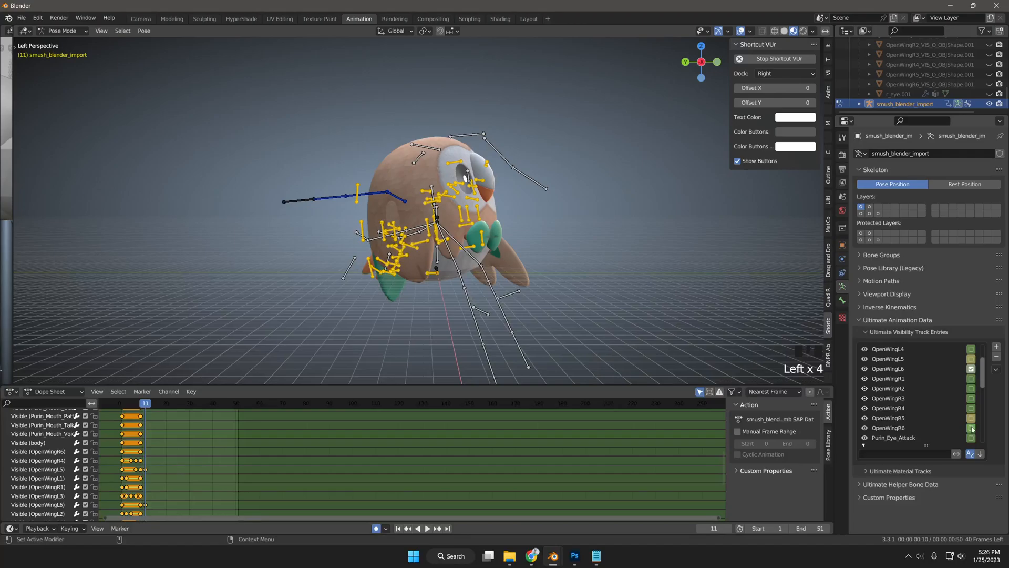
pyautogui.press('shift+Tab')
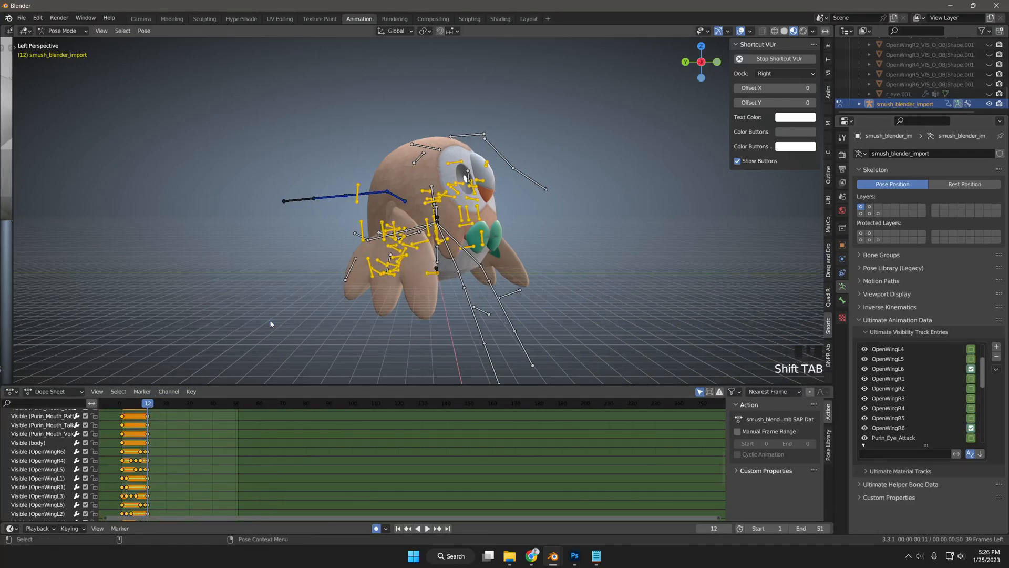
pyautogui.press('space')
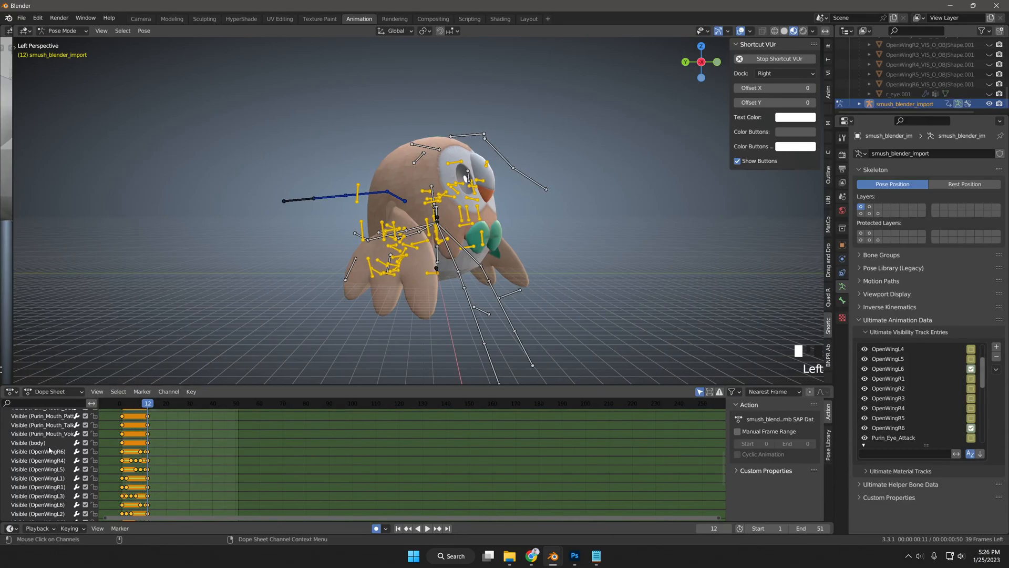
# Box Select (Axis Range) the flap keys and Mirror them By Times Over First Selected Marker.
pyautogui.scroll(-3)
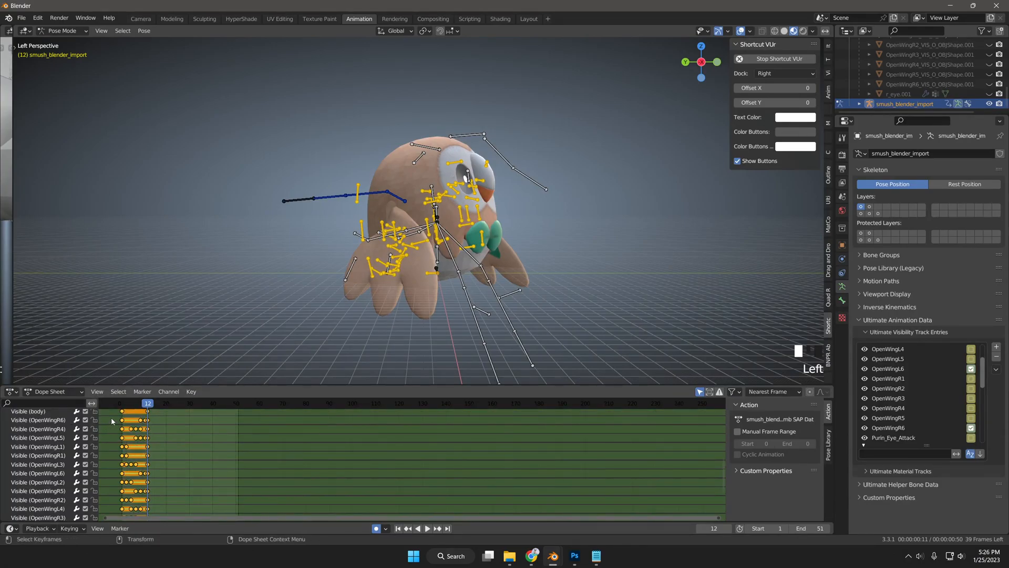
pyautogui.click(85, 483)
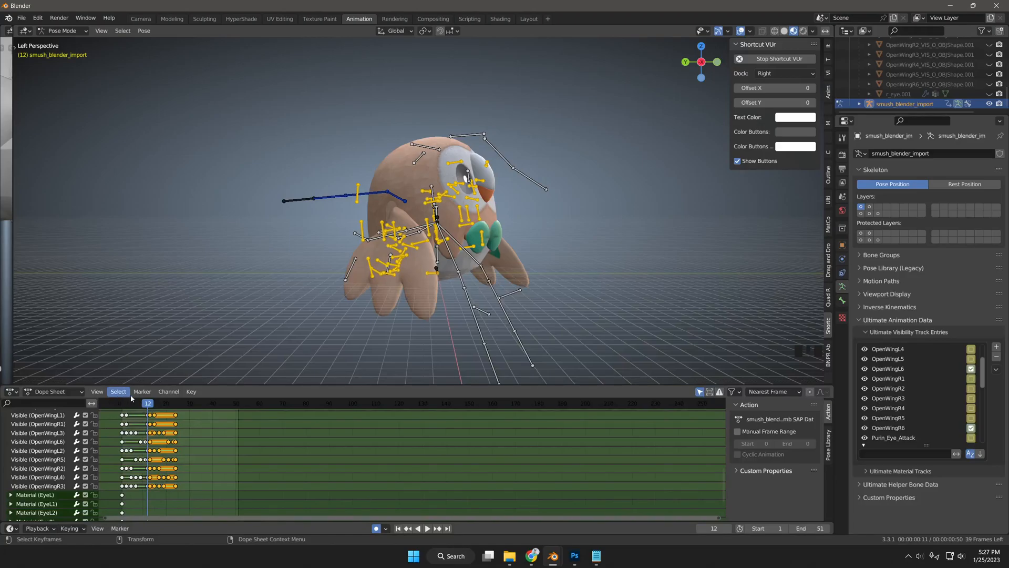
pyautogui.click(119, 391)
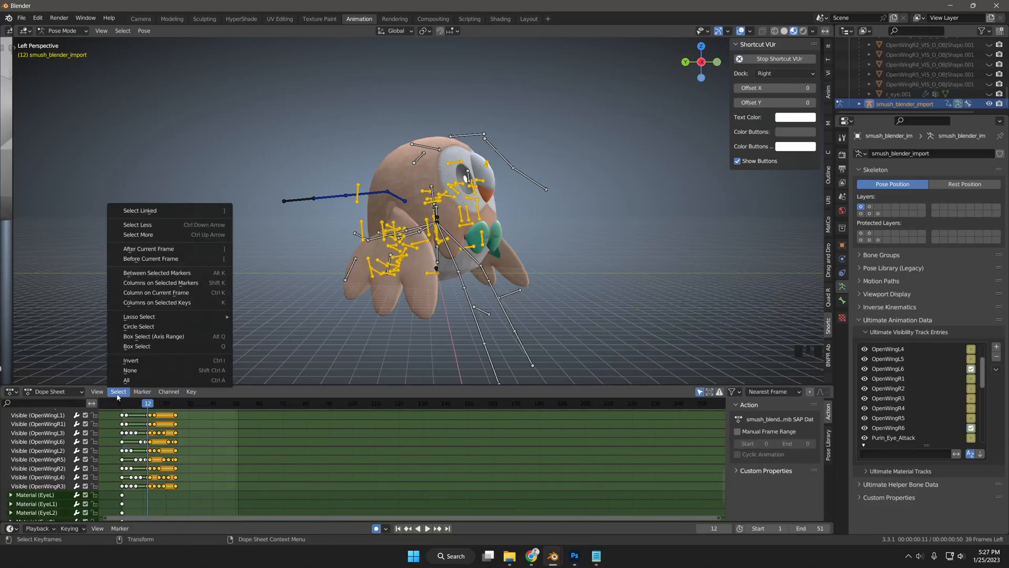
pyautogui.moveTo(154, 336)
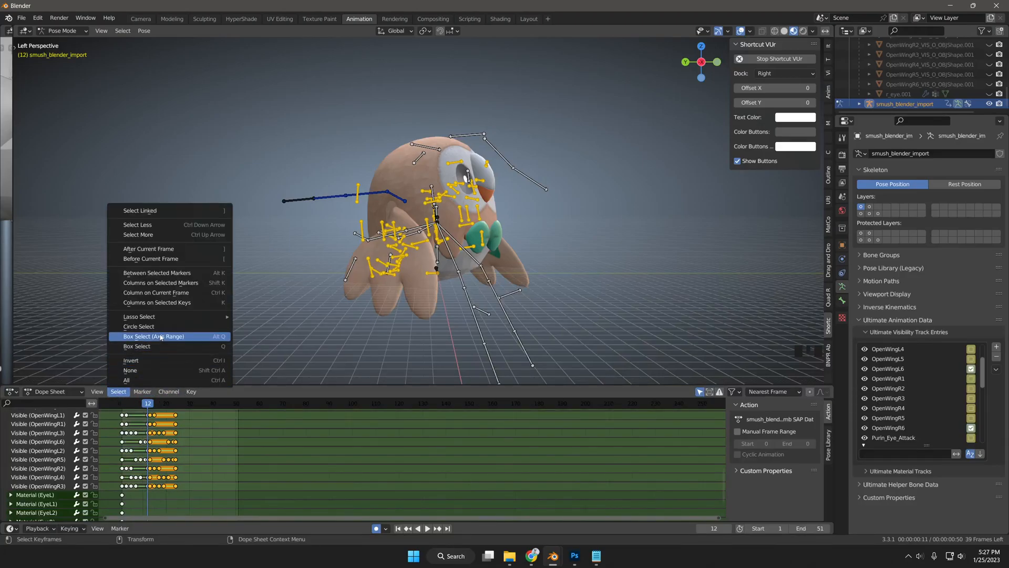
pyautogui.click(192, 391)
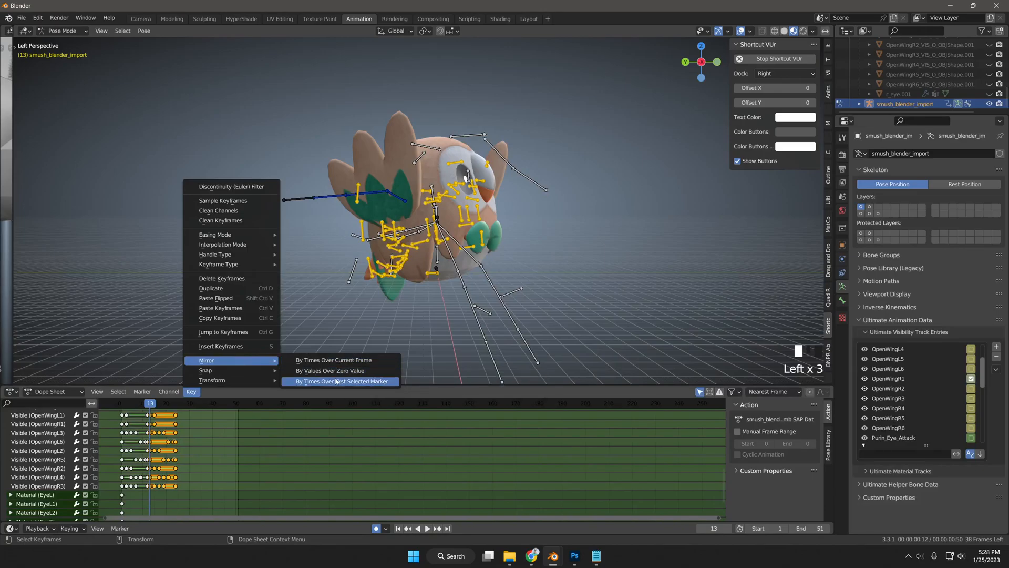
pyautogui.click(339, 381)
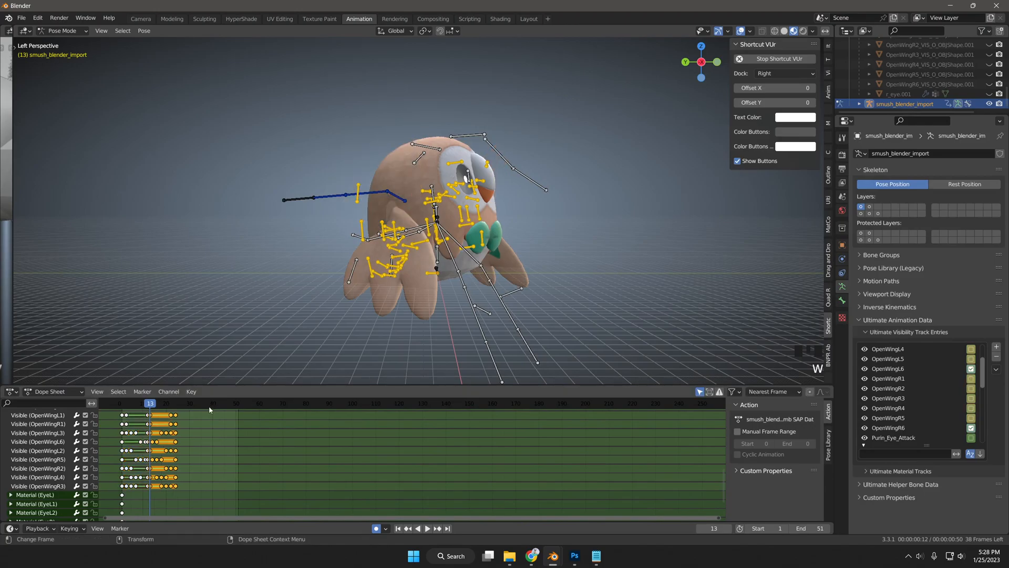
# Play the wing-flap animation and stop it at the final frame 51.
pyautogui.press('space')
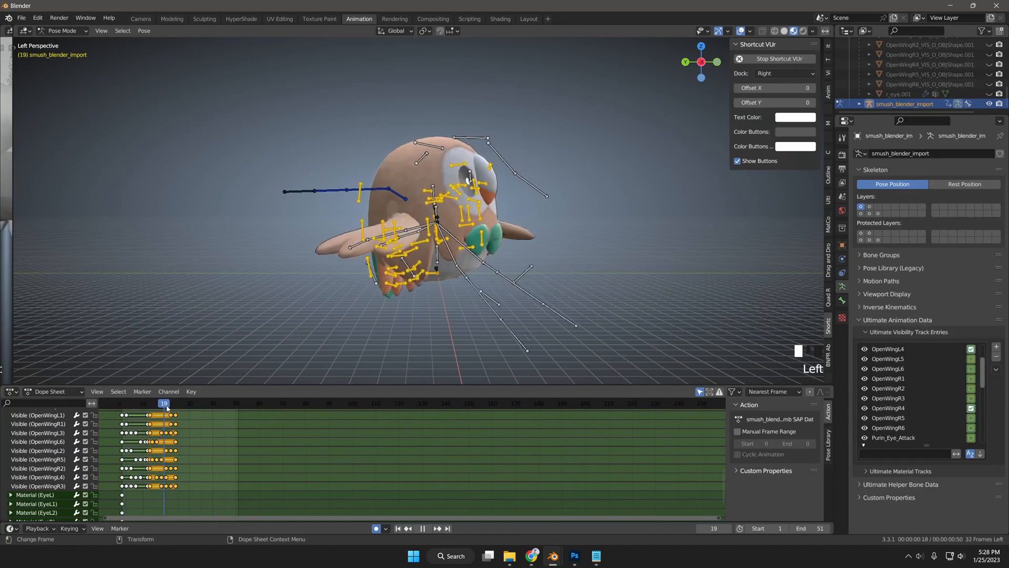
pyautogui.click(196, 403)
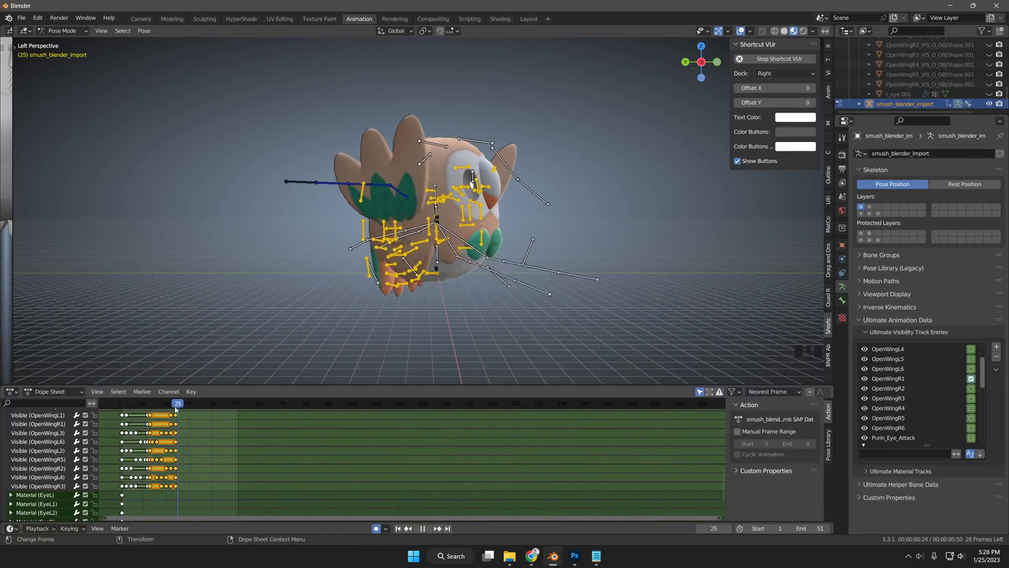
pyautogui.press('space')
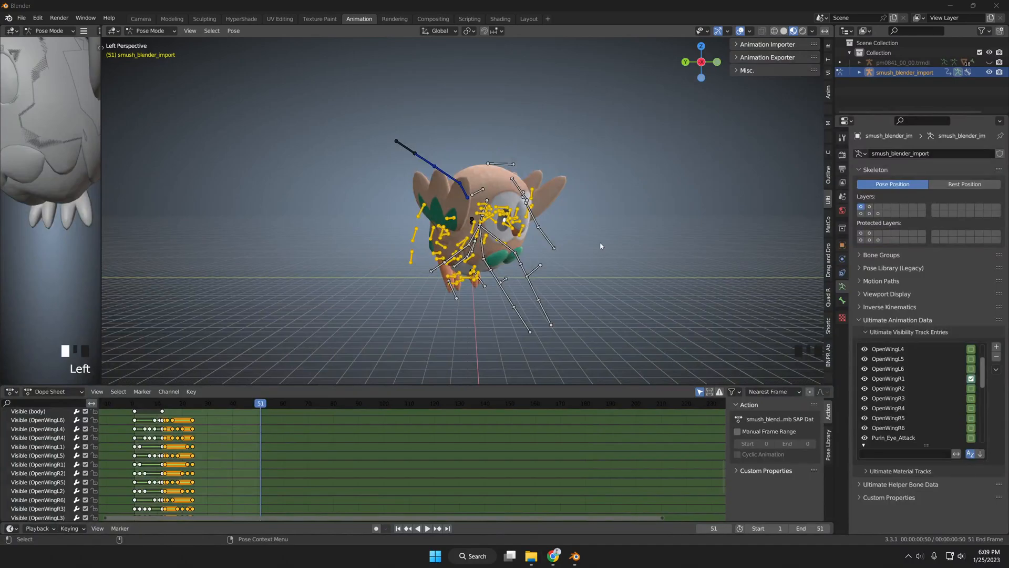
# Key every visibility entry at frame 51 via the quick favourites list.
pyautogui.press('shift+tab')
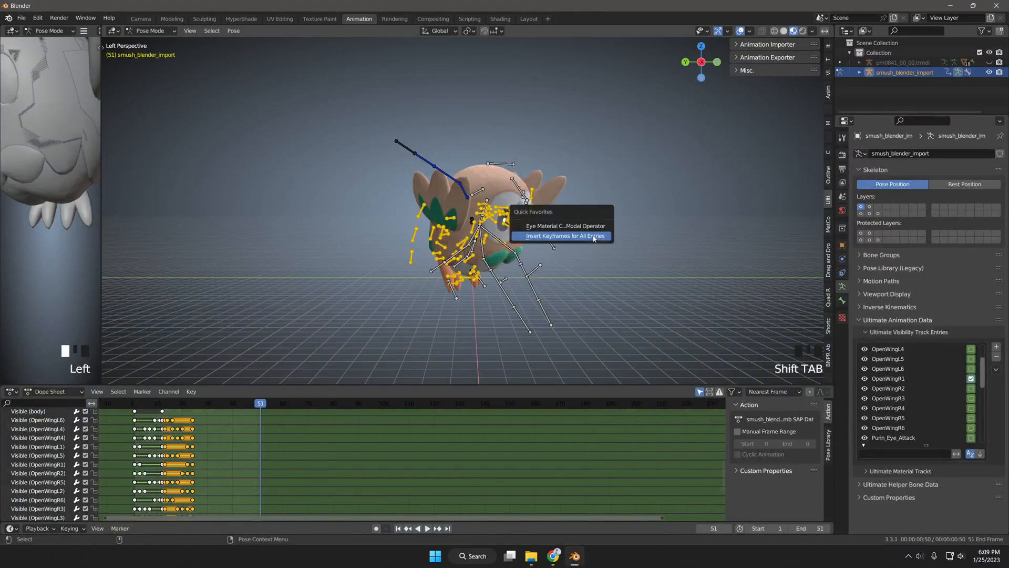
pyautogui.click(562, 235)
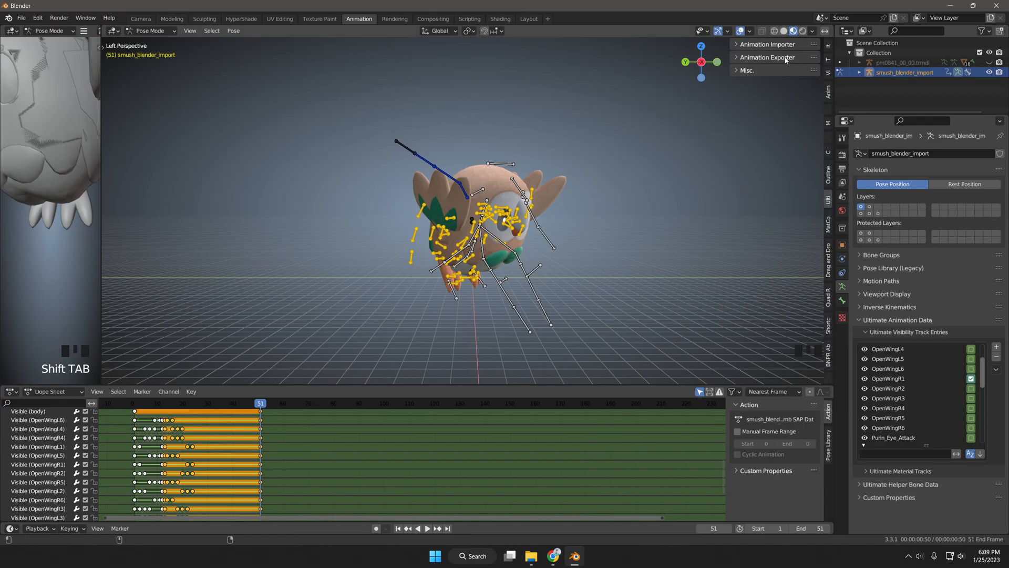
# Export the animation as a03jumpaerialf.nuanmb through the NUANMB exporter.
pyautogui.click(766, 57)
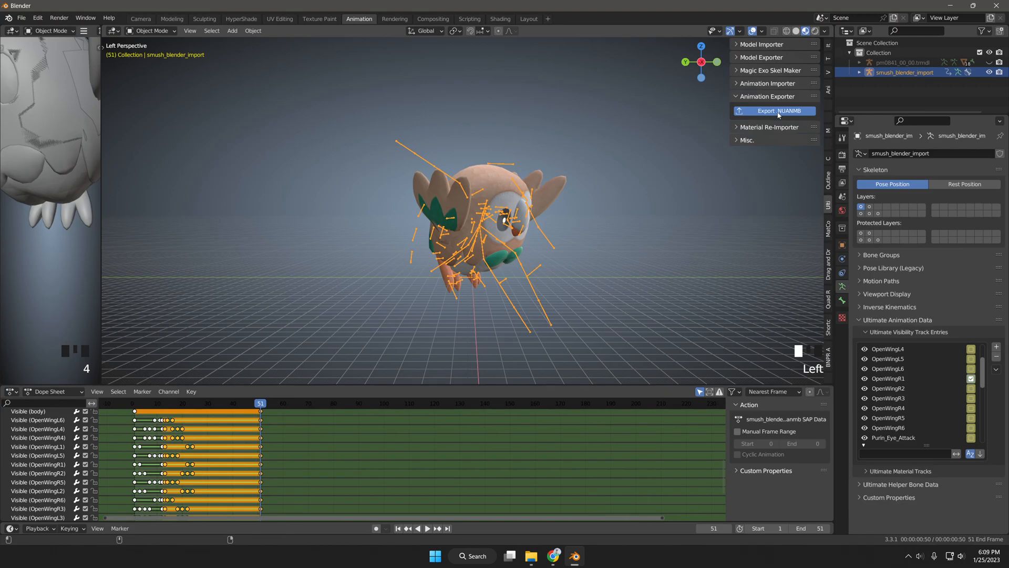
pyautogui.click(774, 110)
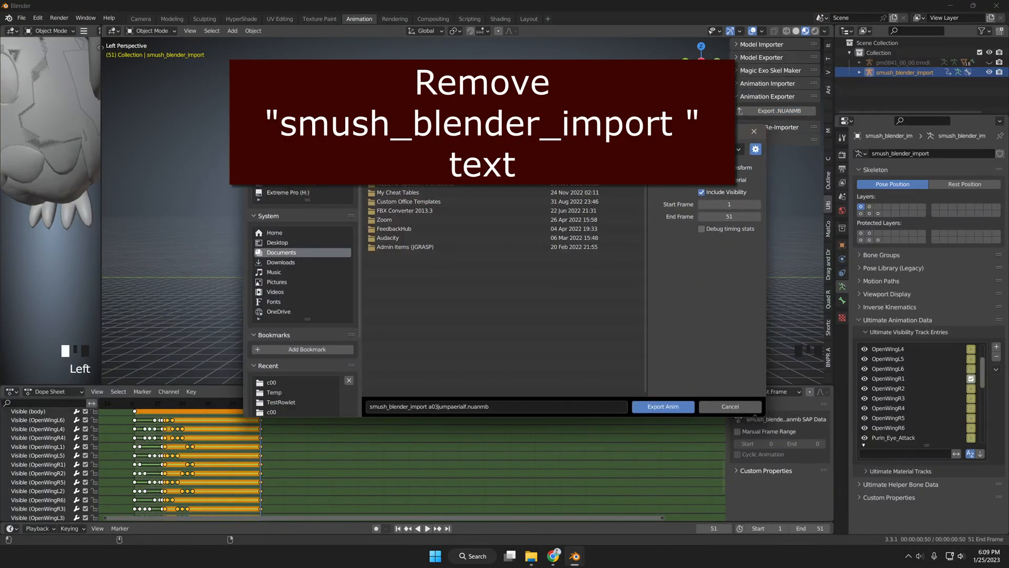
pyautogui.click(282, 401)
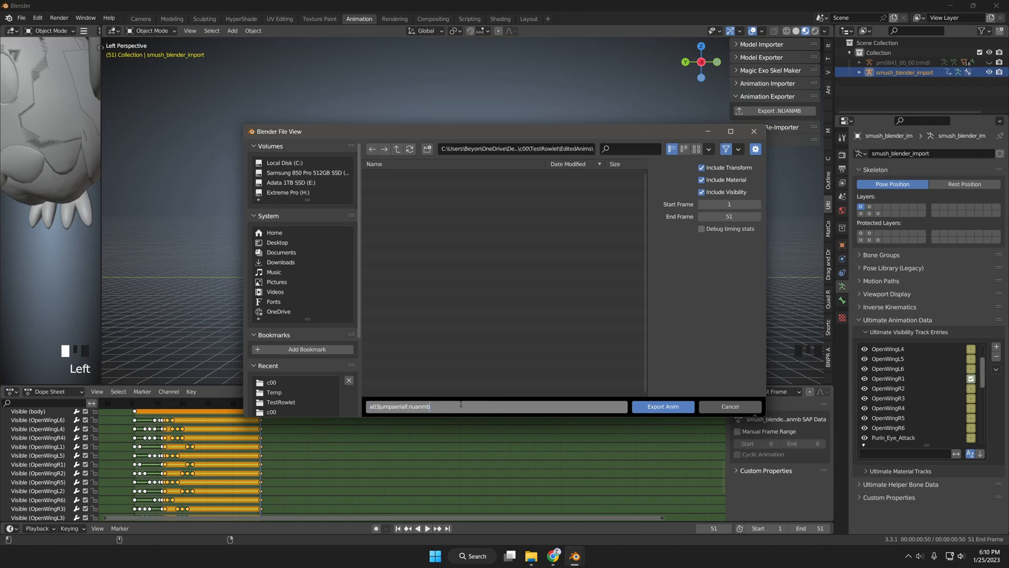
pyautogui.moveTo(662, 406)
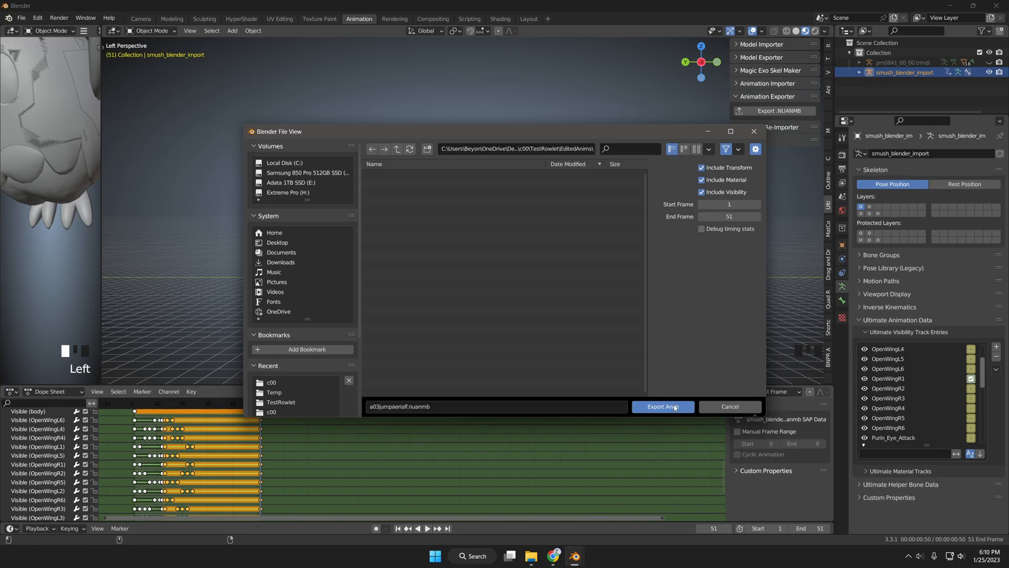
pyautogui.click(662, 406)
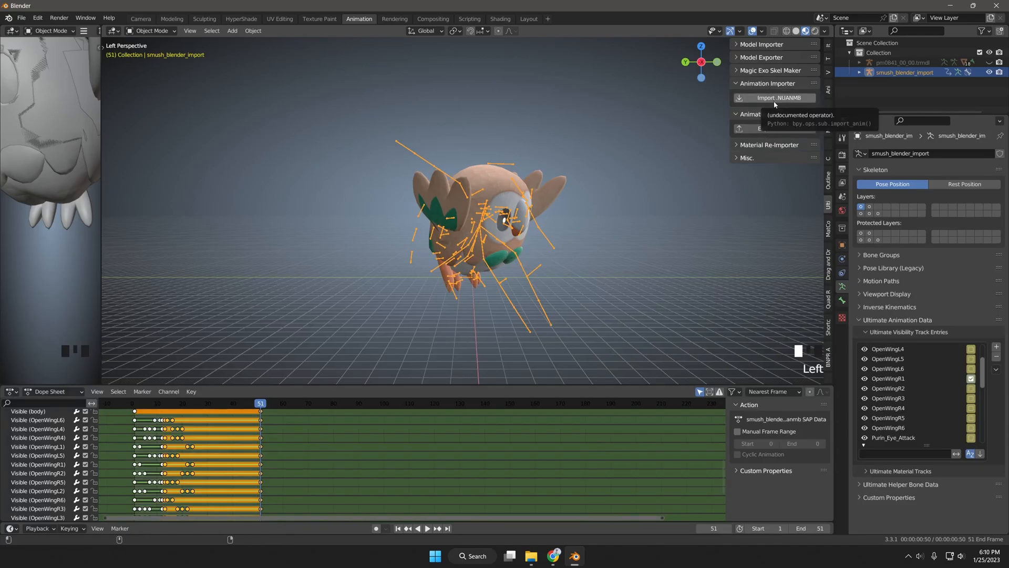
# Re-import the .nuanmb animation onto Rowlet's rig and play it, jumping to frame 71.
pyautogui.click(778, 98)
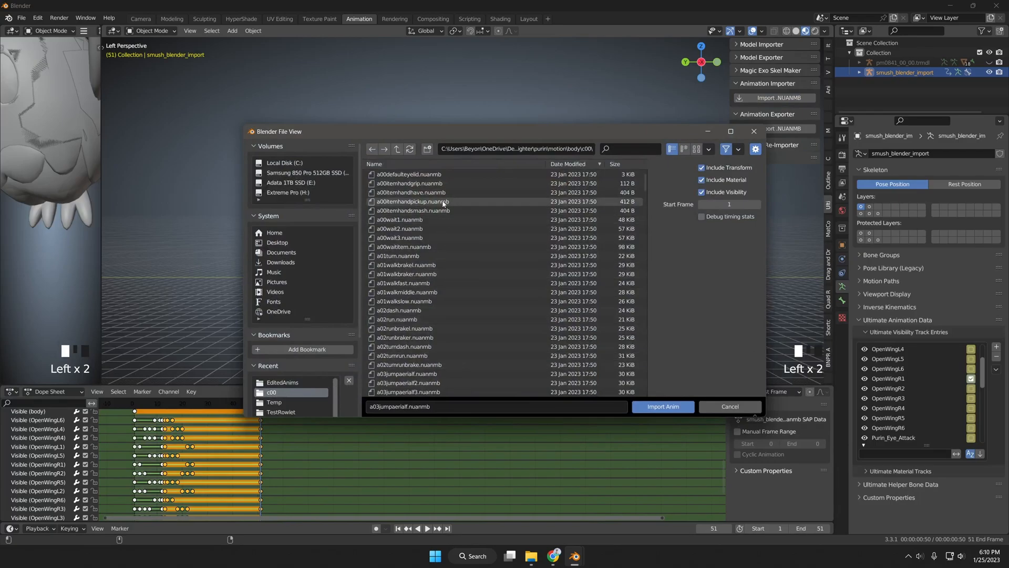
pyautogui.click(662, 406)
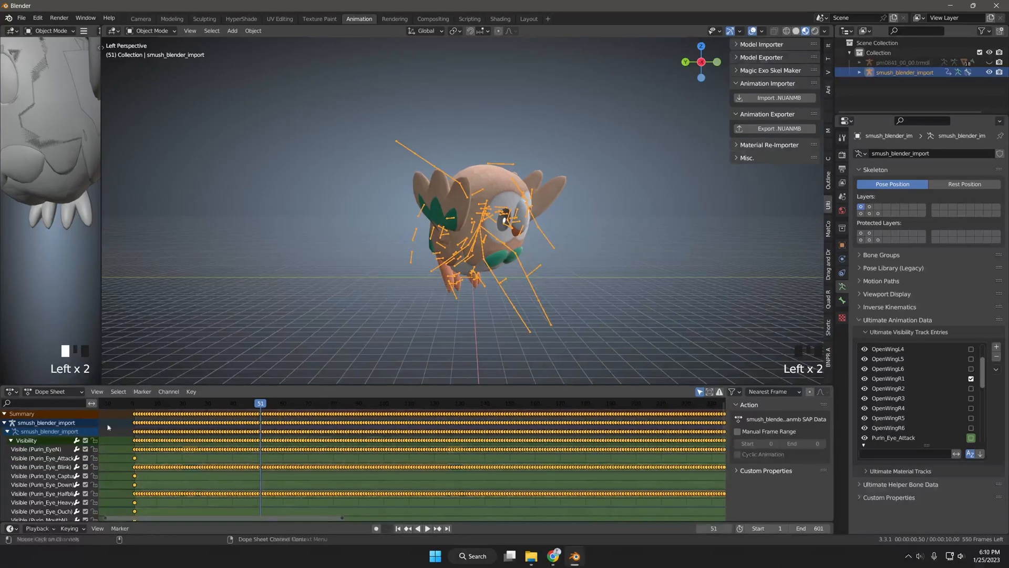
pyautogui.press('space')
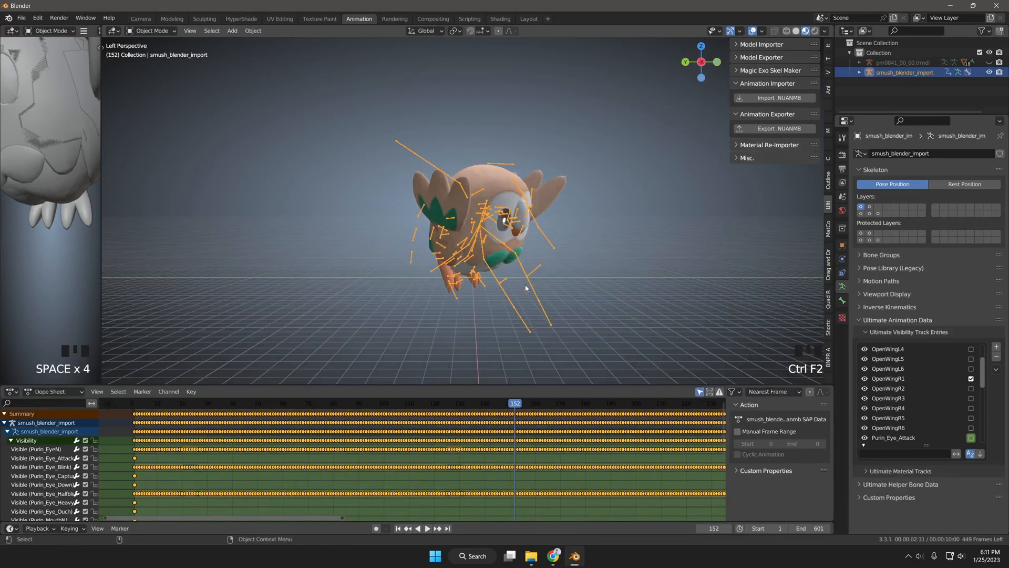
pyautogui.click(311, 403)
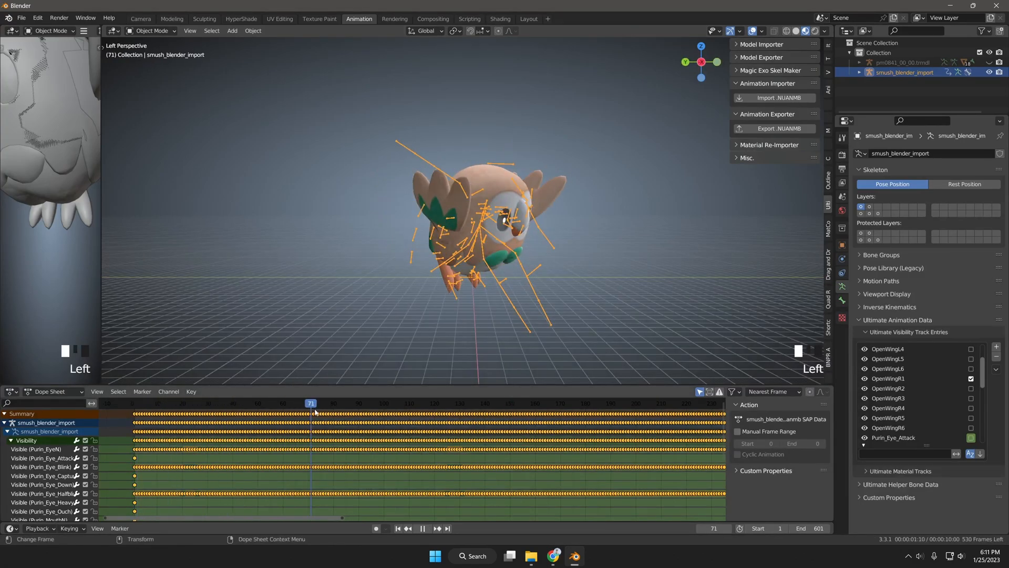